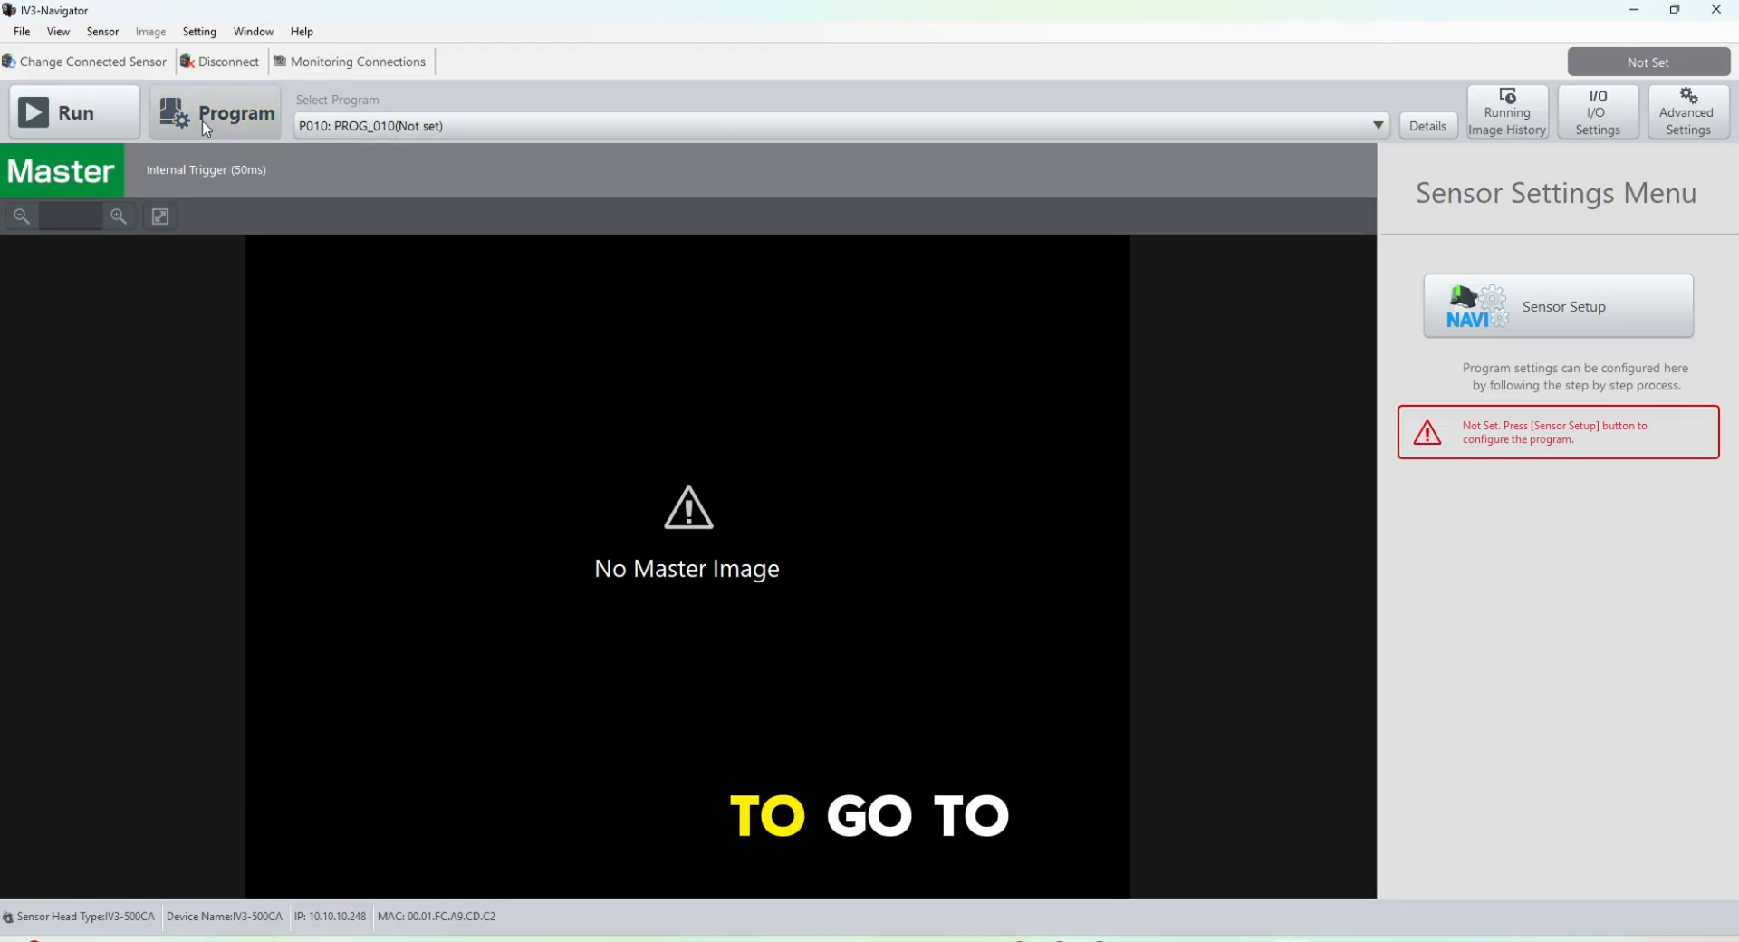
Put program P010 into programming mode with Standard Mode as the operating mode.
{"action": "left_click", "coordinate": [215, 112]}
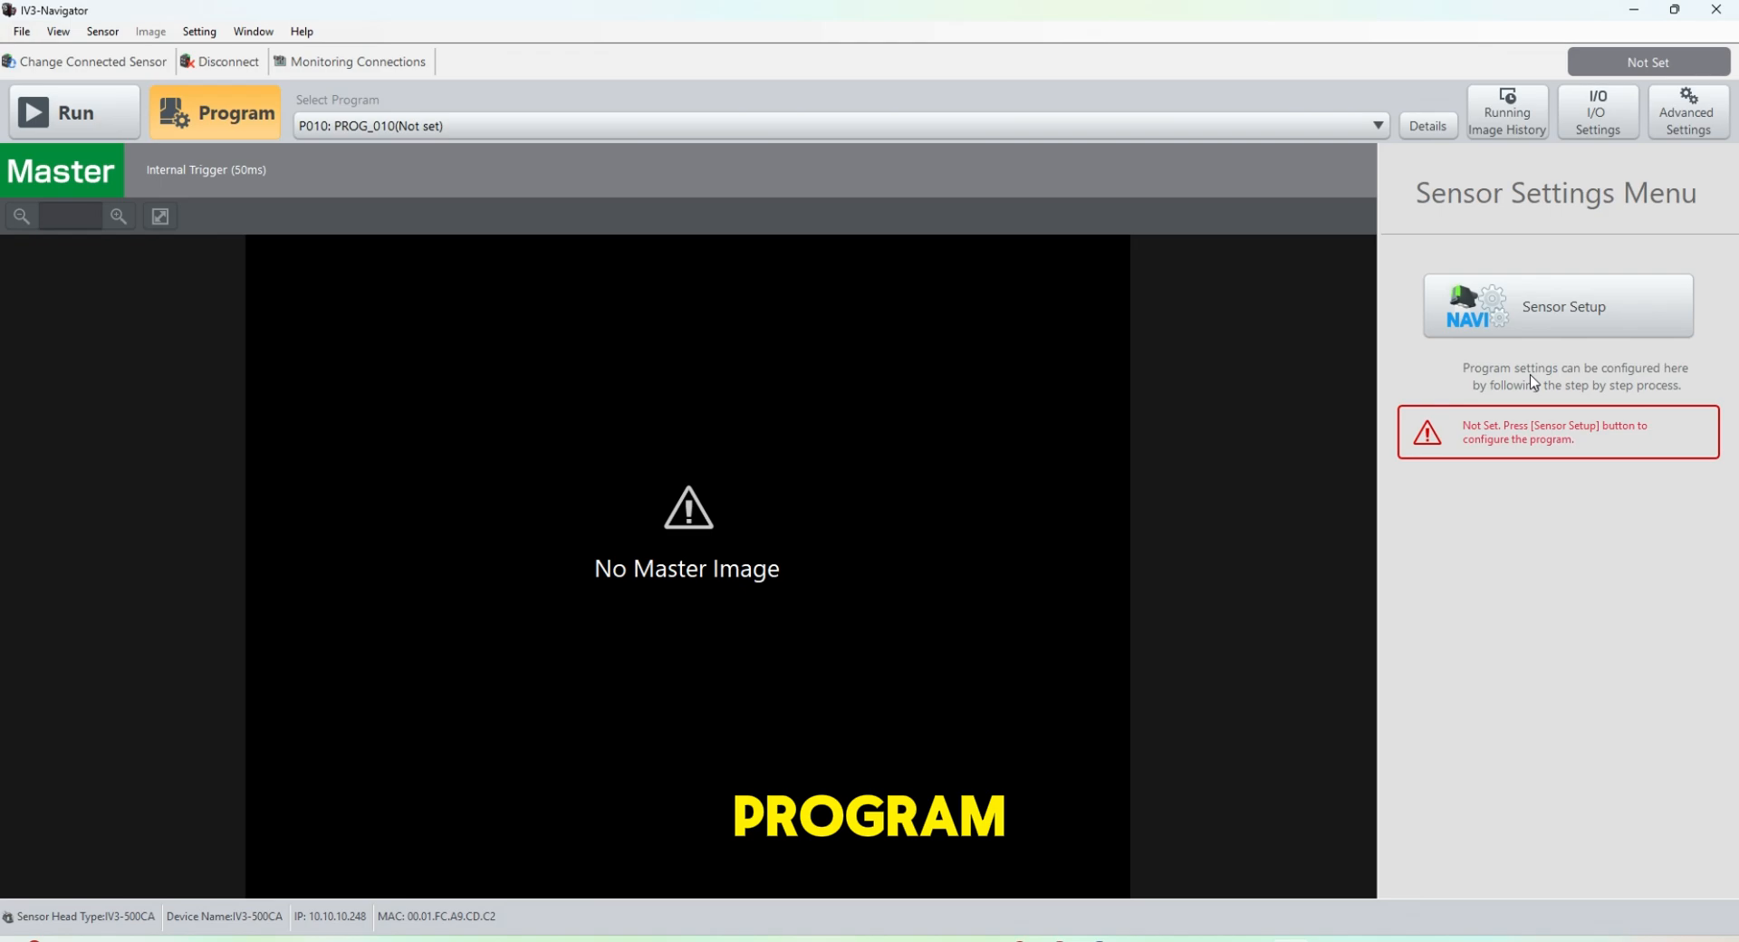
{"action": "left_click", "coordinate": [1556, 305]}
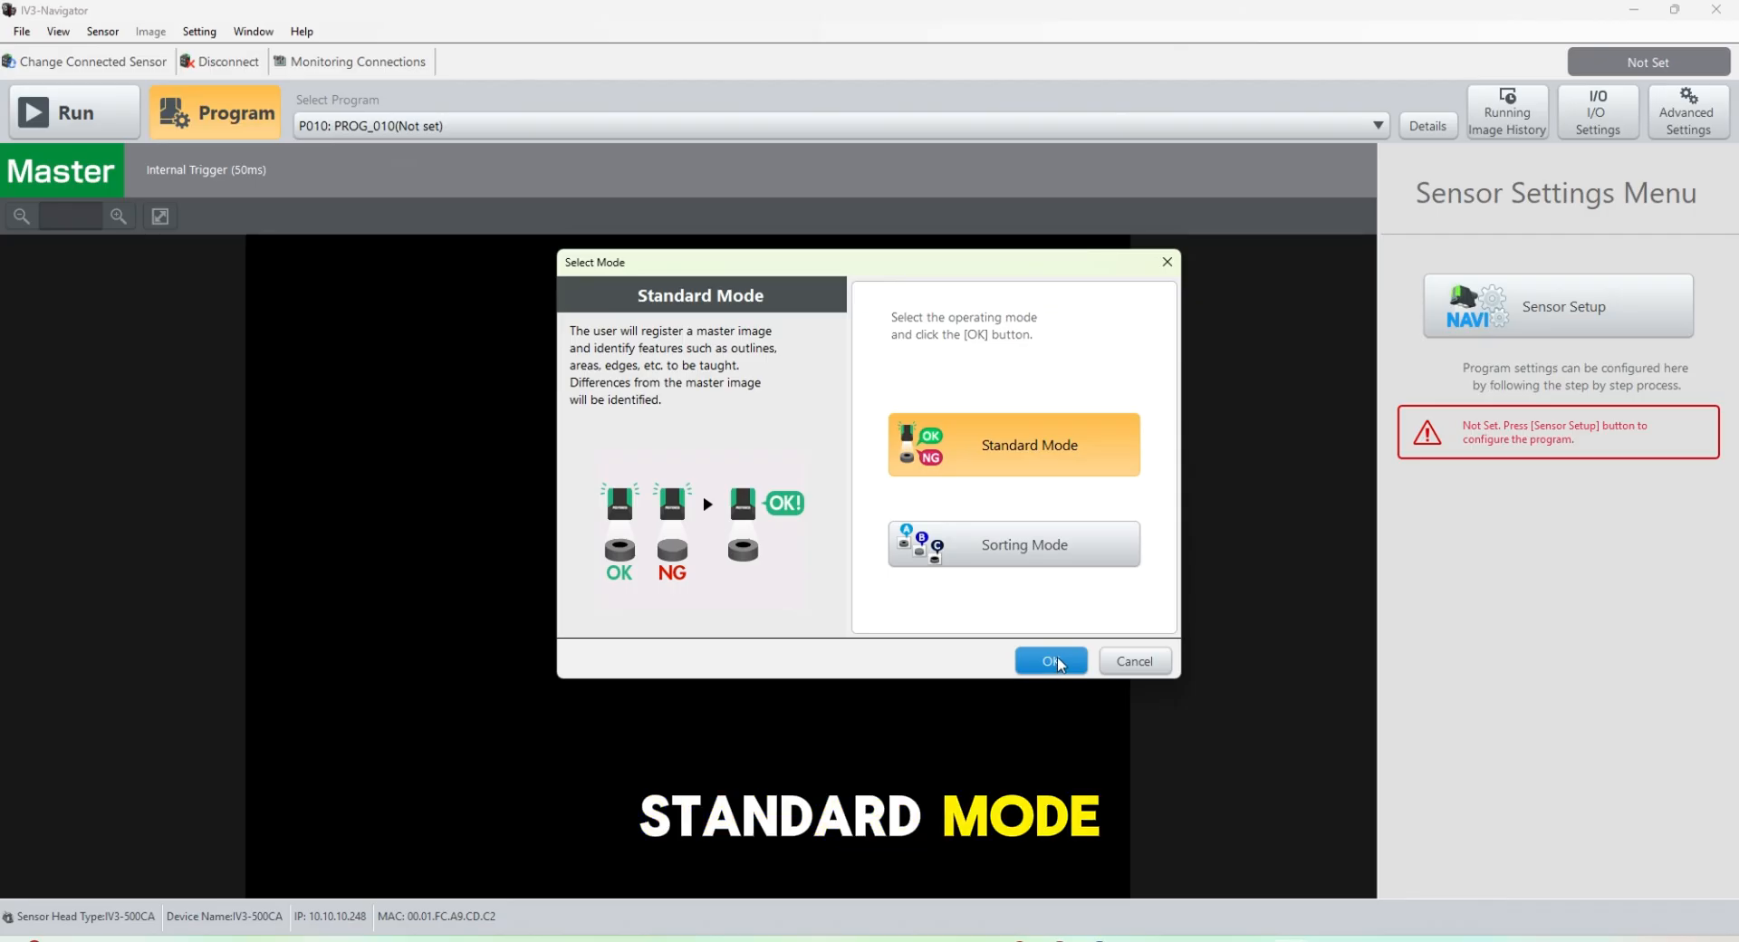
{"action": "left_click", "coordinate": [1048, 661]}
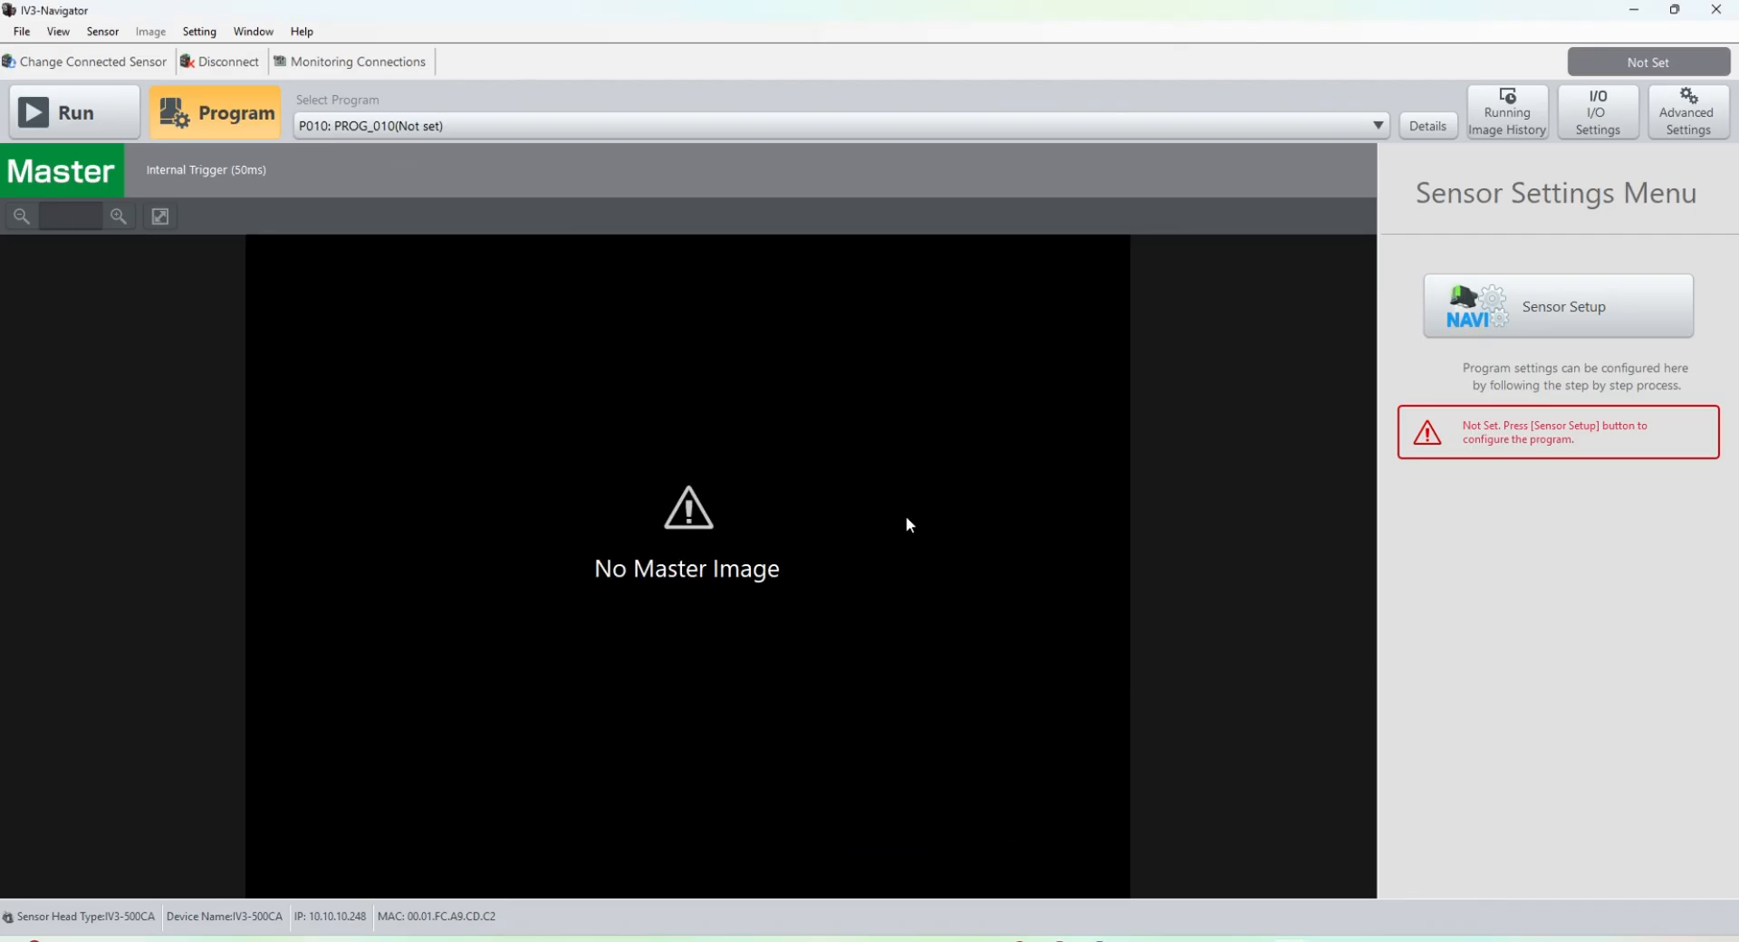
Launch Sensor Setup and start Smart Image Optimization, framing the focal area around the label.
{"action": "left_click", "coordinate": [1561, 306]}
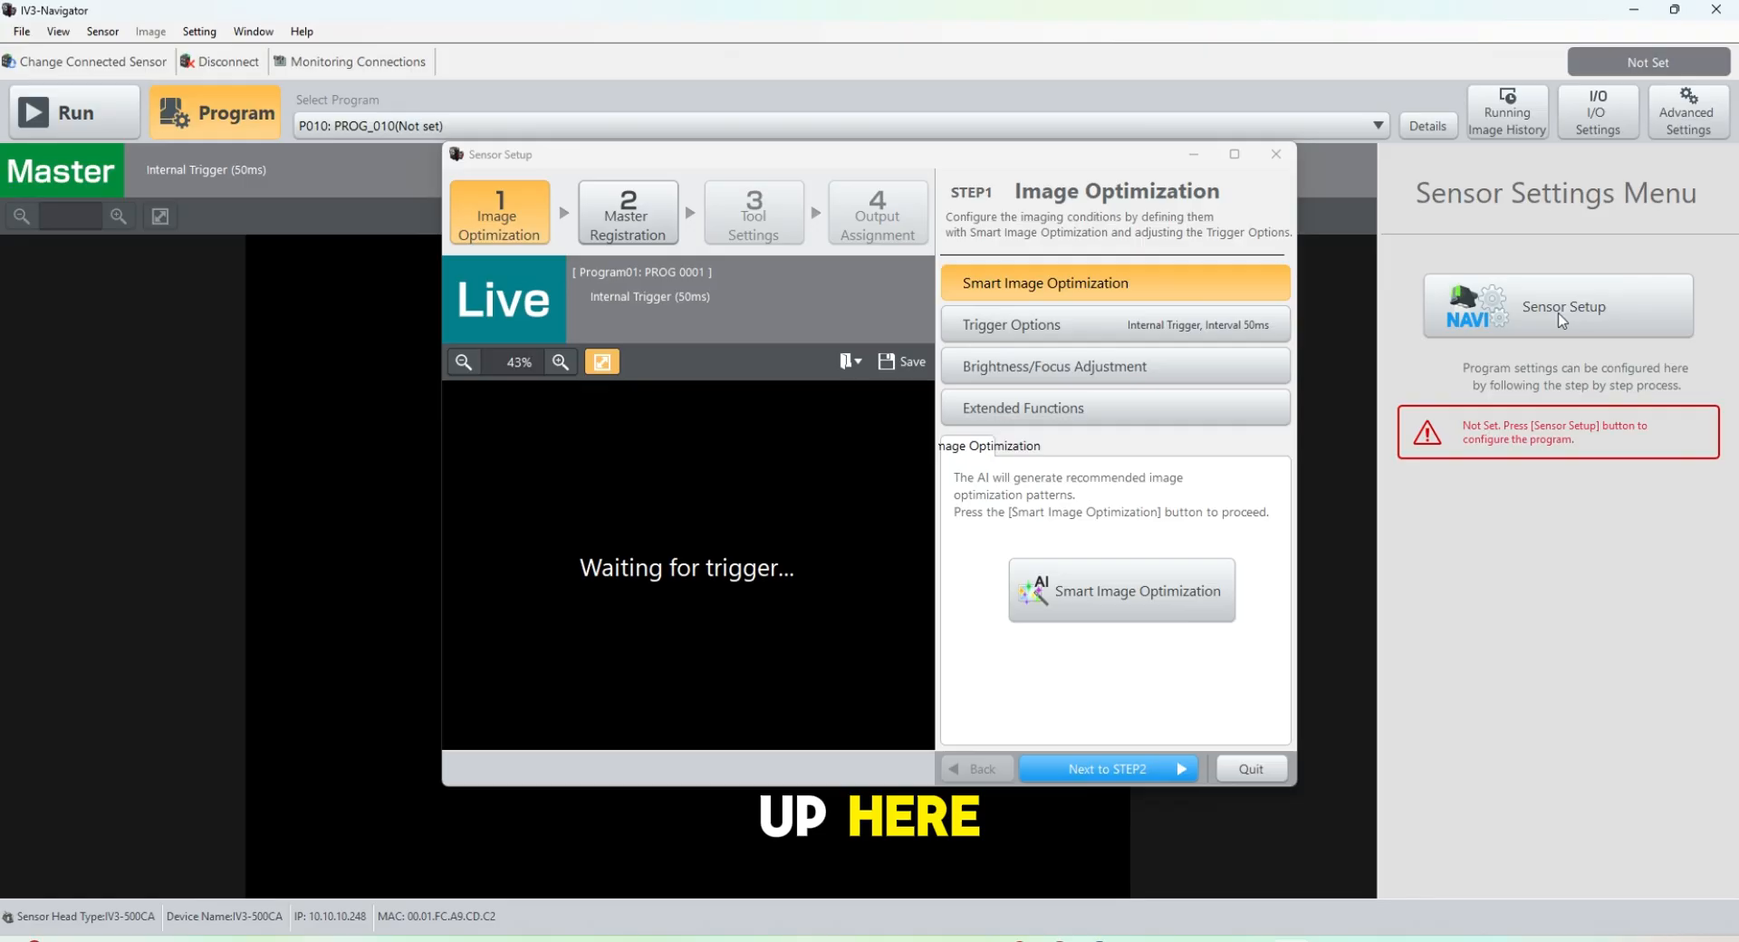
{"action": "left_click", "coordinate": [1120, 588]}
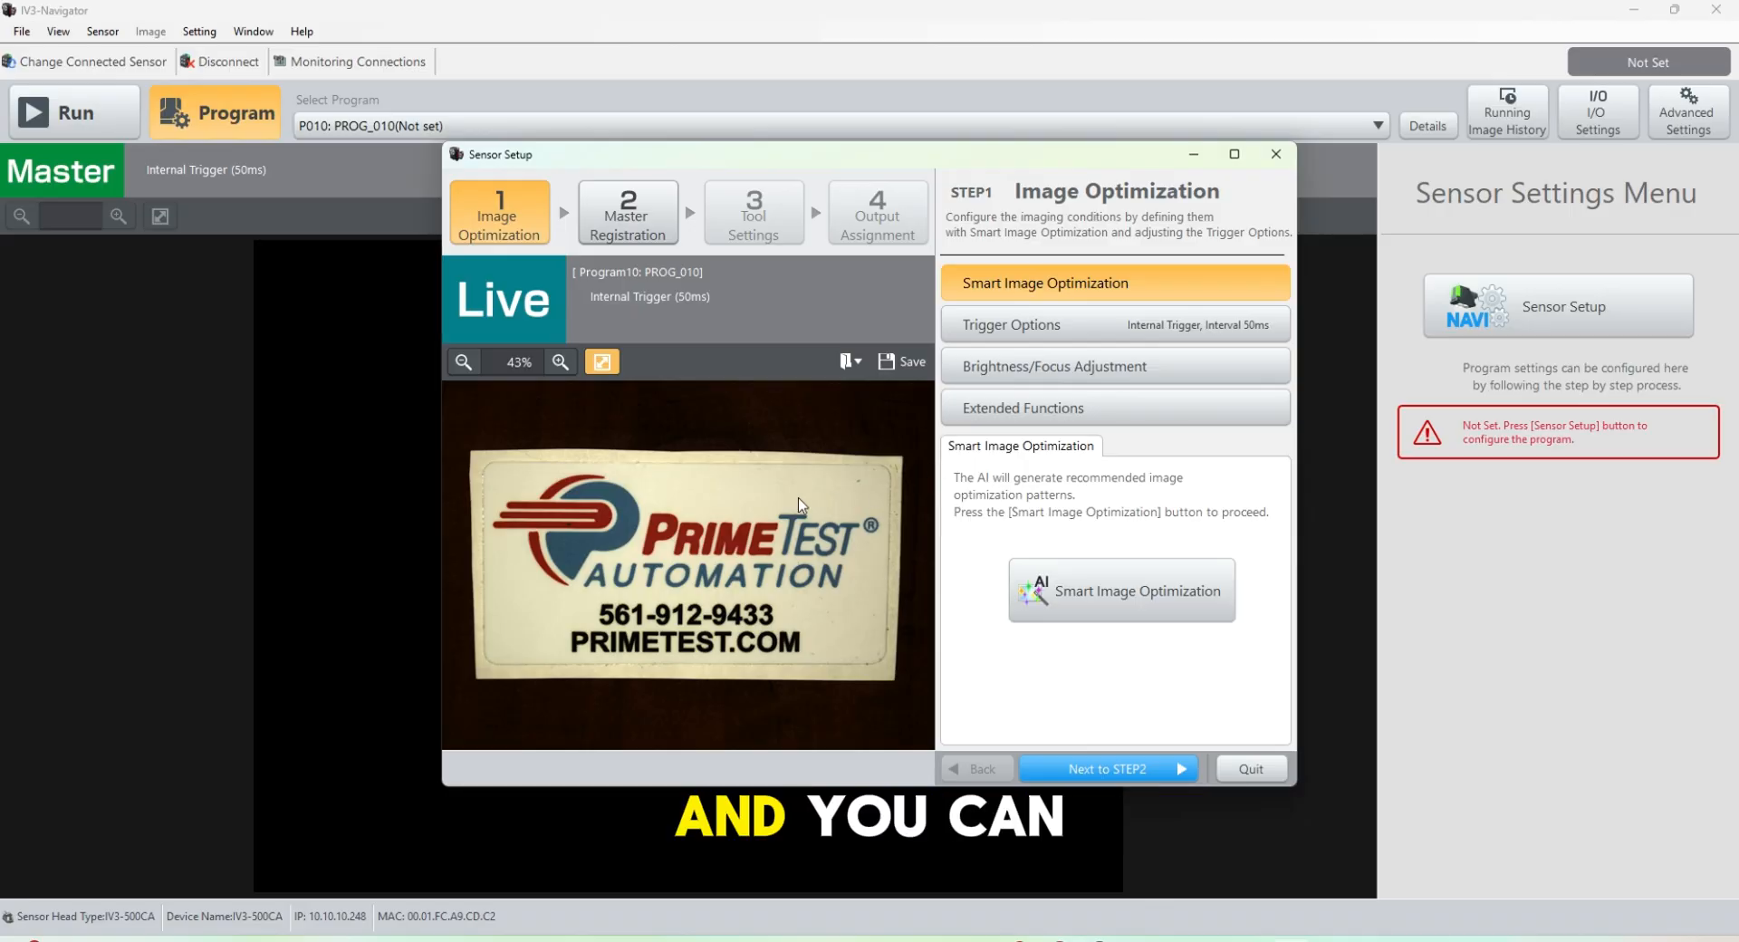
{"action": "mouse_move", "coordinate": [1181, 487]}
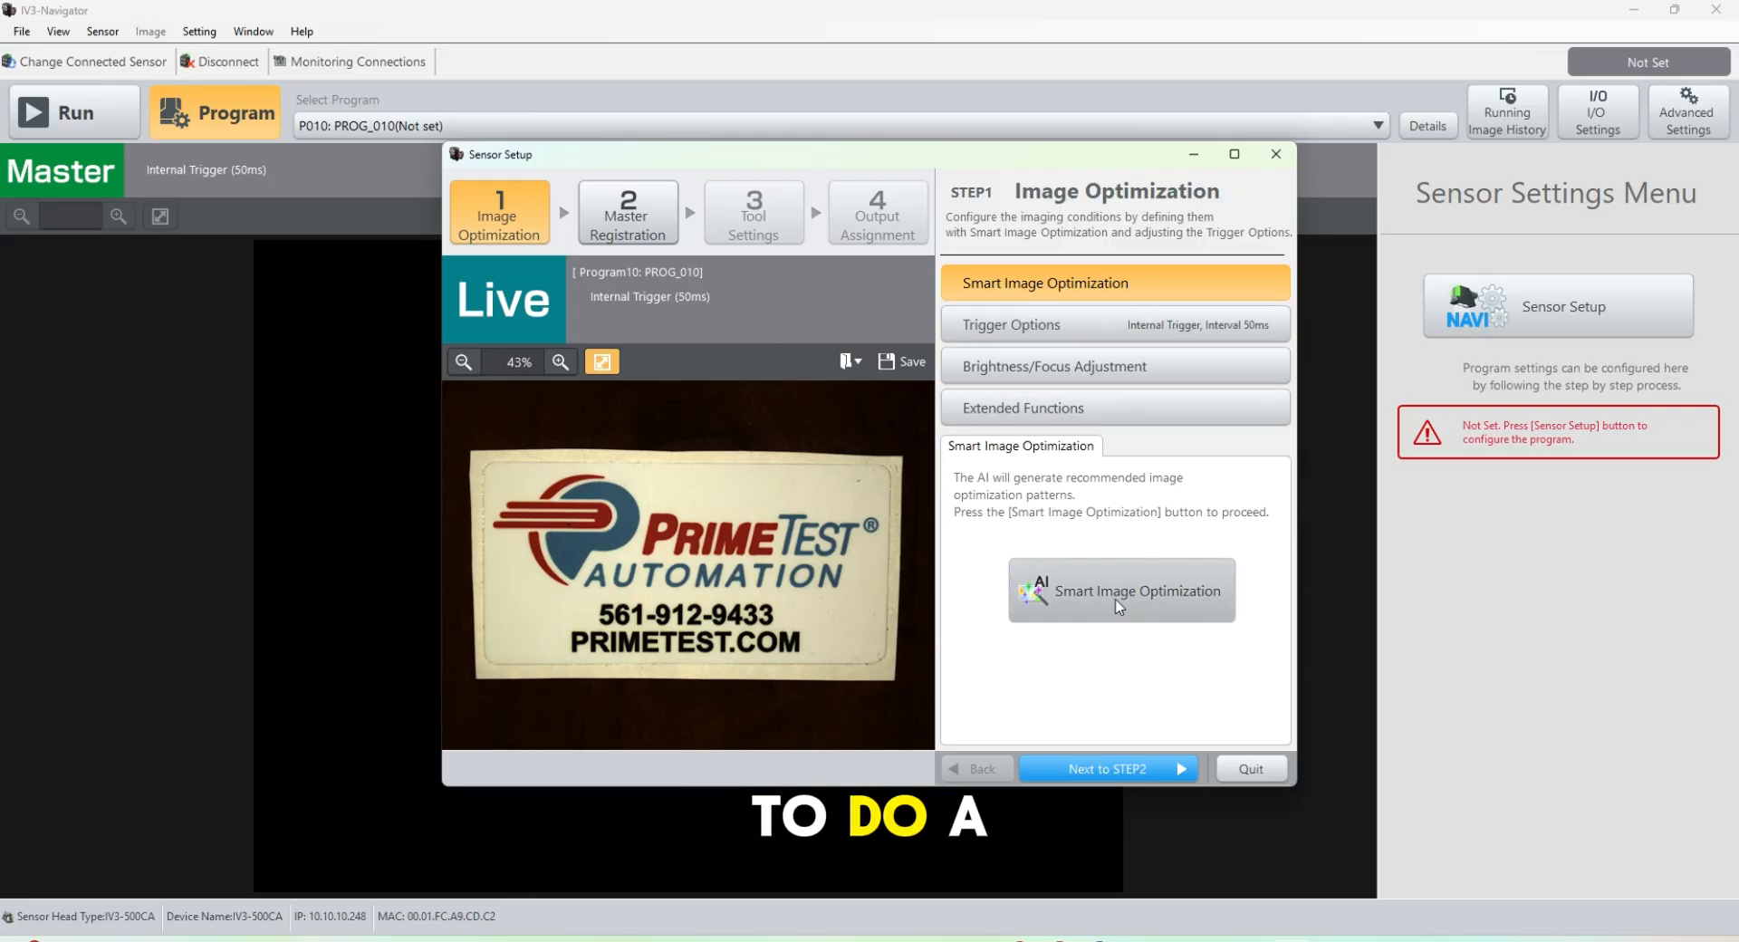
{"action": "left_click", "coordinate": [1119, 589]}
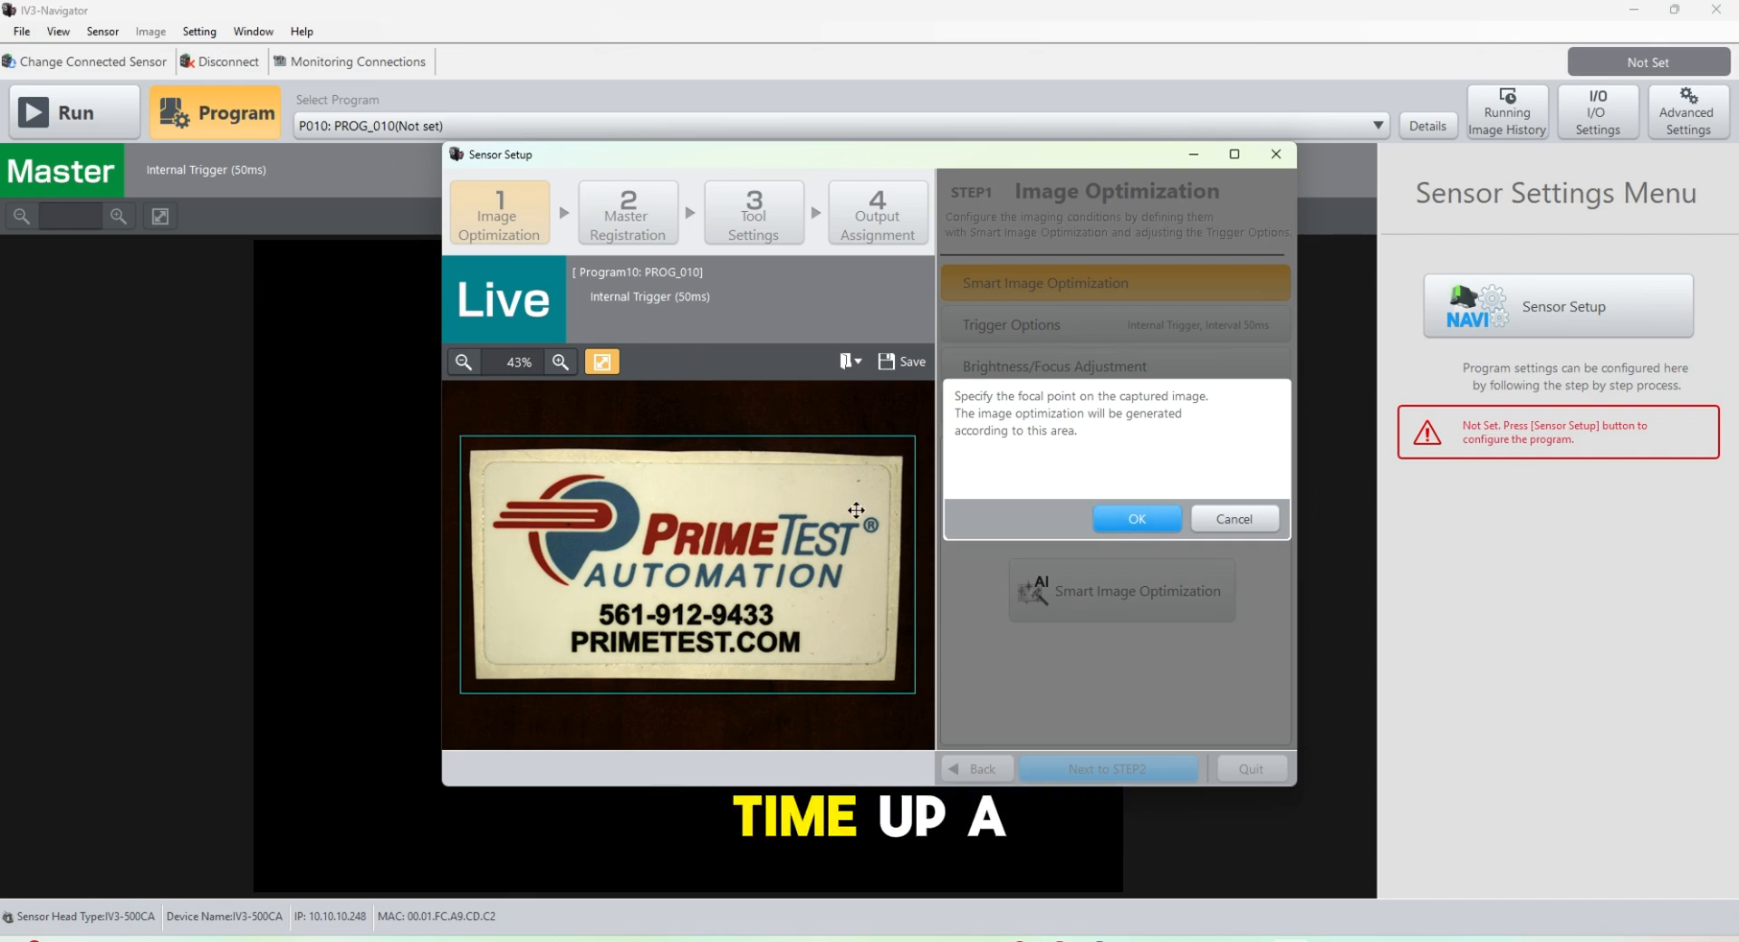
Confirm the label focus area, compare AI image patterns 2 and 5, and apply pattern 2.
{"action": "left_click", "coordinate": [1135, 518]}
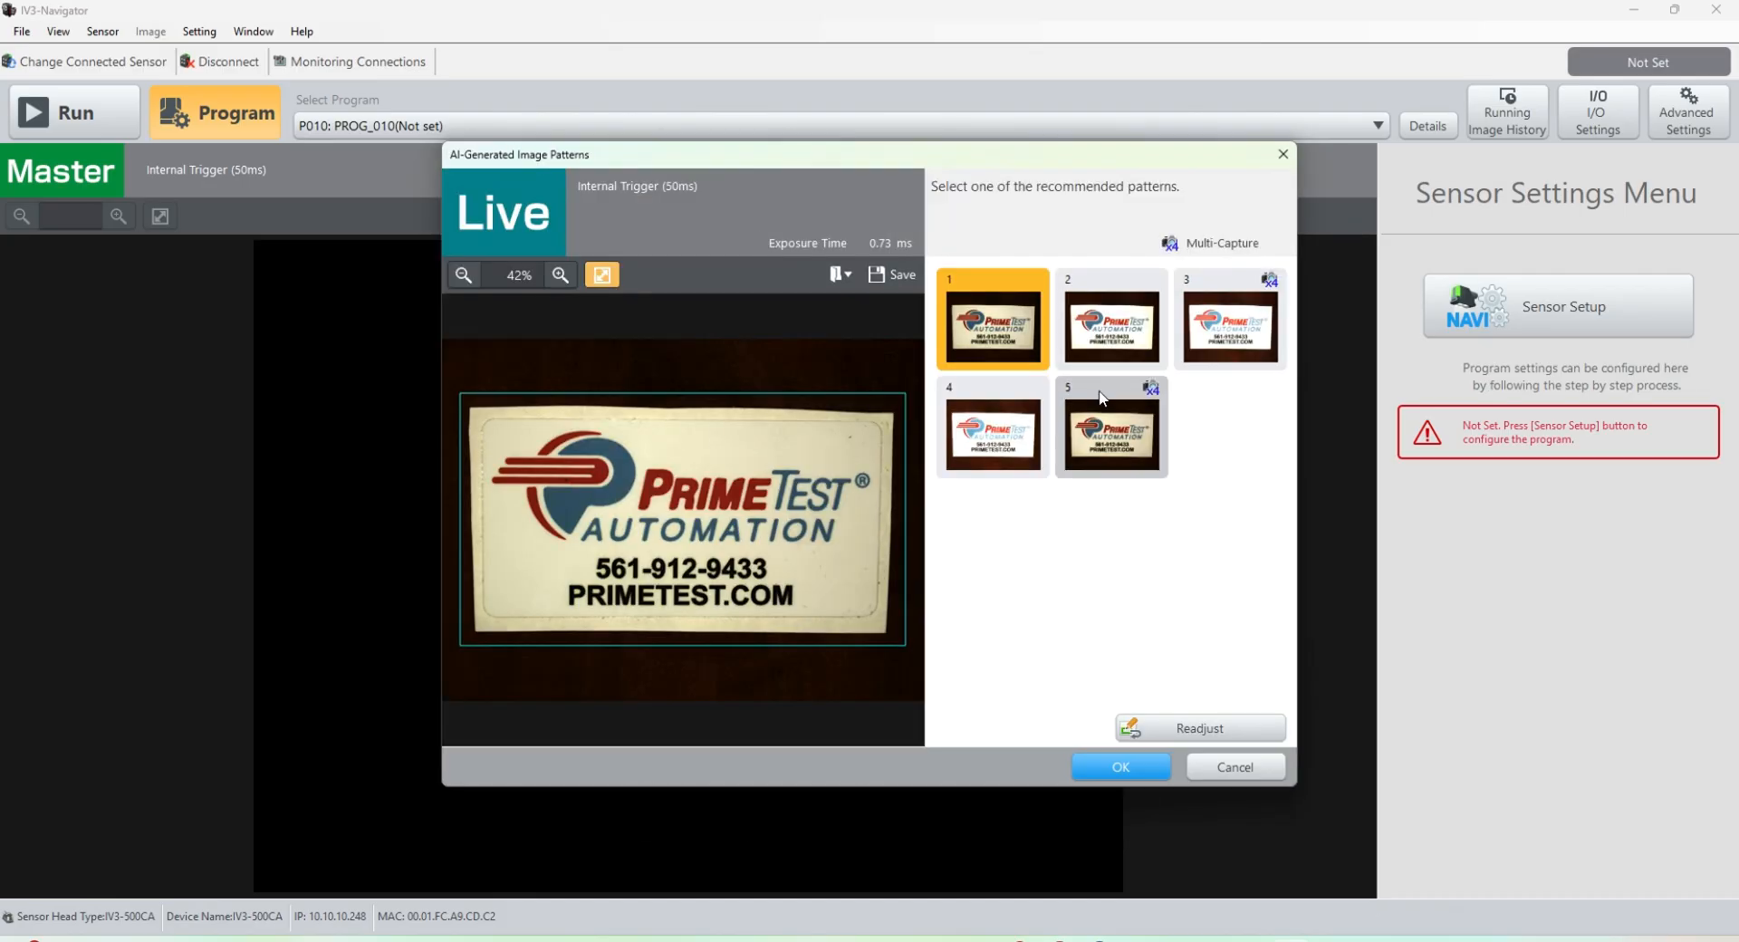
{"action": "left_click", "coordinate": [1110, 319]}
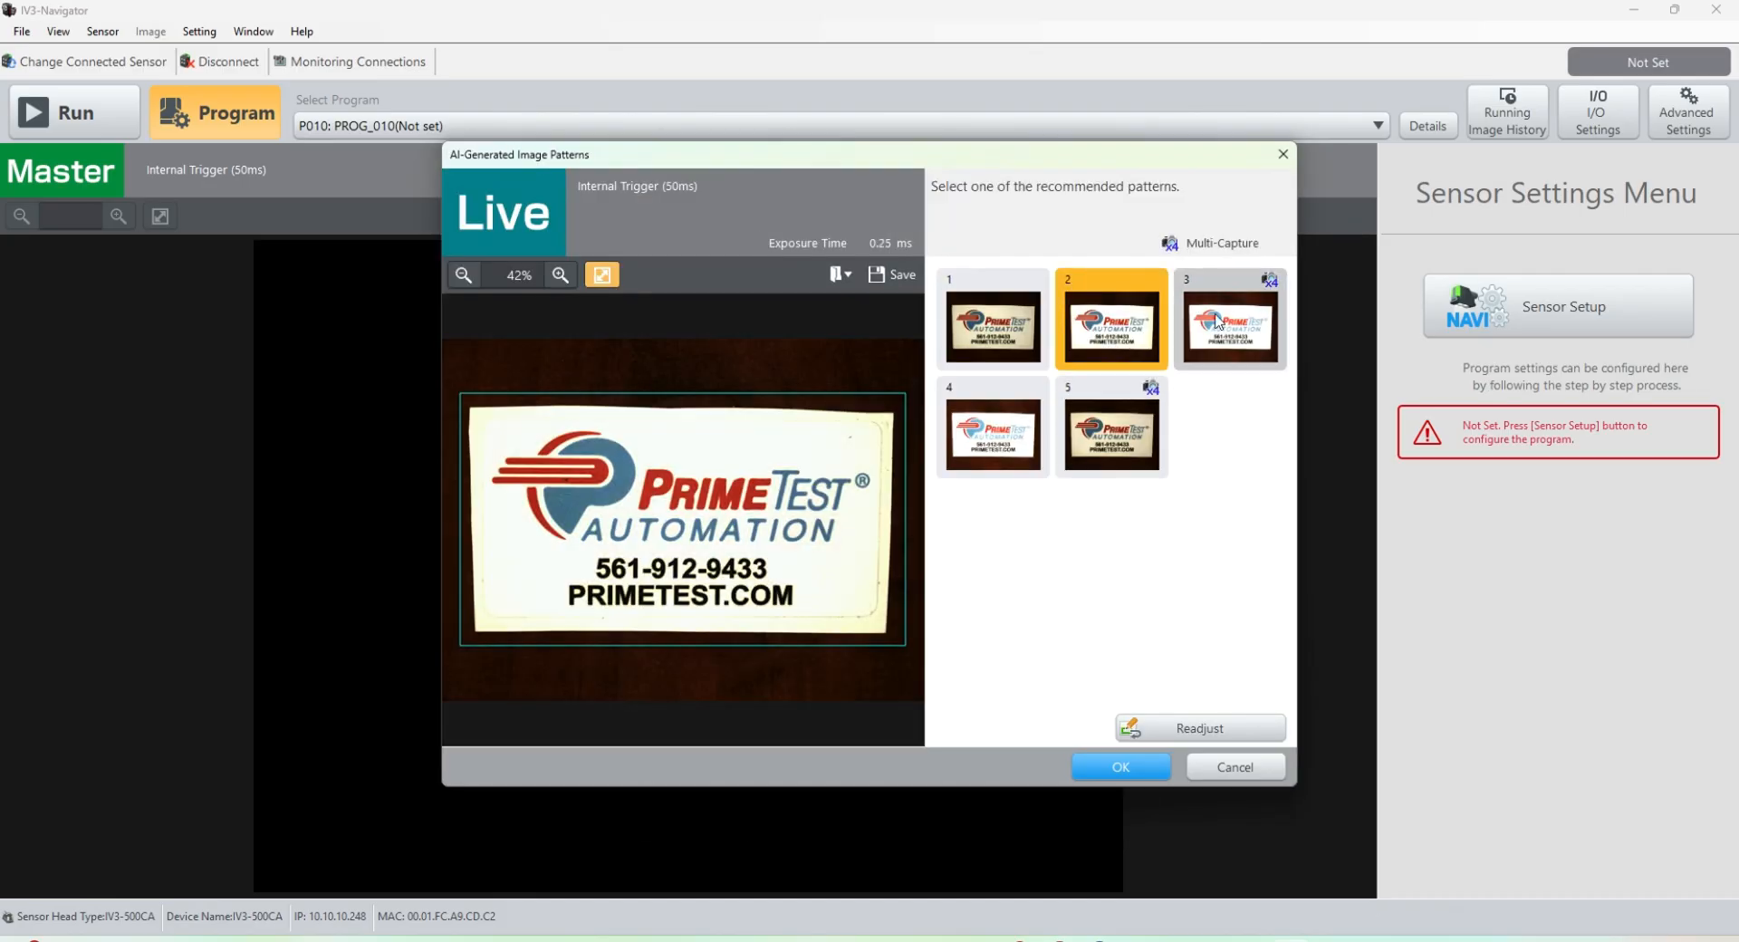
{"action": "left_click", "coordinate": [1110, 428]}
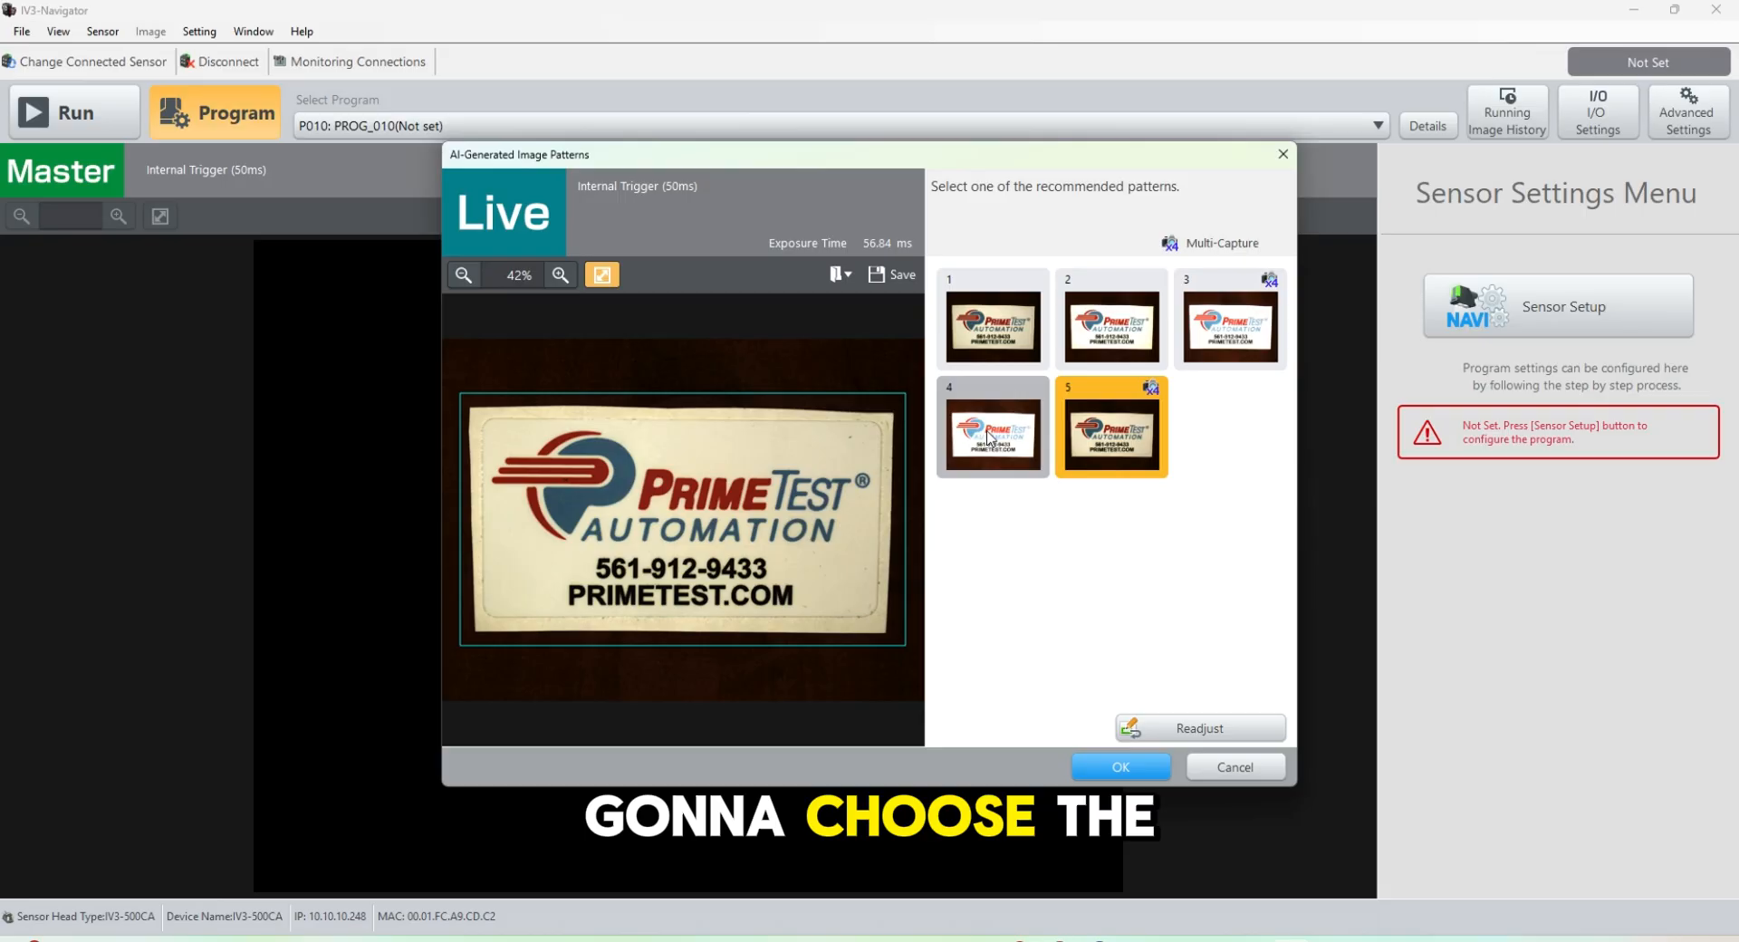
{"action": "left_click", "coordinate": [1111, 321]}
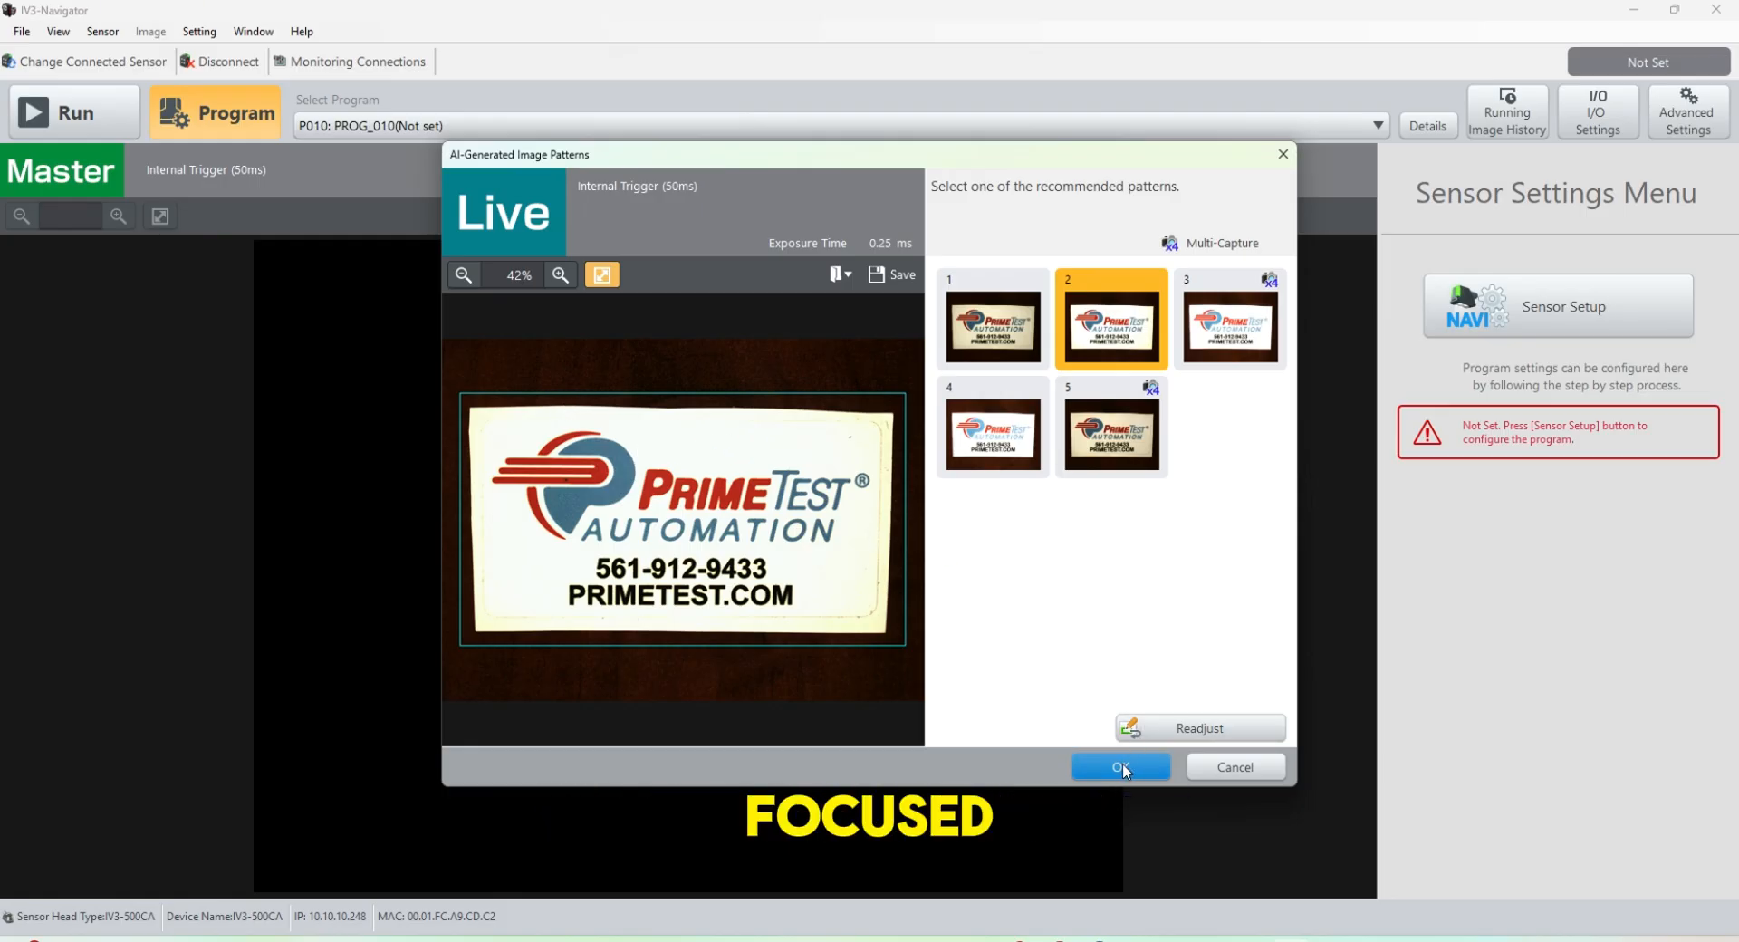
{"action": "left_click", "coordinate": [1117, 766]}
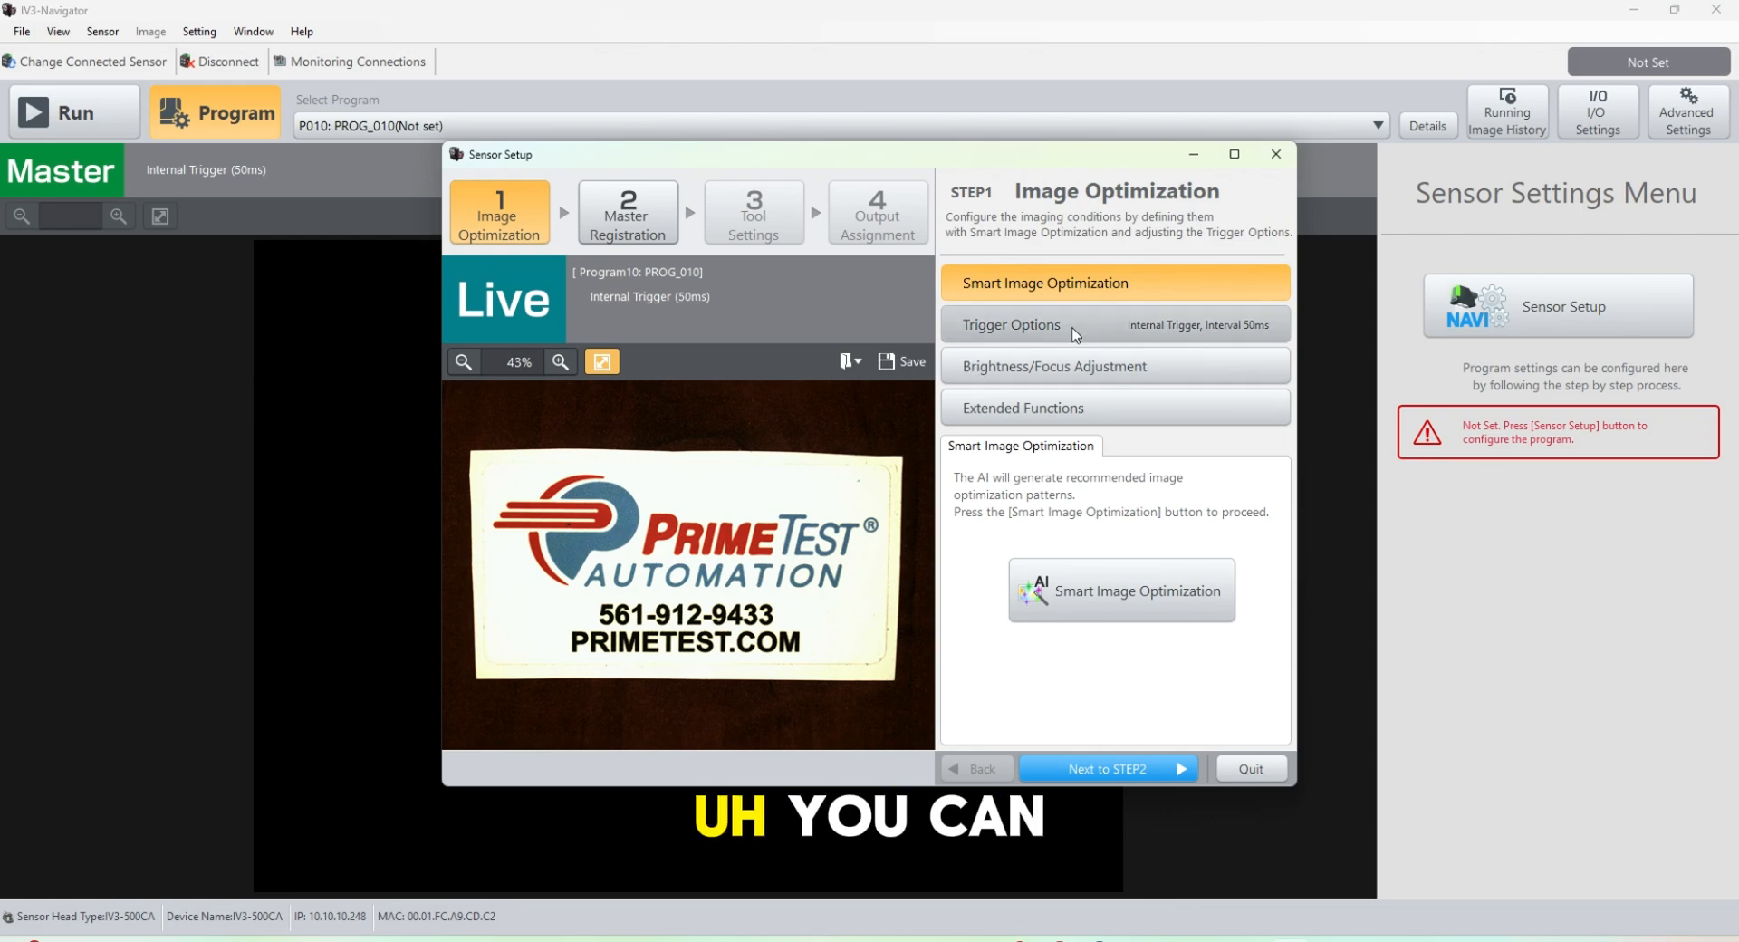
Review the Trigger Options and the Brightness/Focus Adjustment settings.
{"action": "left_click", "coordinate": [1009, 324]}
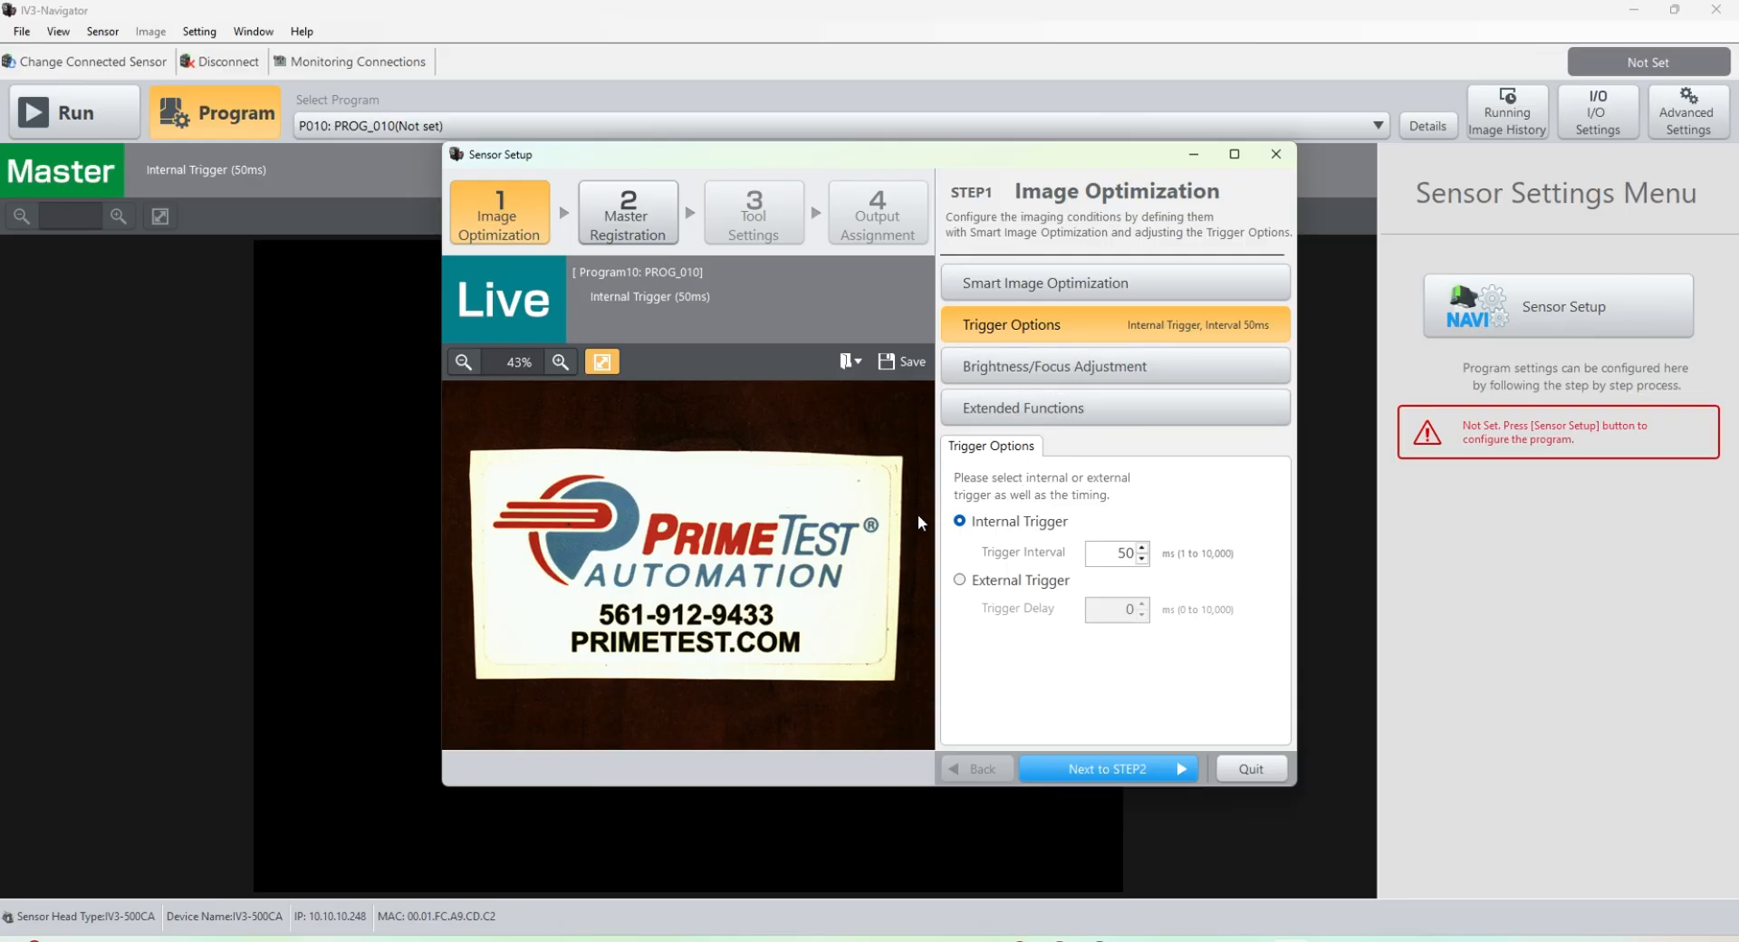
{"action": "mouse_move", "coordinate": [1063, 366]}
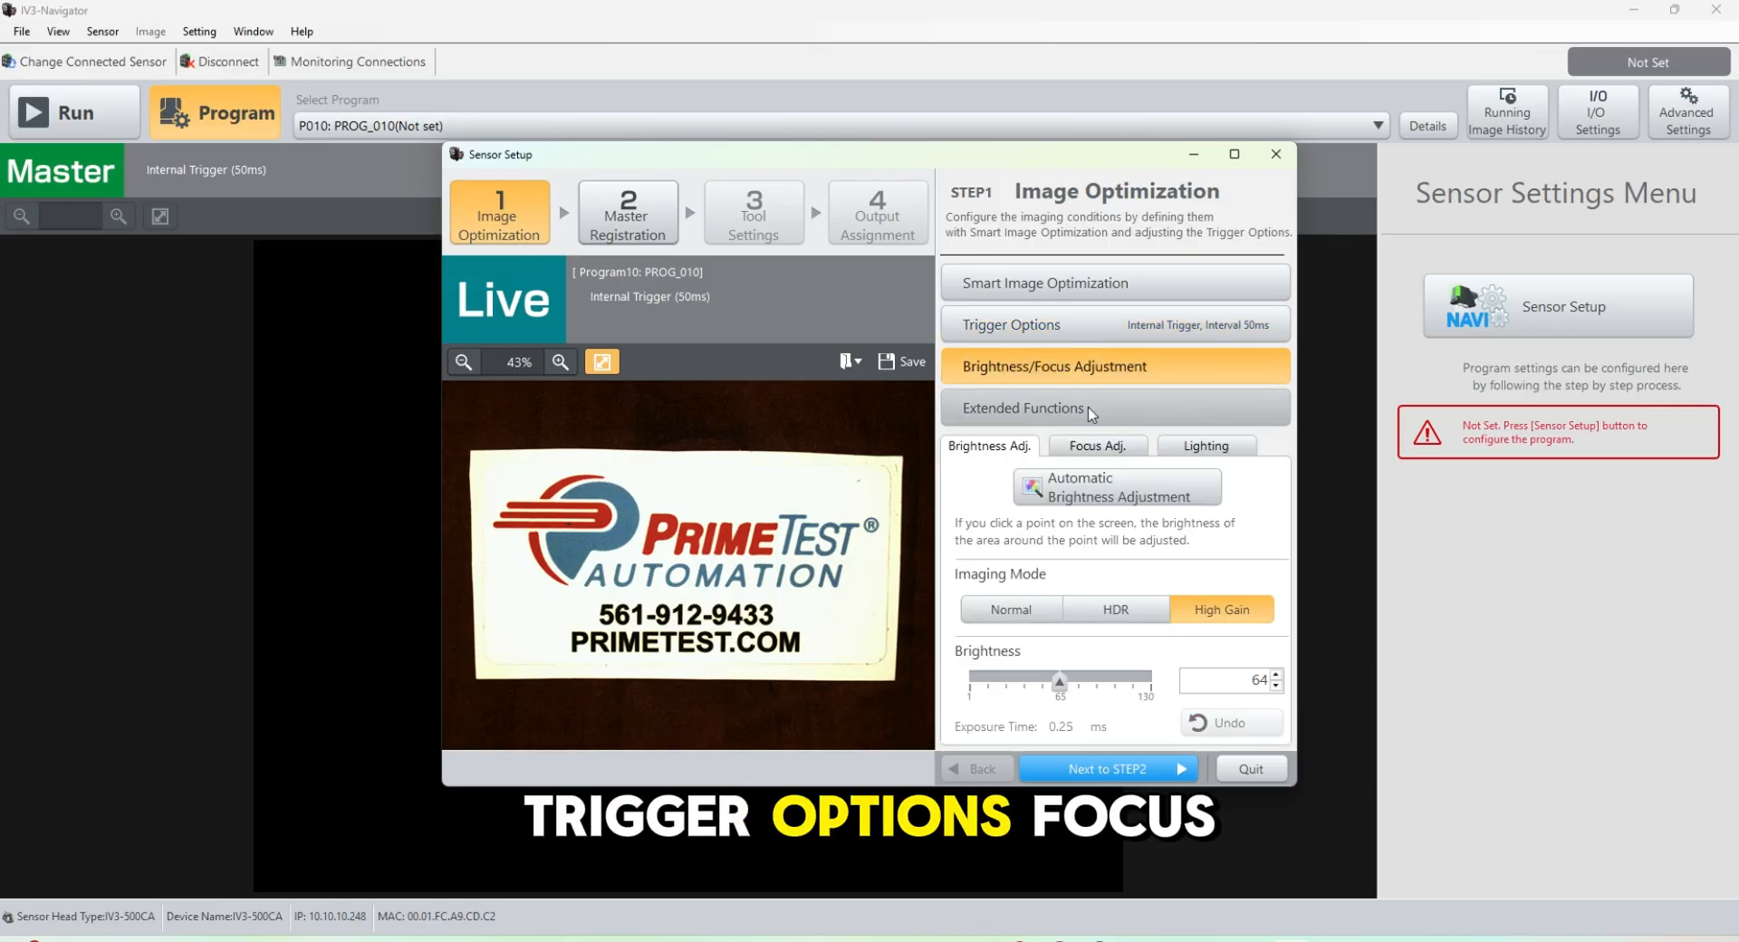
{"action": "left_click", "coordinate": [1114, 408]}
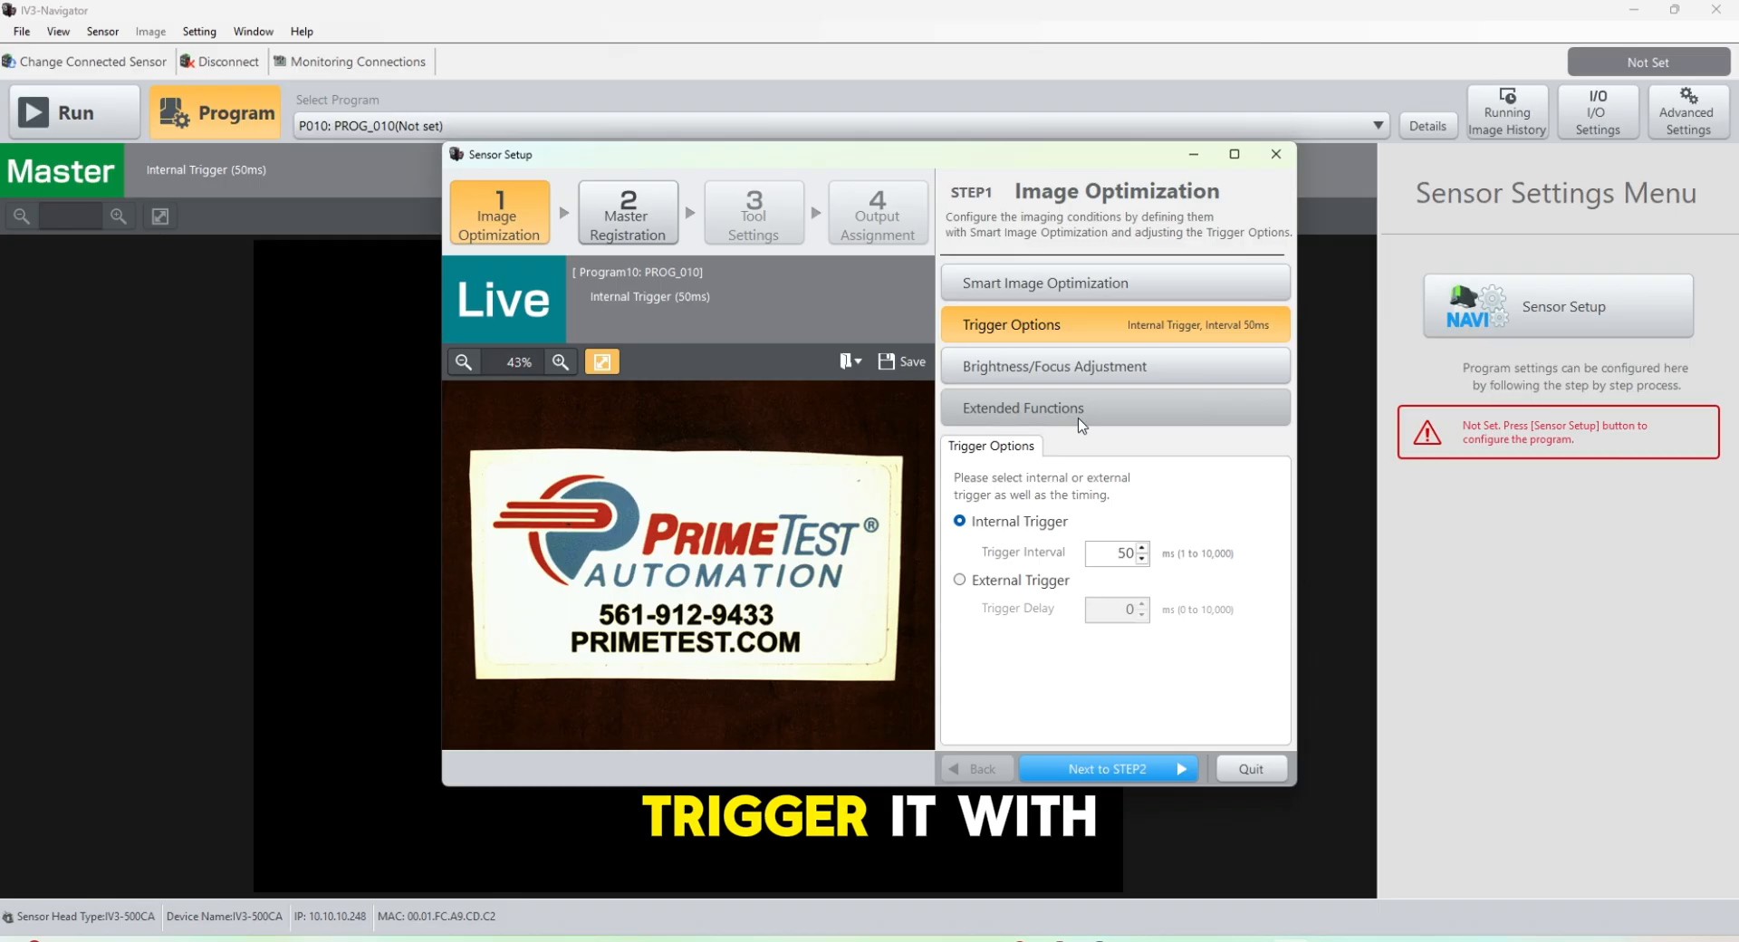
{"action": "left_click", "coordinate": [1113, 365]}
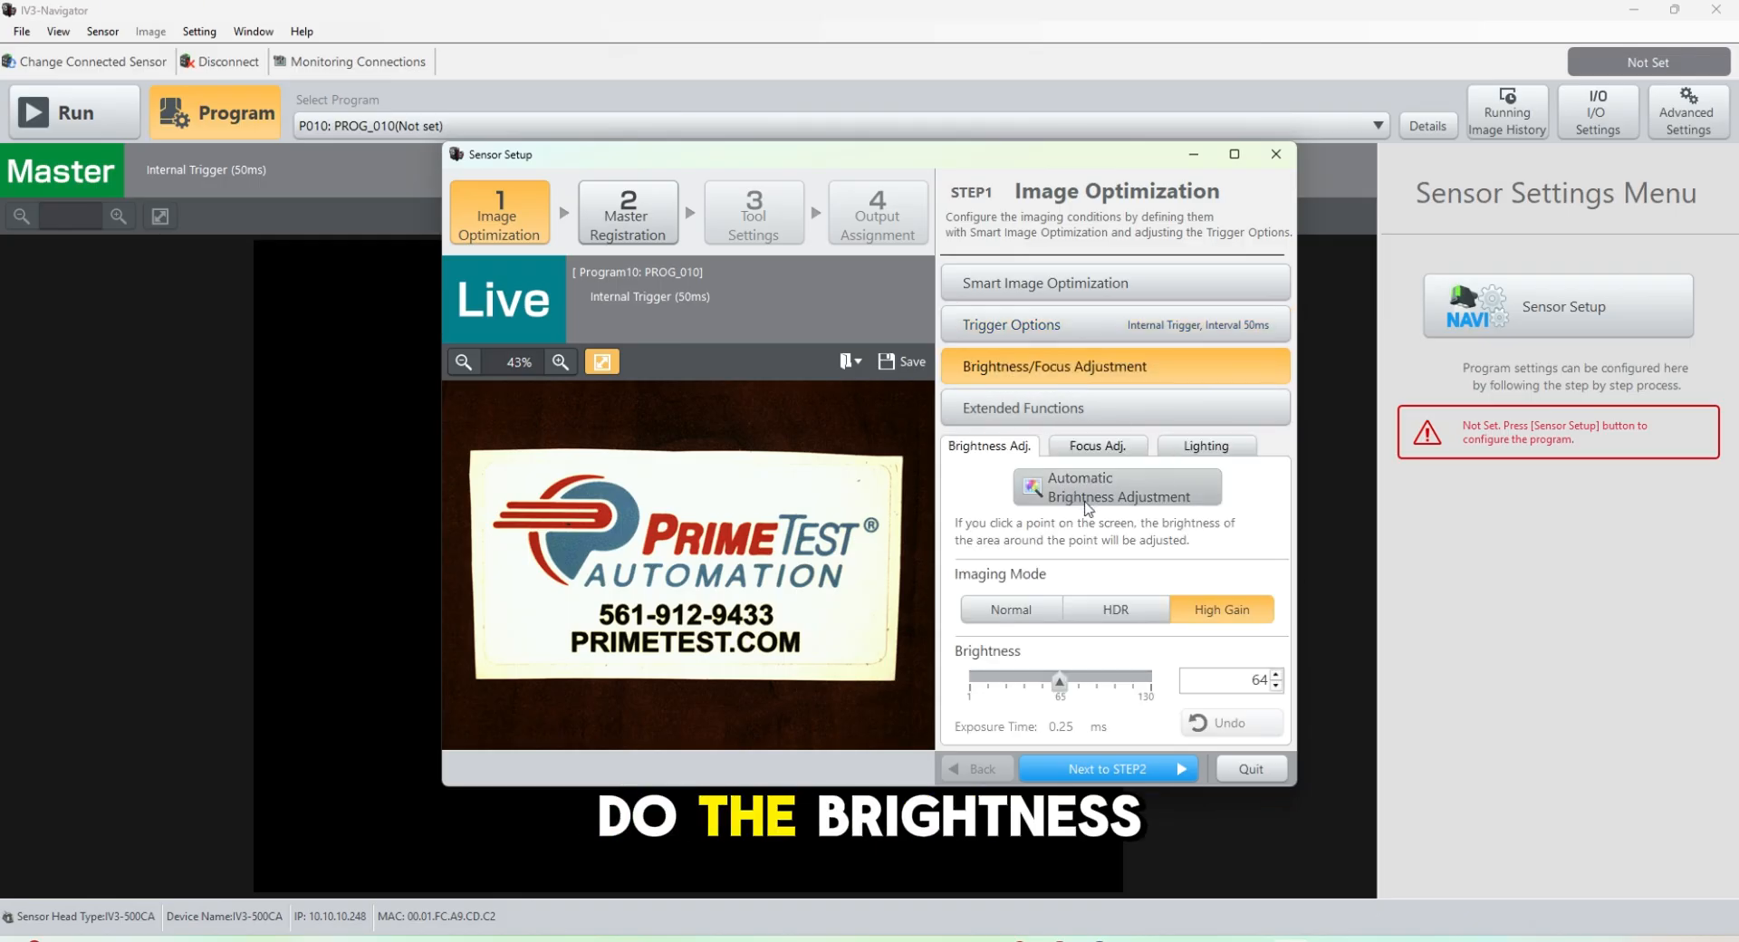
{"action": "left_click", "coordinate": [1097, 444]}
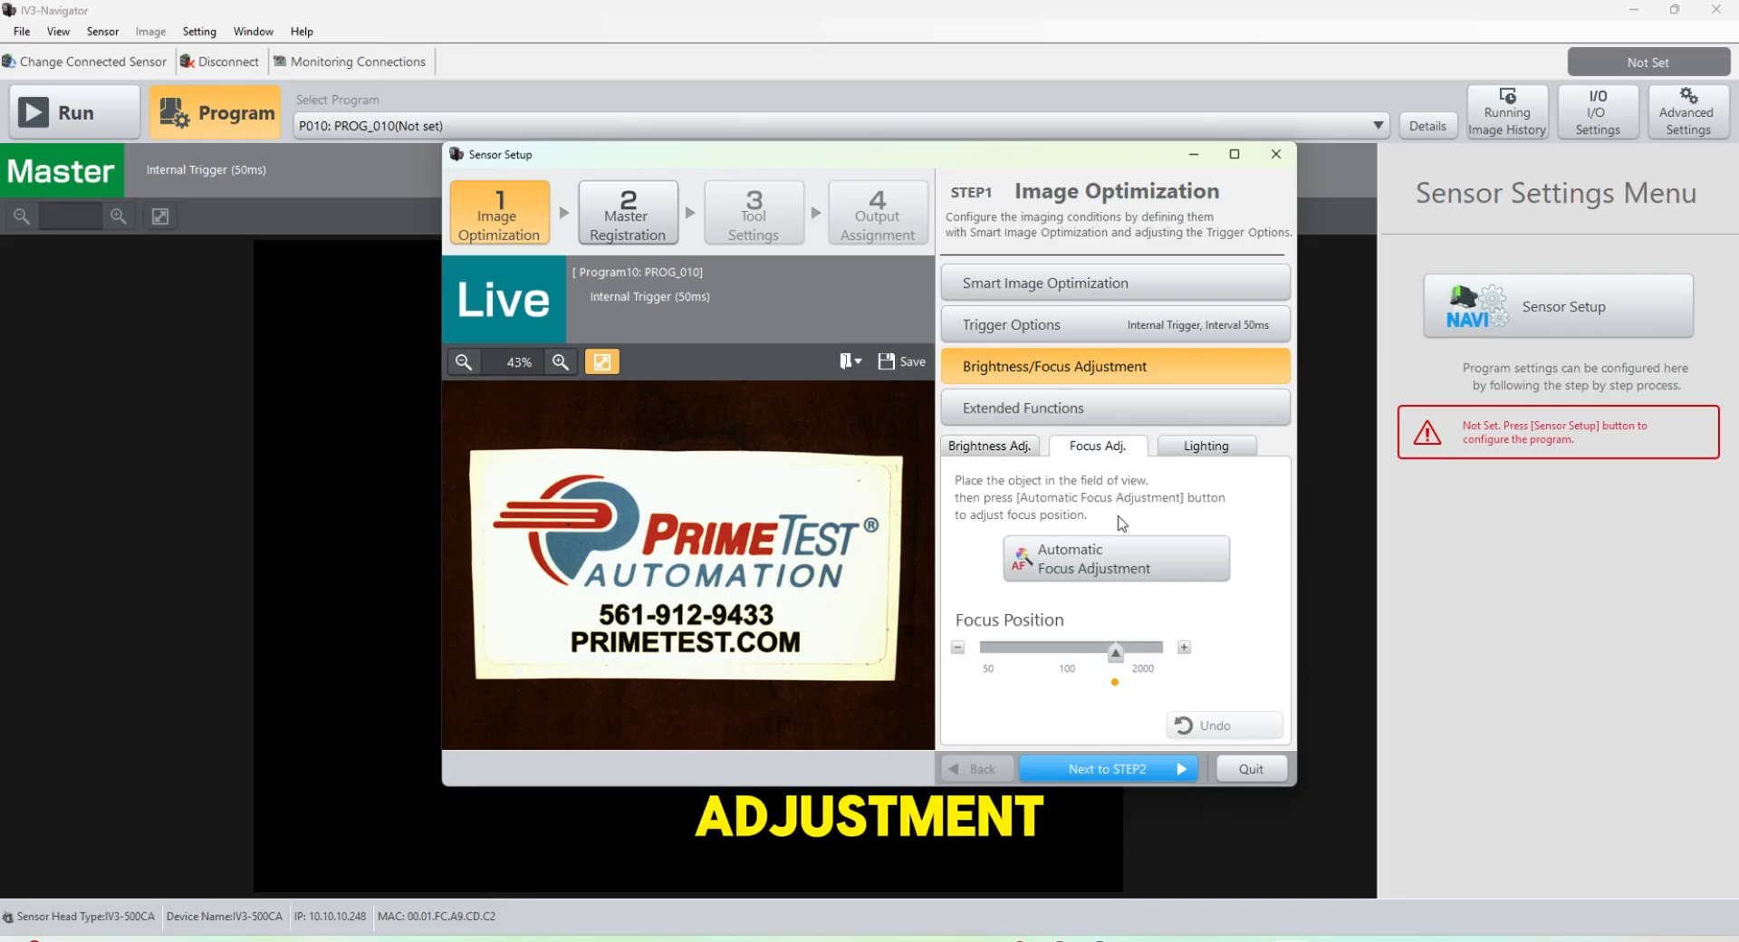
{"action": "left_click", "coordinate": [988, 445]}
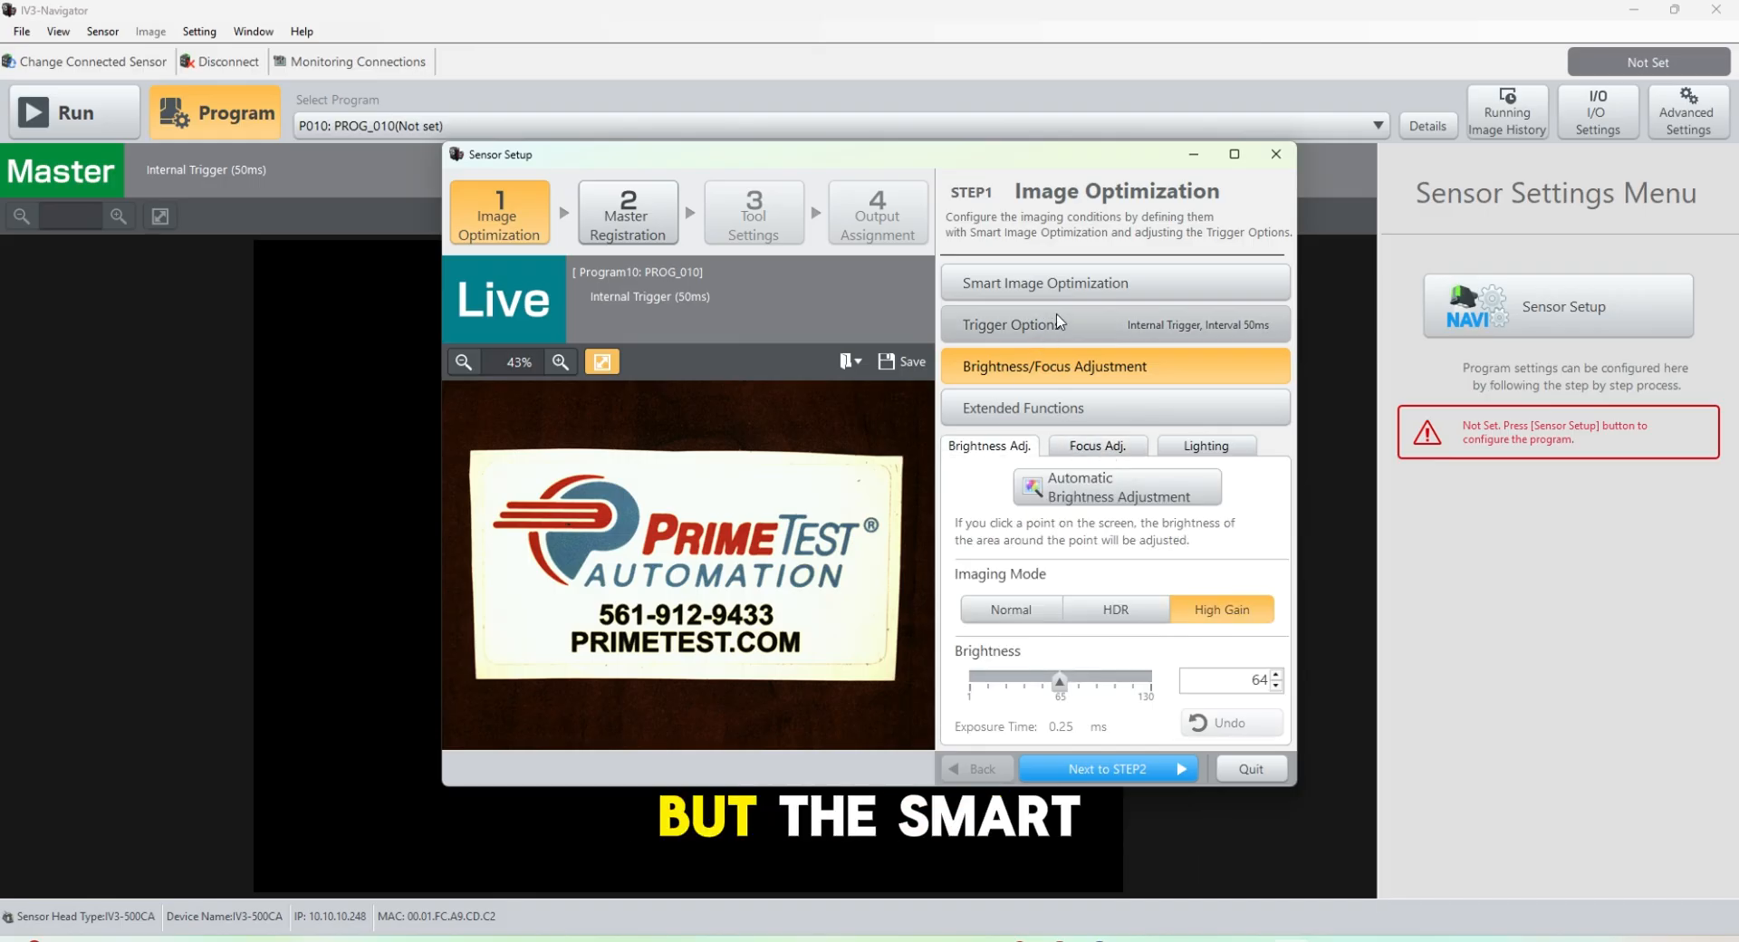
{"action": "mouse_move", "coordinate": [1113, 552]}
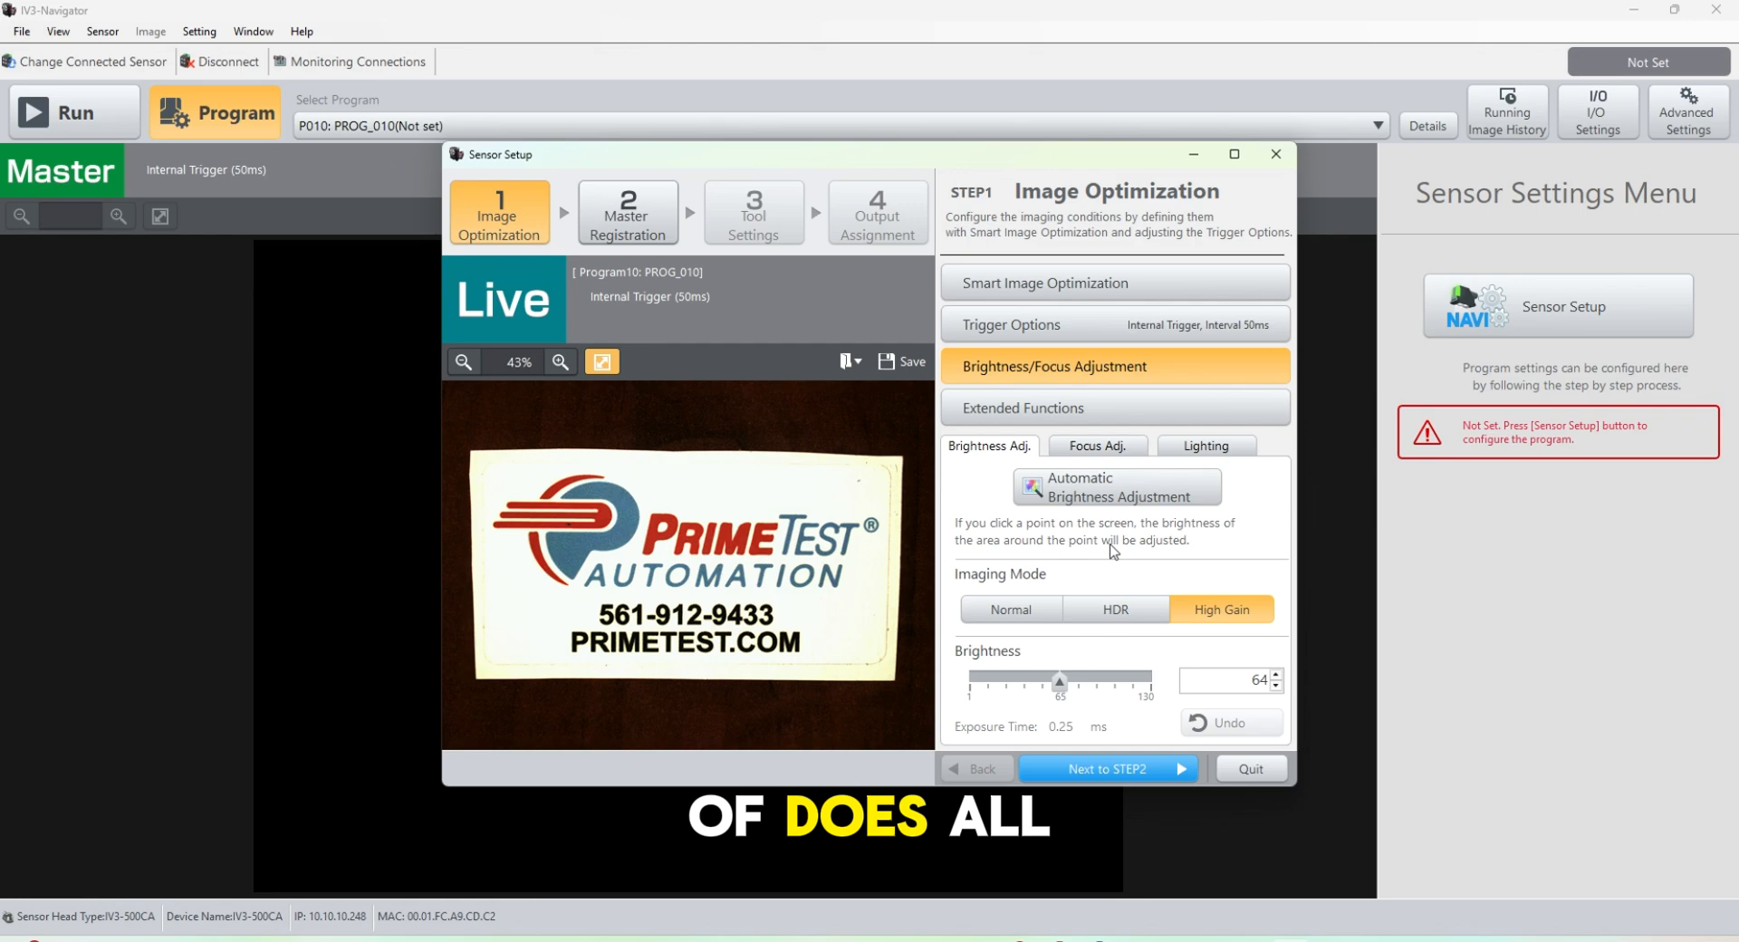
Keep High Gain imaging and Flash lighting, then advance to Step 2 Master Registration.
{"action": "left_click", "coordinate": [1009, 609]}
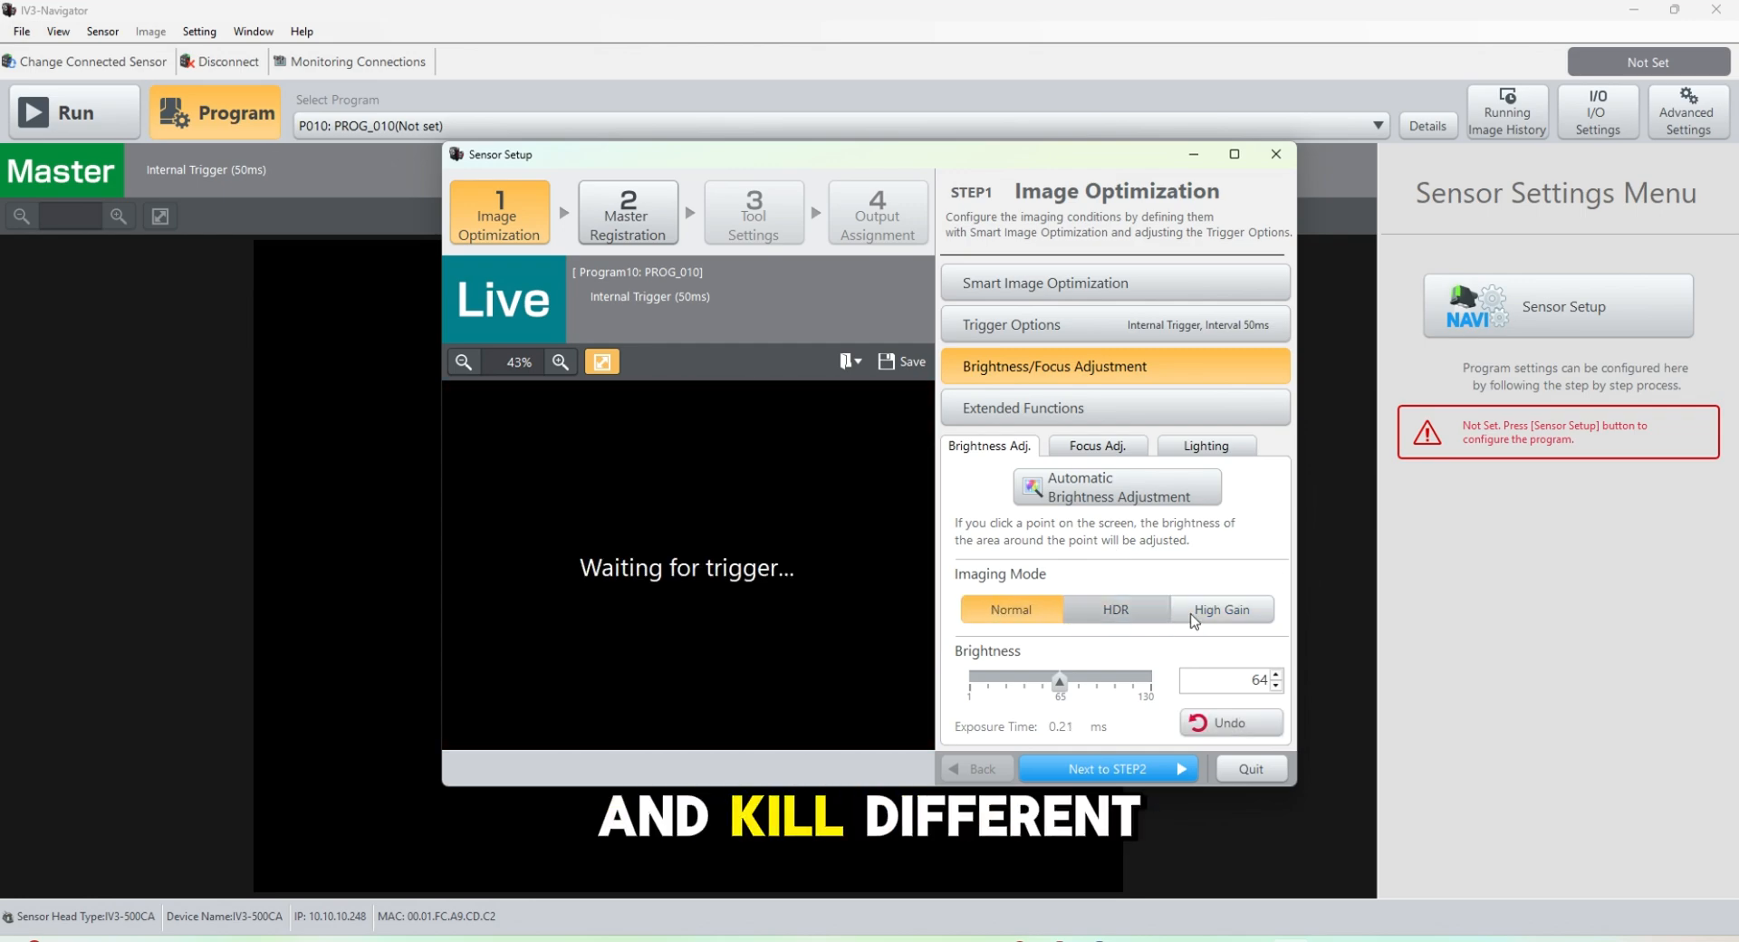
{"action": "left_click", "coordinate": [1219, 610]}
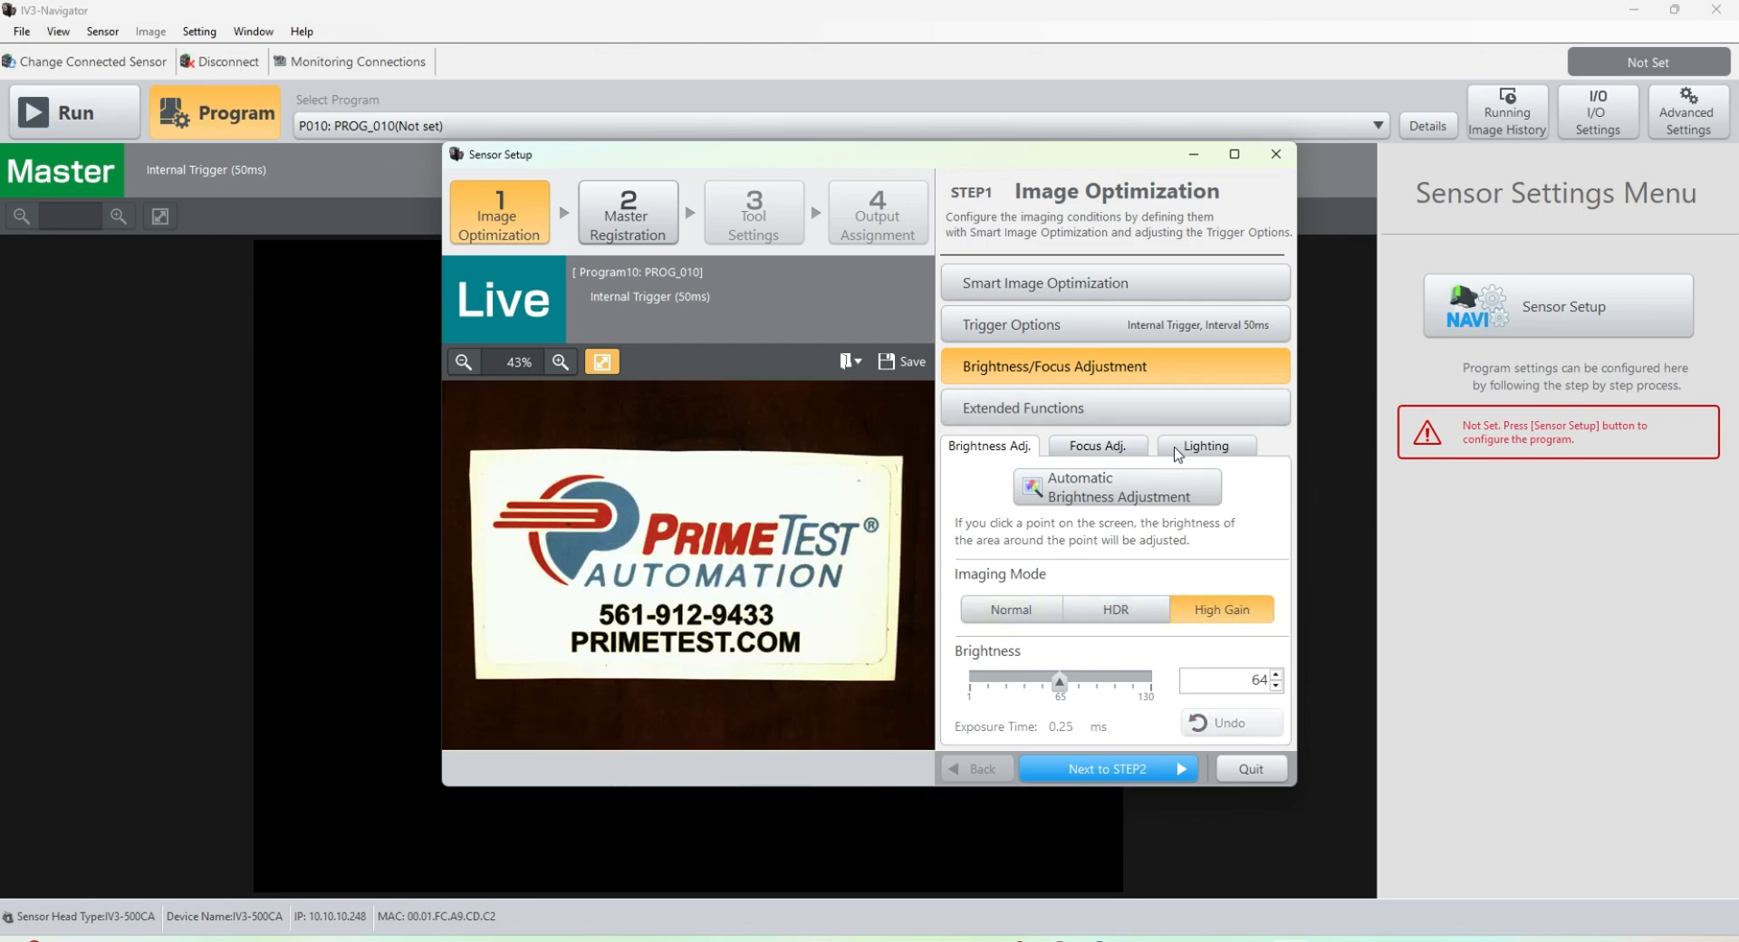
{"action": "left_click", "coordinate": [1203, 444]}
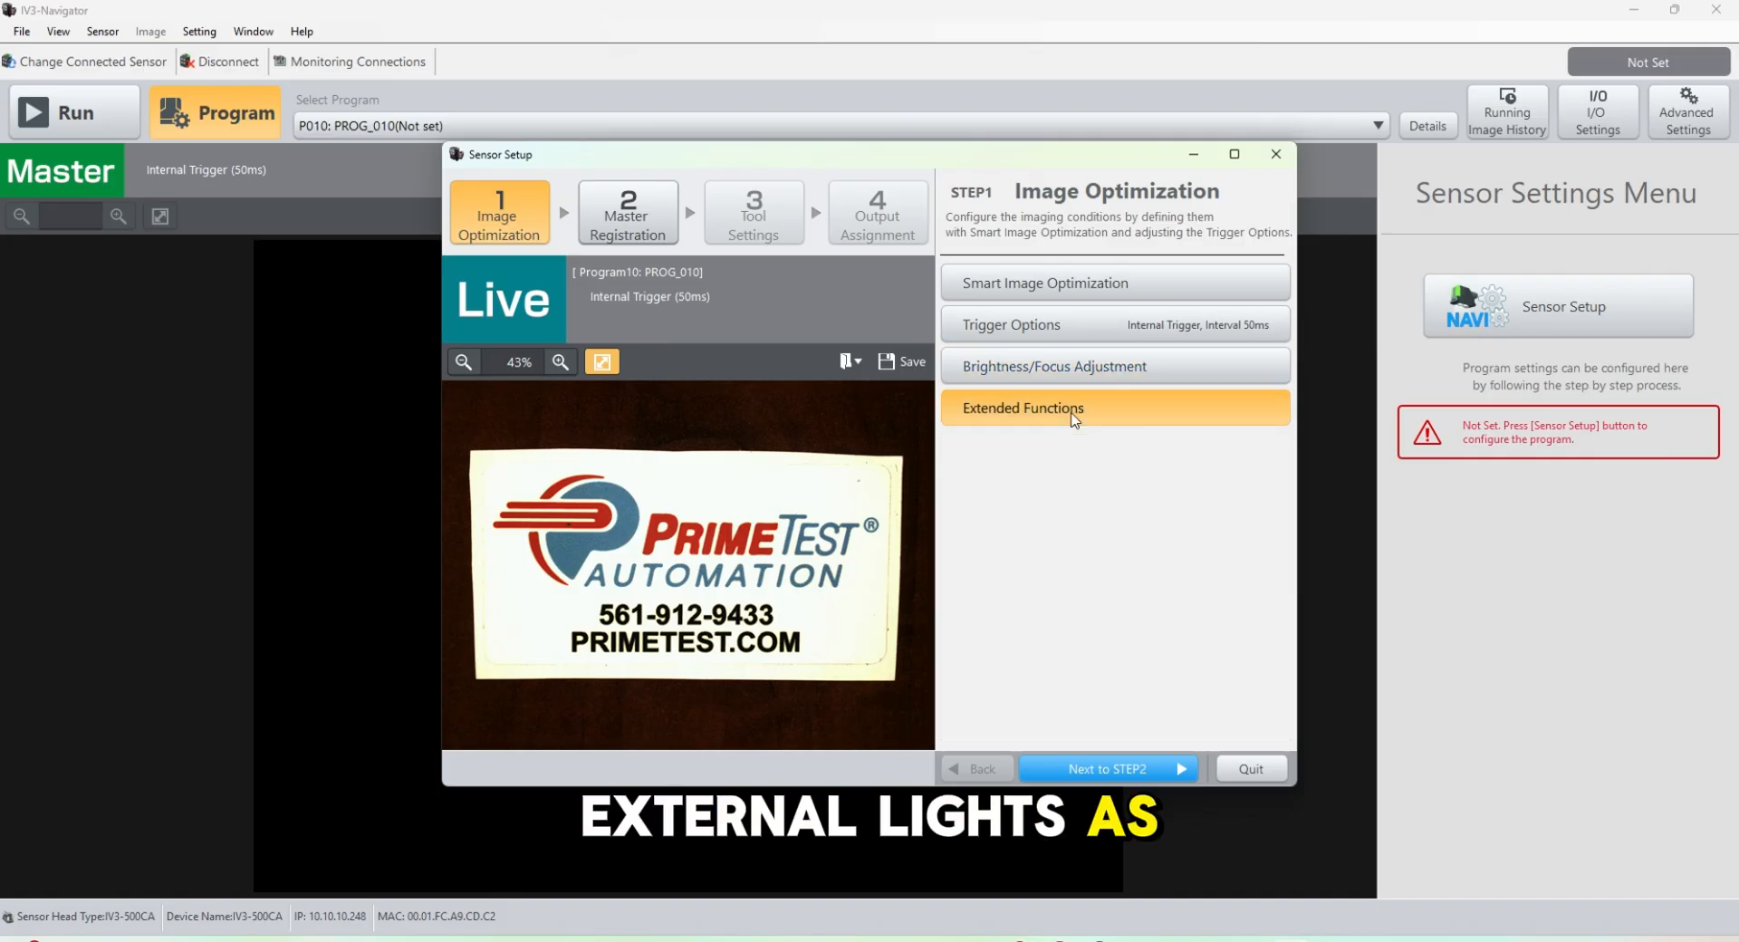
{"action": "left_click", "coordinate": [1019, 408]}
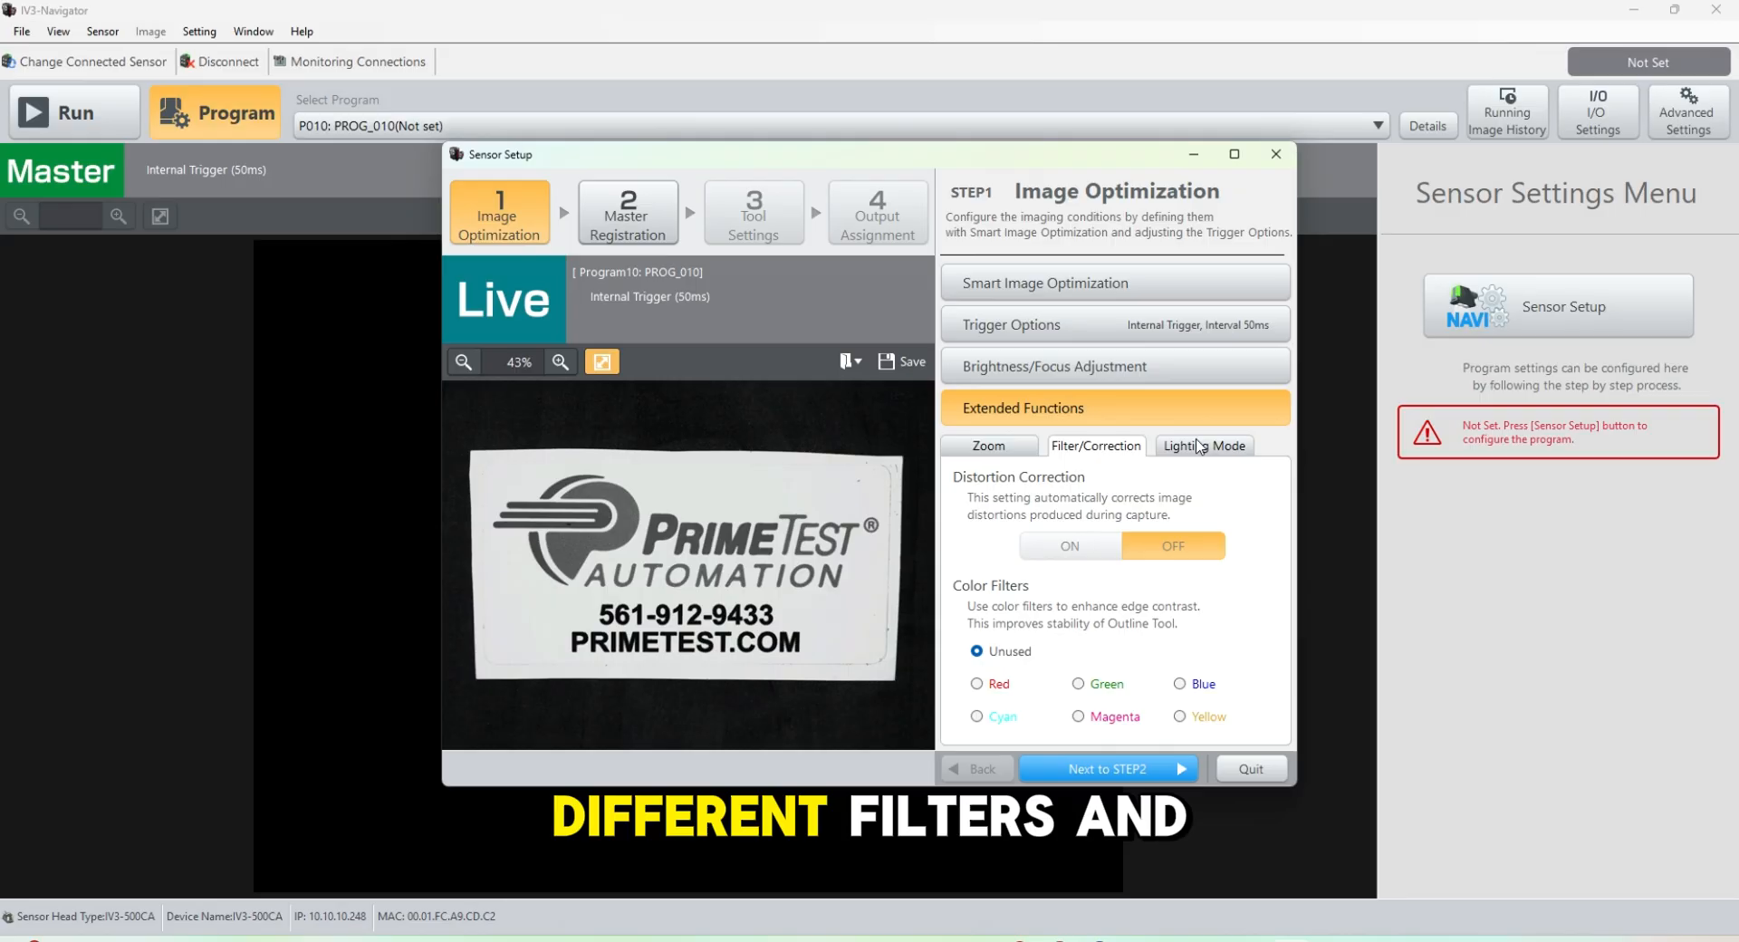
{"action": "left_click", "coordinate": [1203, 445]}
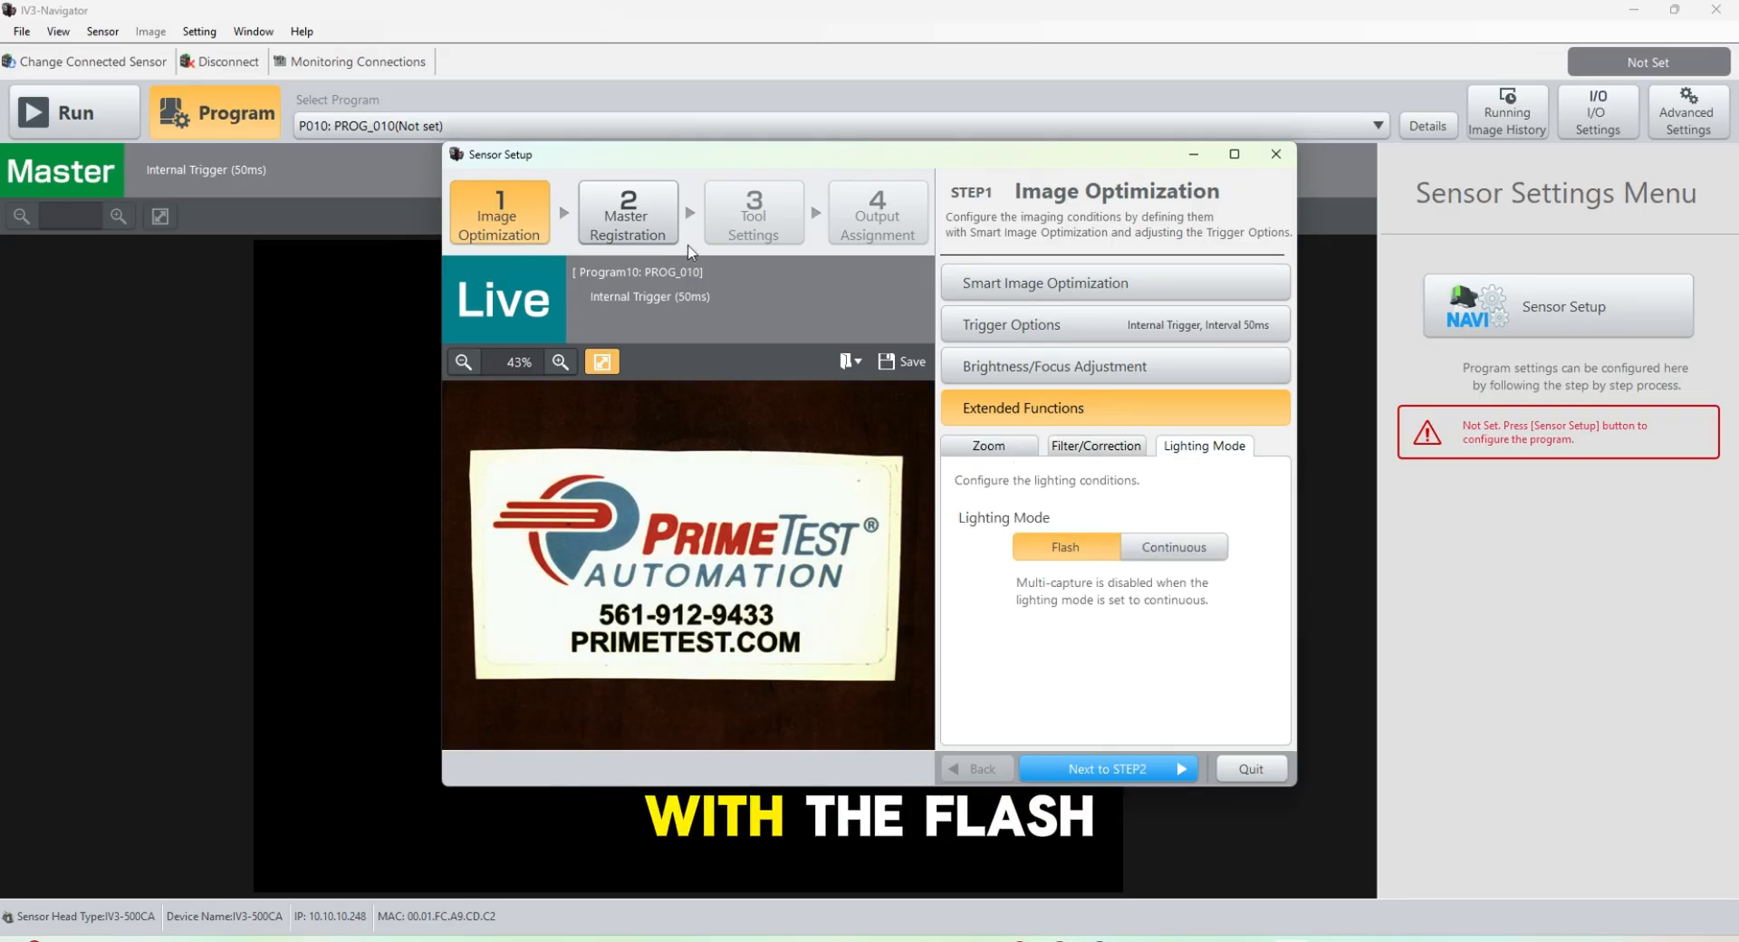
{"action": "left_click", "coordinate": [1107, 769]}
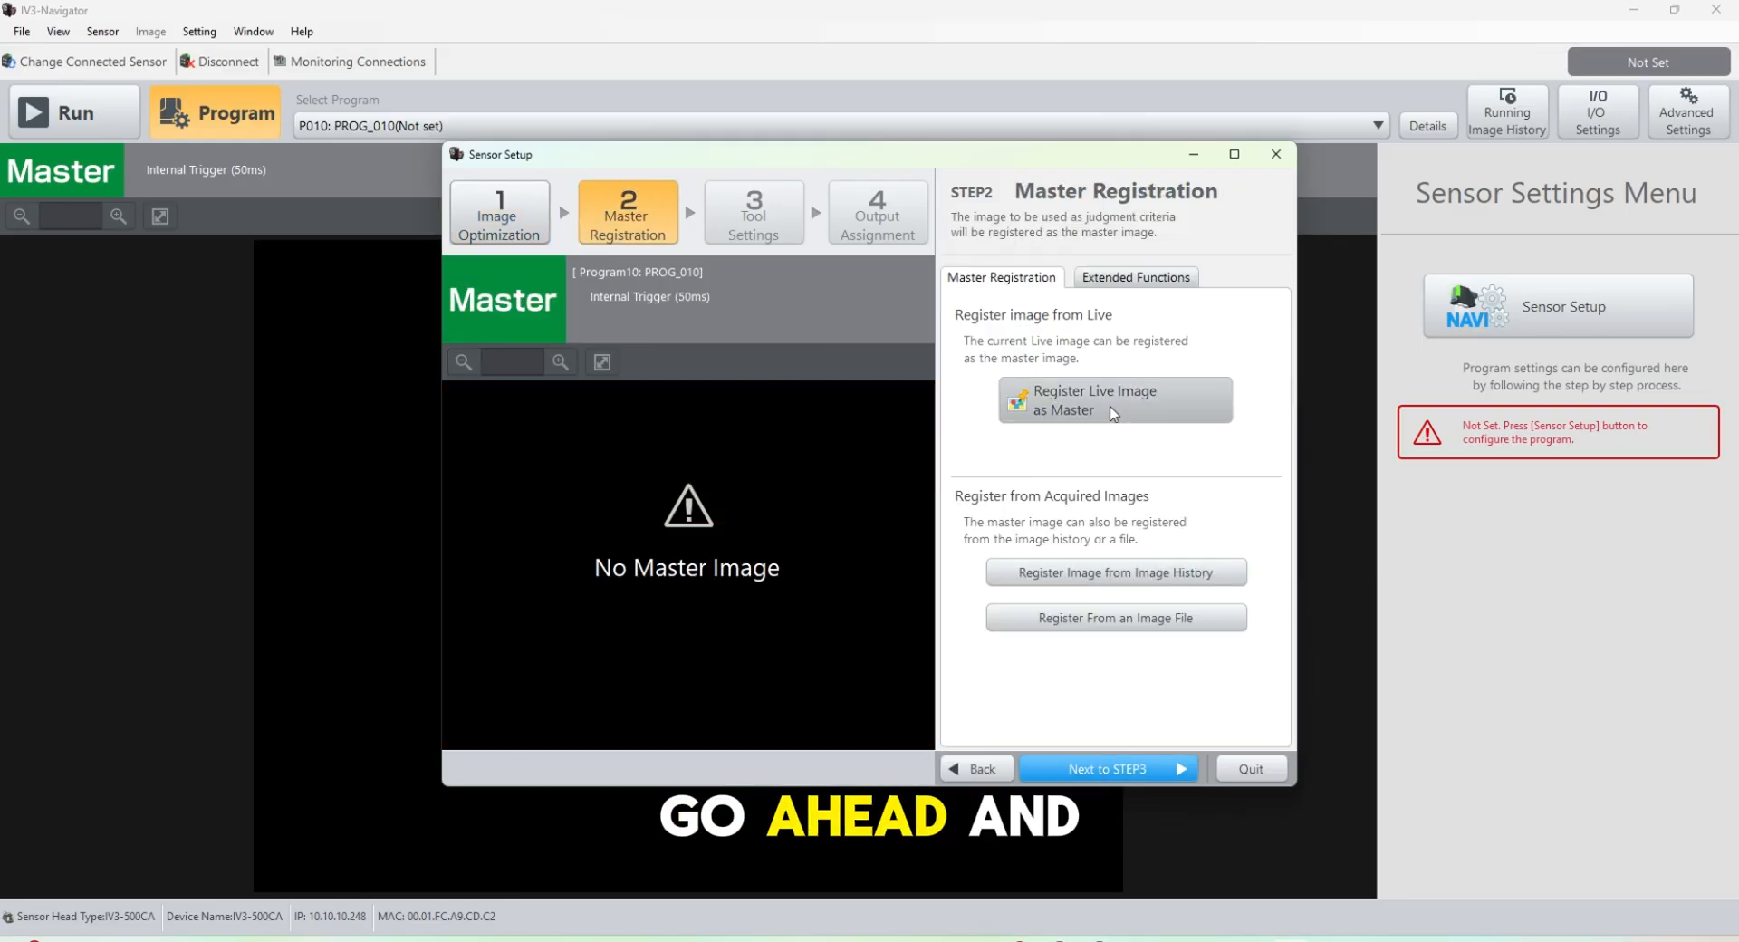
Register the live label image as the master and proceed to Step 3 Tool Settings.
{"action": "left_click", "coordinate": [1113, 399]}
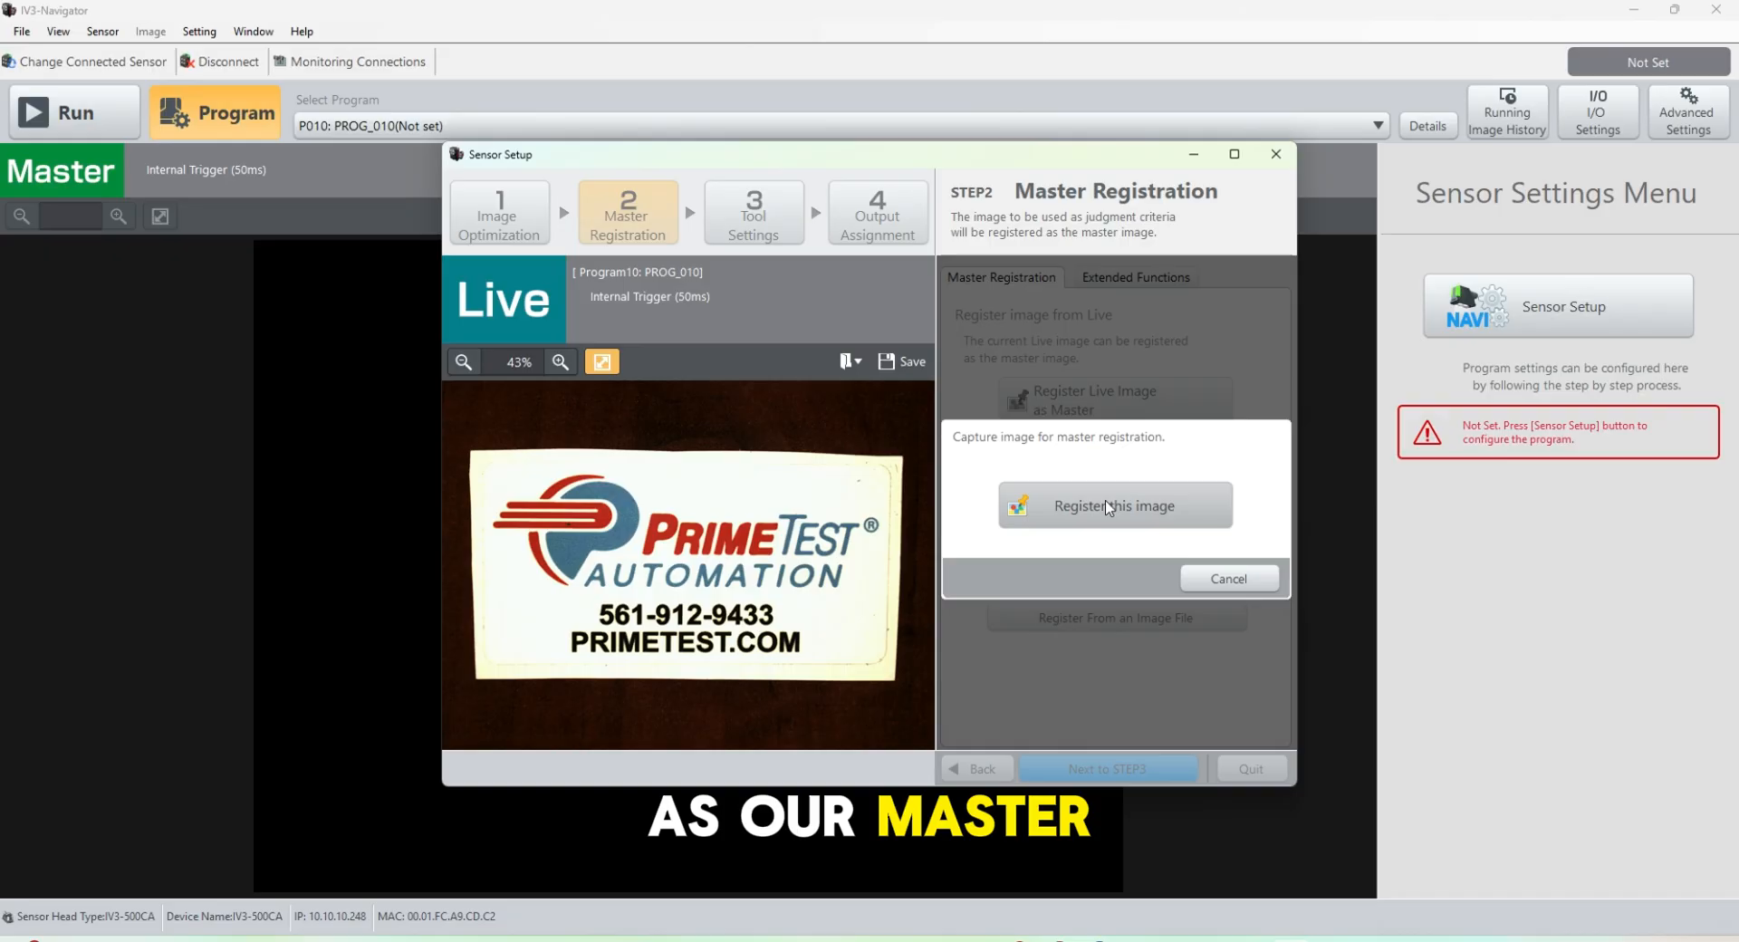
{"action": "left_click", "coordinate": [1113, 504]}
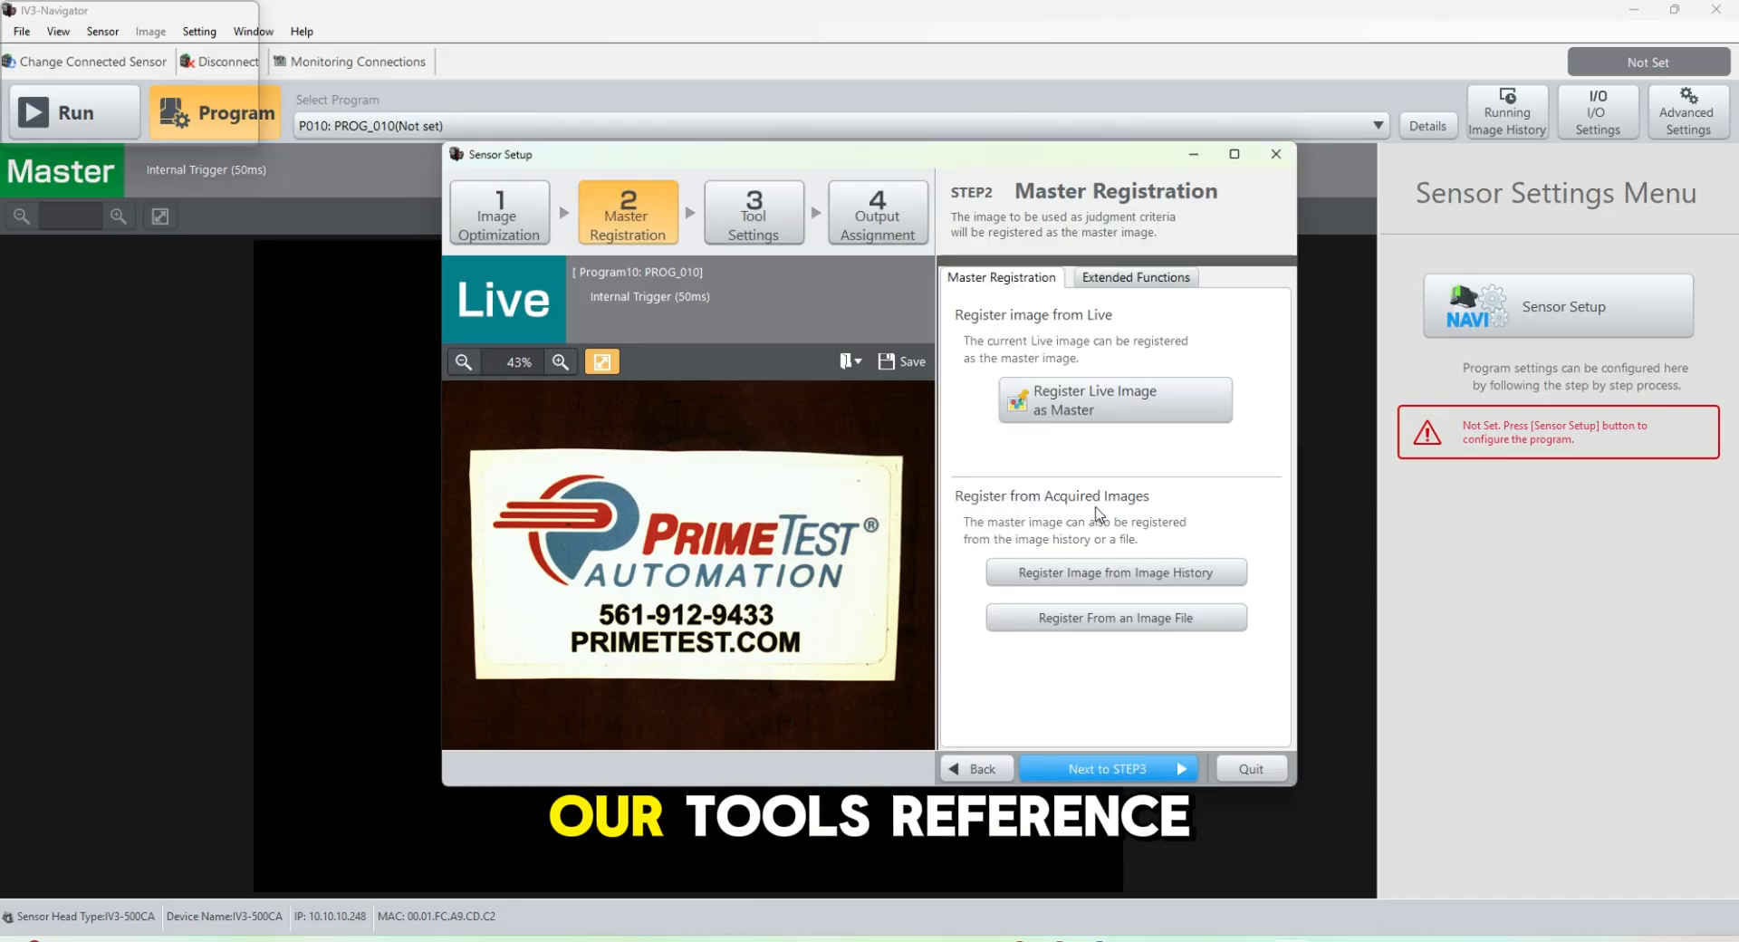
{"action": "left_click", "coordinate": [1113, 399]}
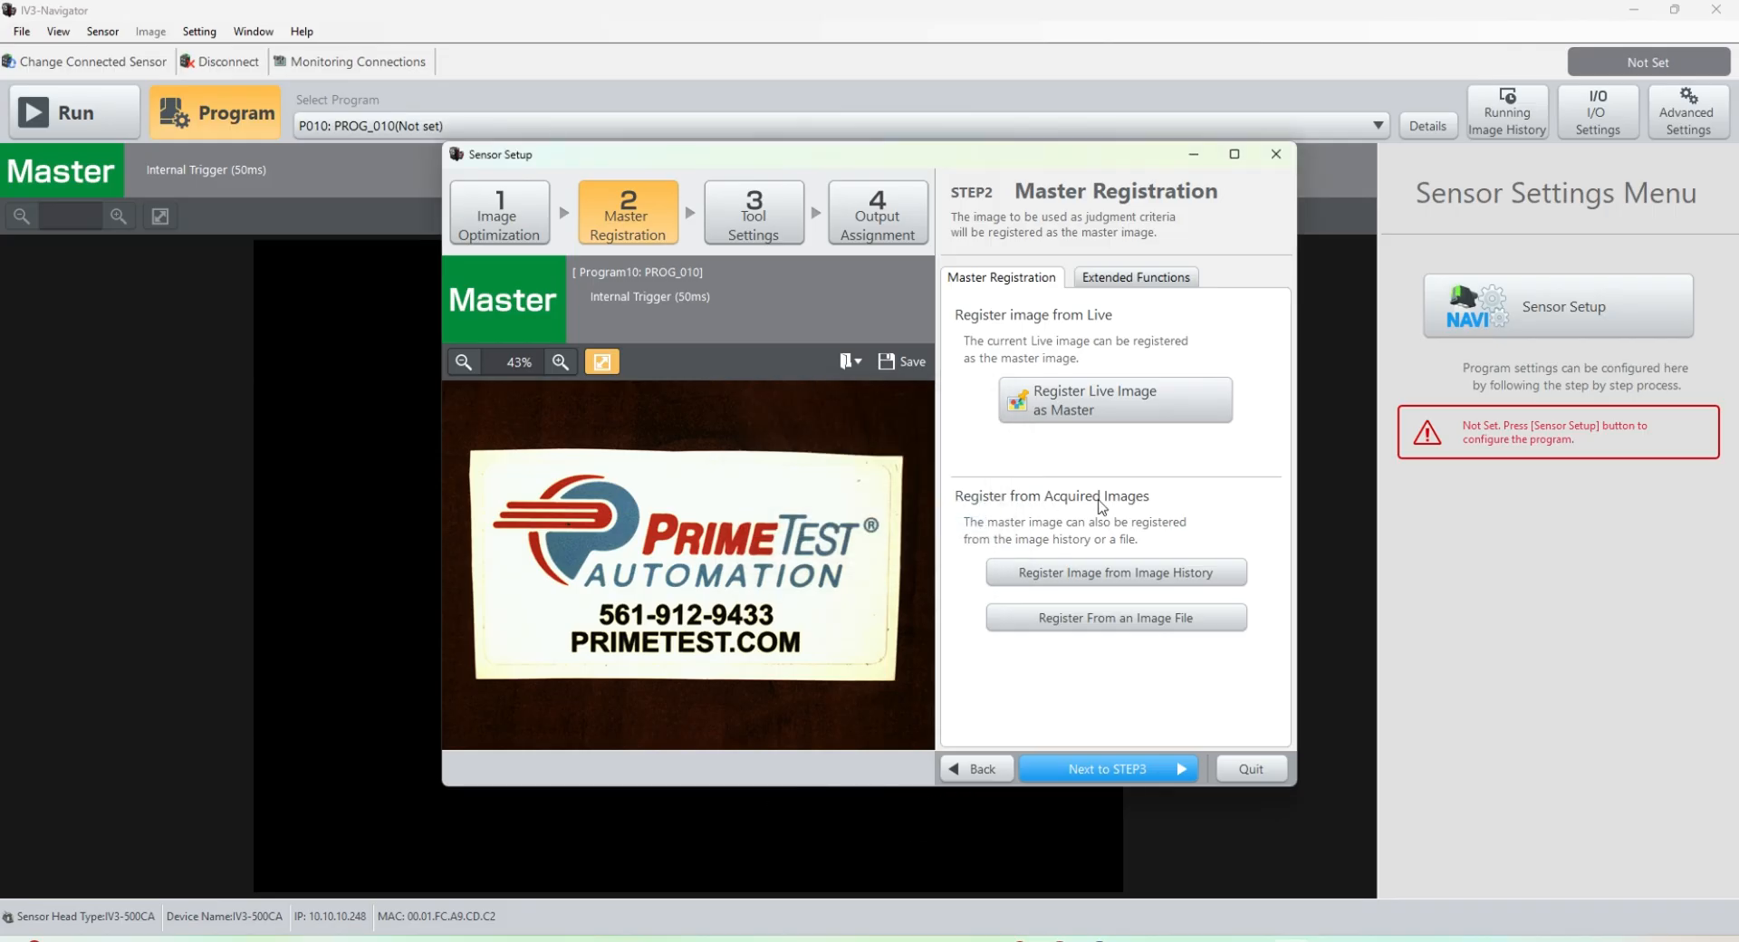
{"action": "left_click", "coordinate": [1113, 400]}
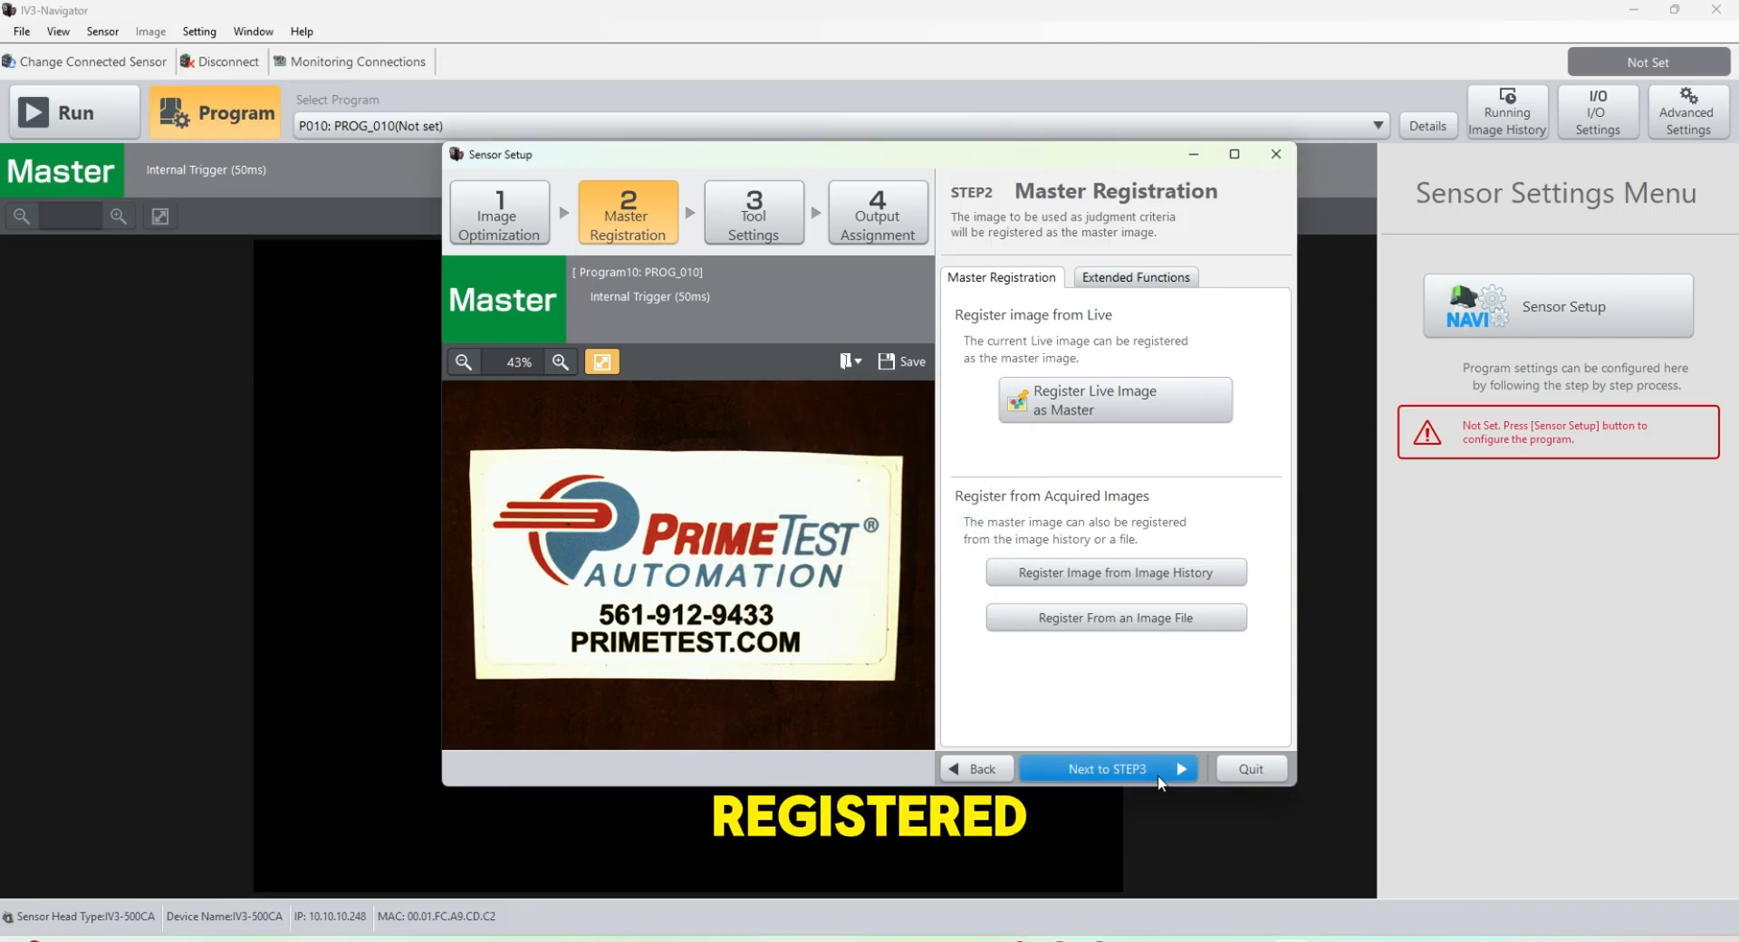
{"action": "left_click", "coordinate": [1107, 768]}
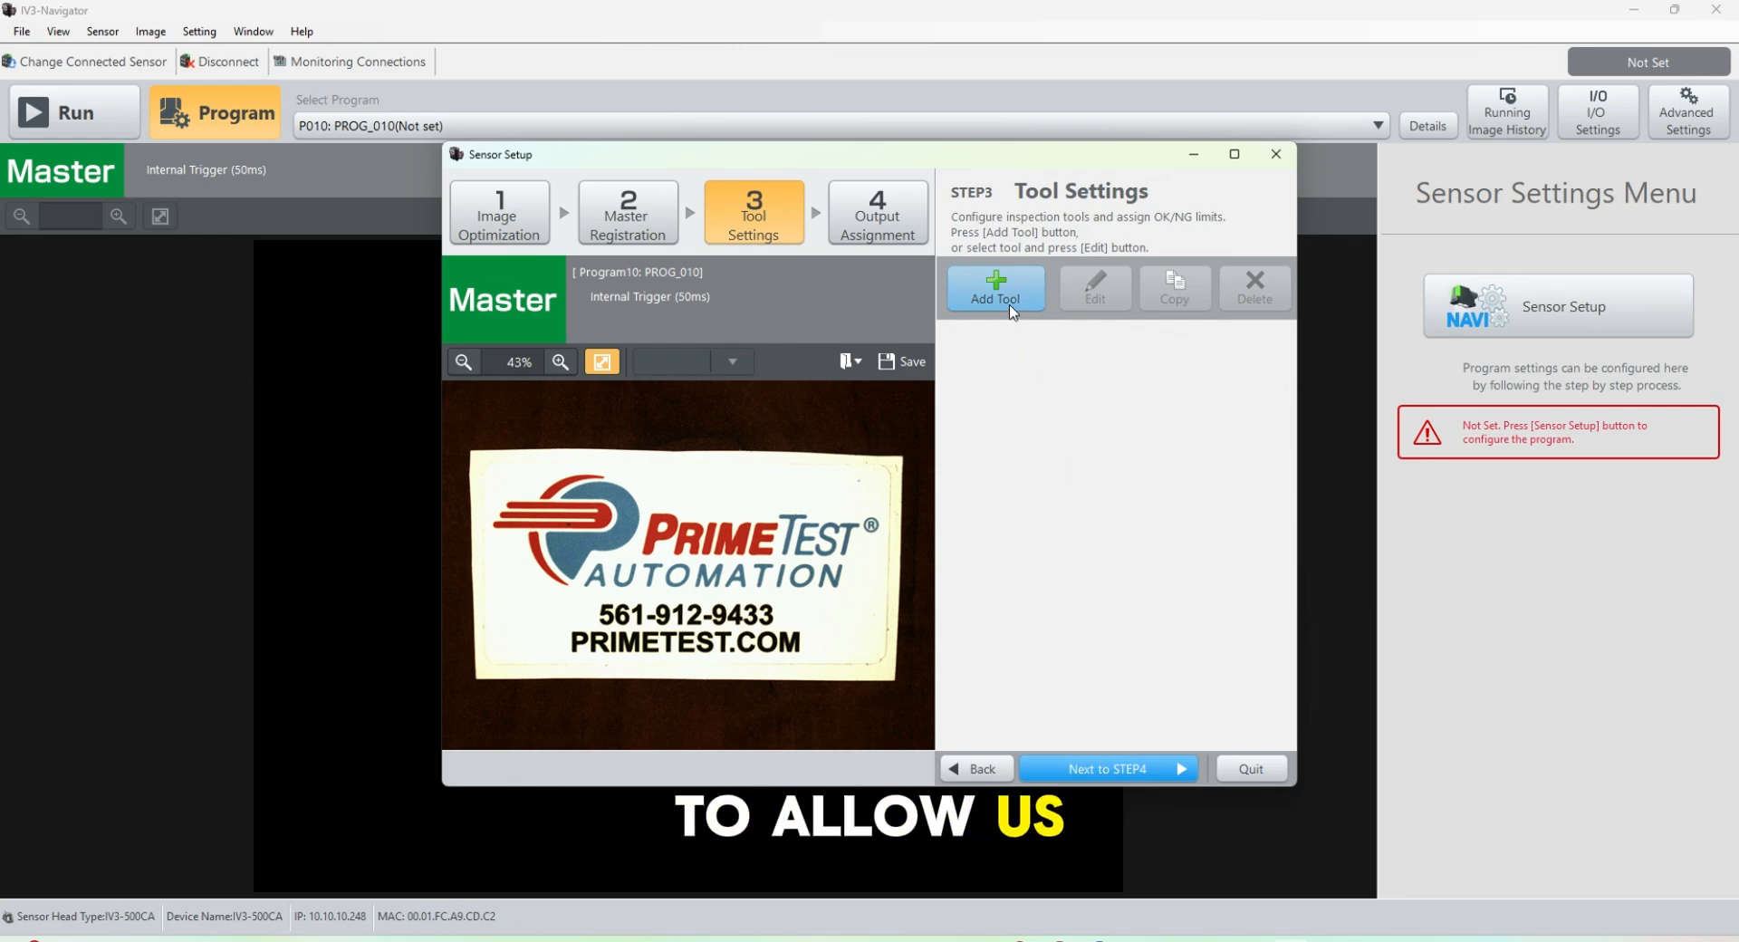
Add a Position Adjustment tool from Basic Tools.
{"action": "left_click", "coordinate": [994, 287]}
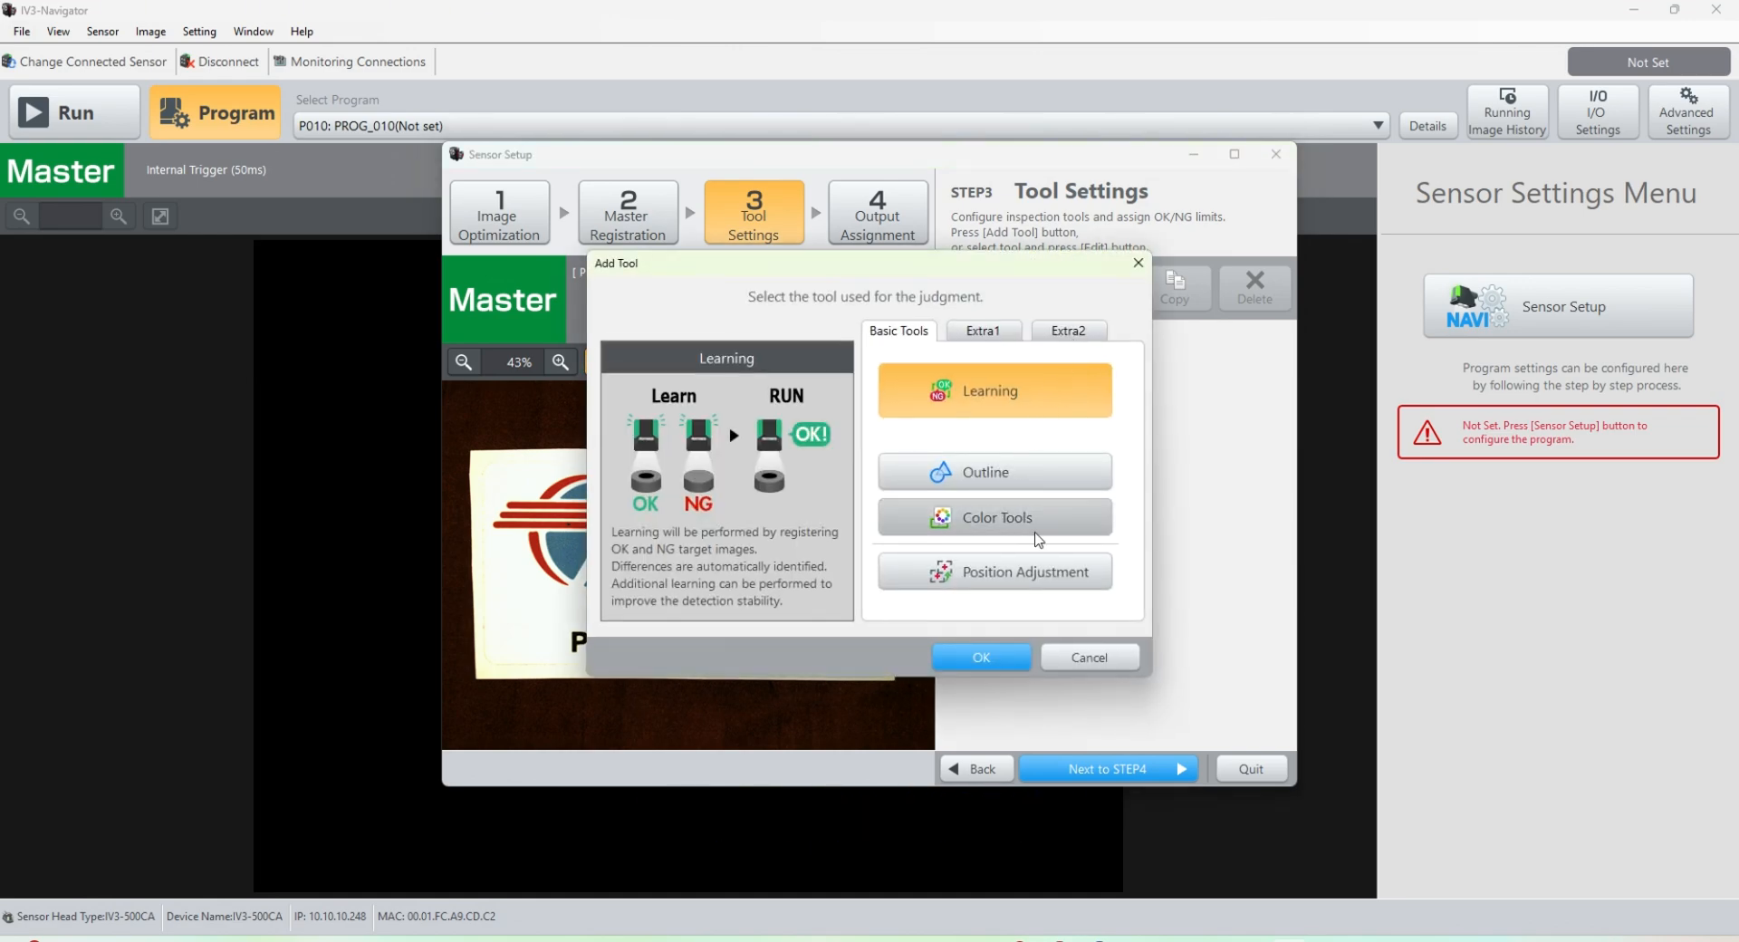
{"action": "left_click", "coordinate": [992, 572]}
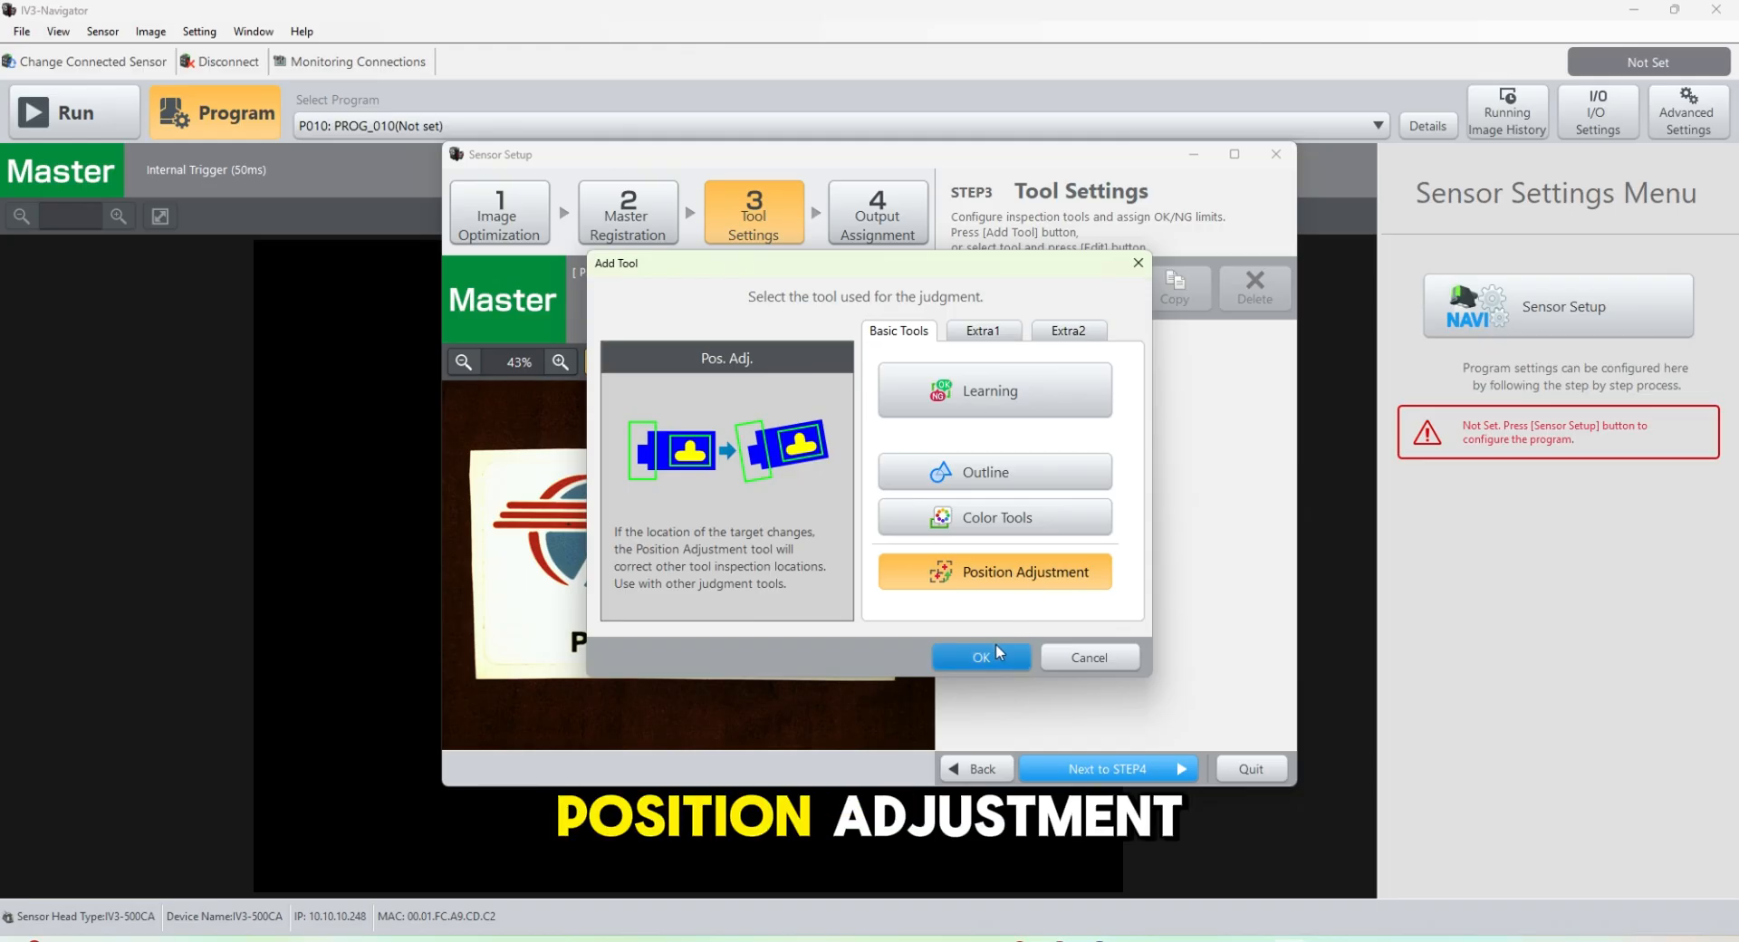
{"action": "left_click", "coordinate": [980, 656]}
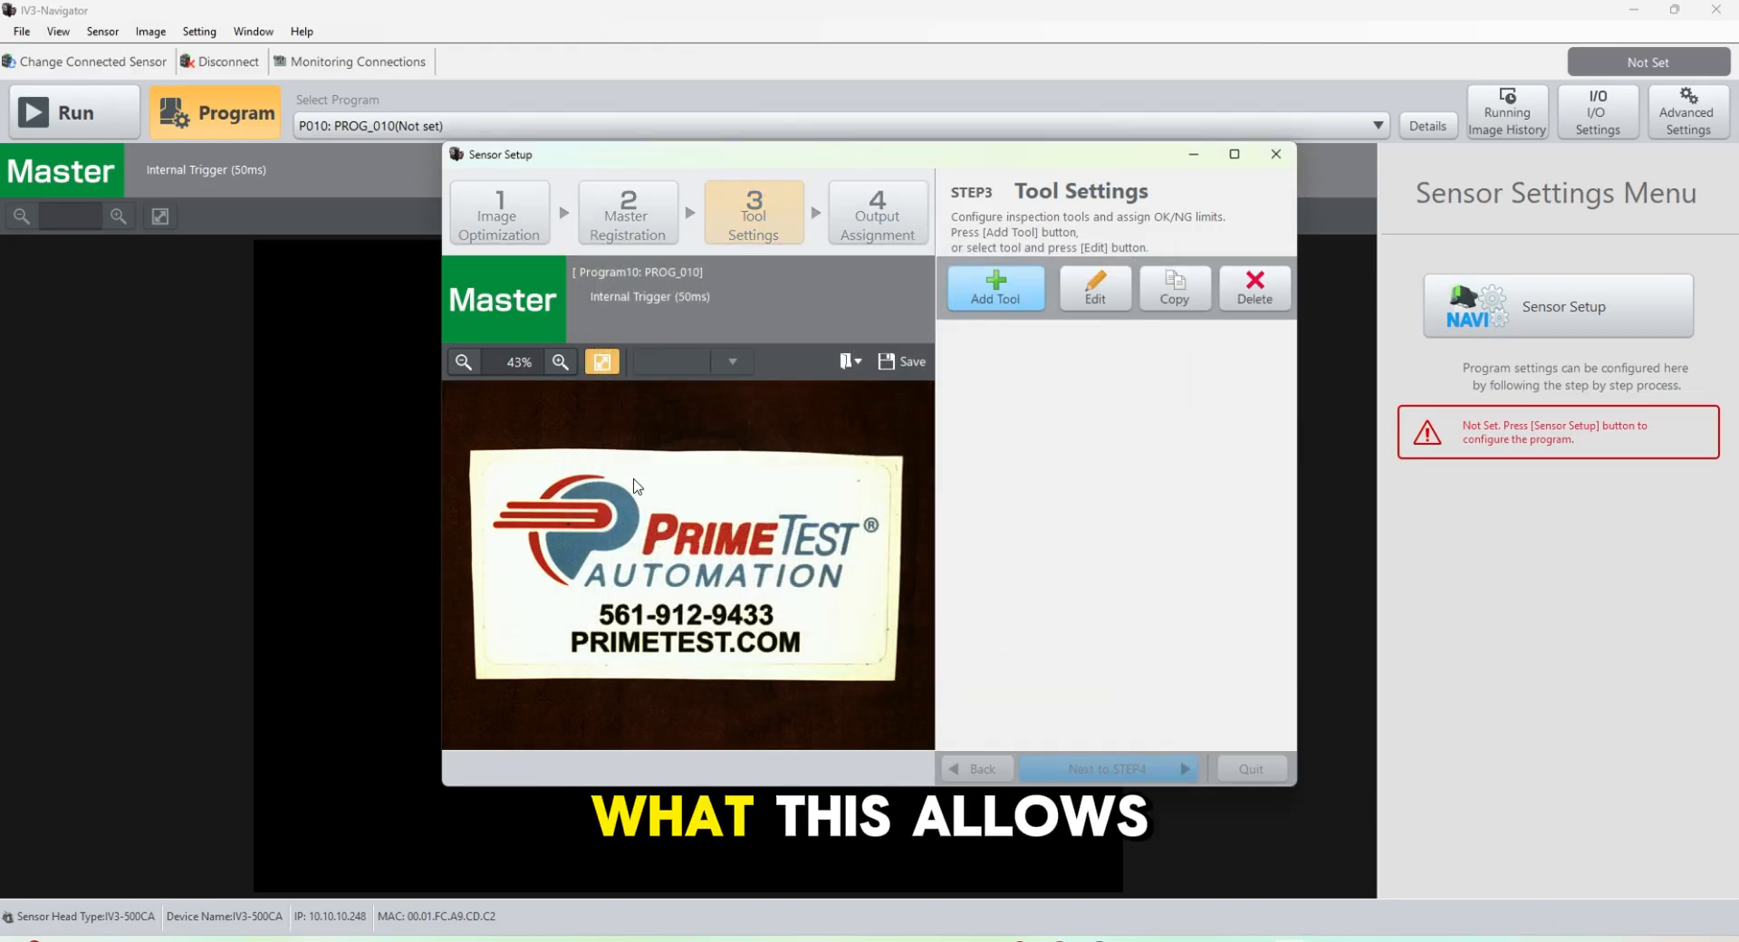
Save the Position Adjustment tool with an auto-tuned match threshold, then pick a Learning tool.
{"action": "left_click", "coordinate": [995, 289]}
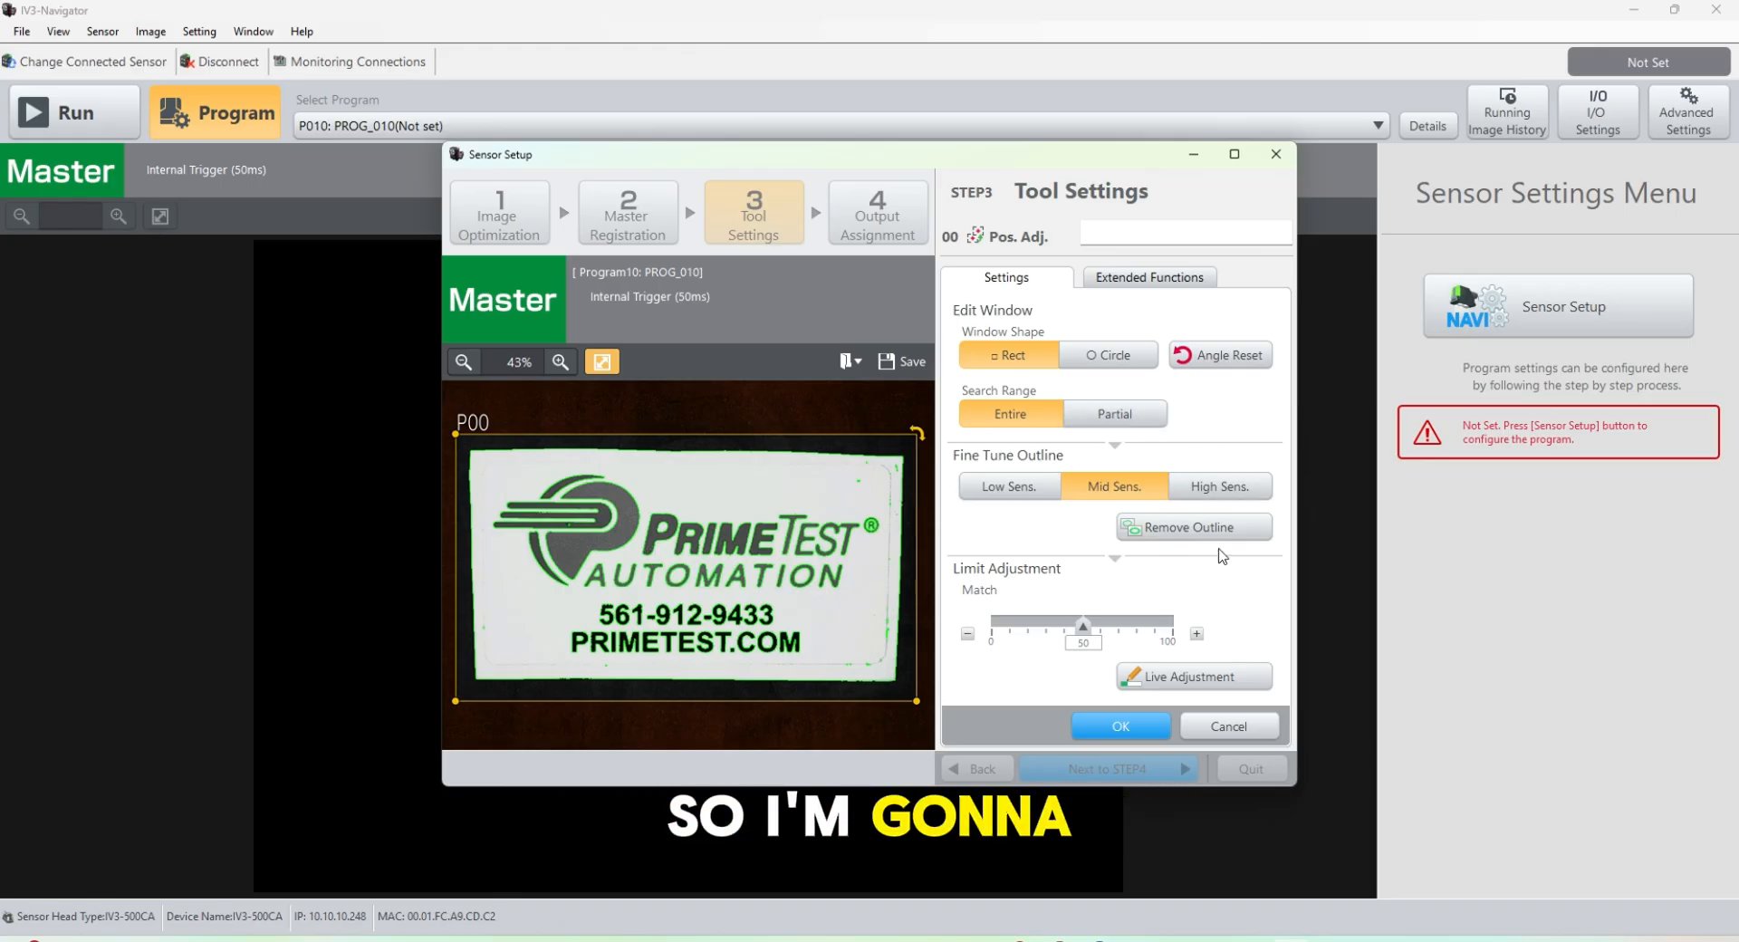
{"action": "left_click", "coordinate": [1192, 526]}
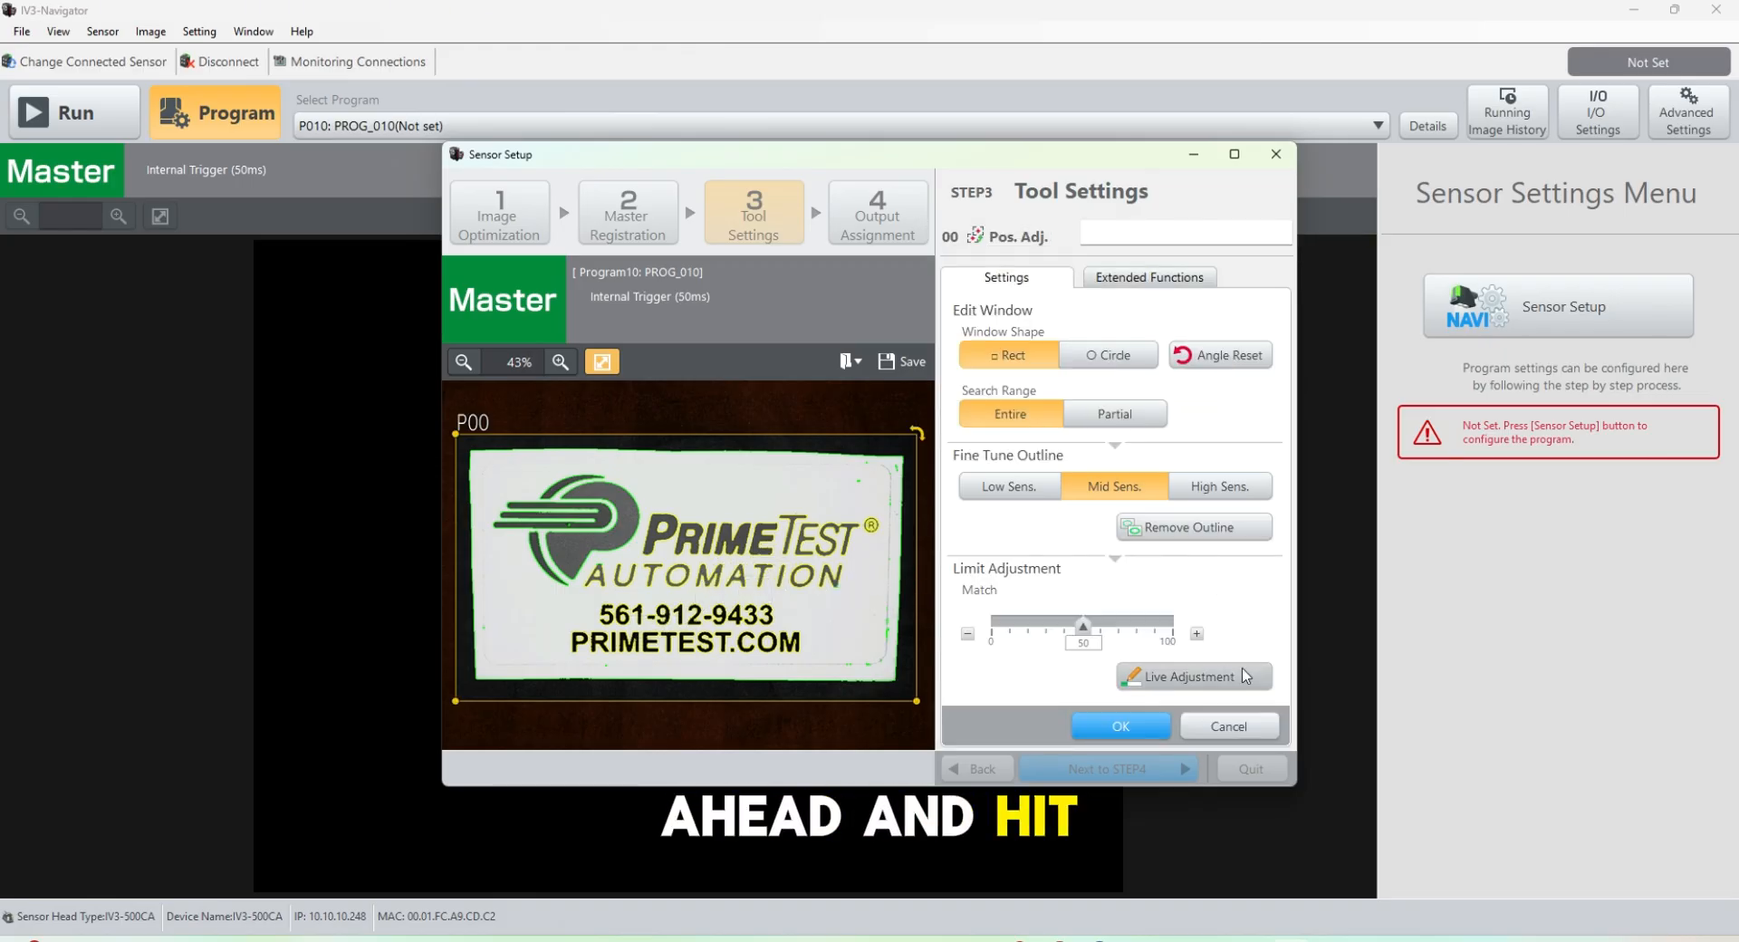
{"action": "left_click", "coordinate": [1194, 677]}
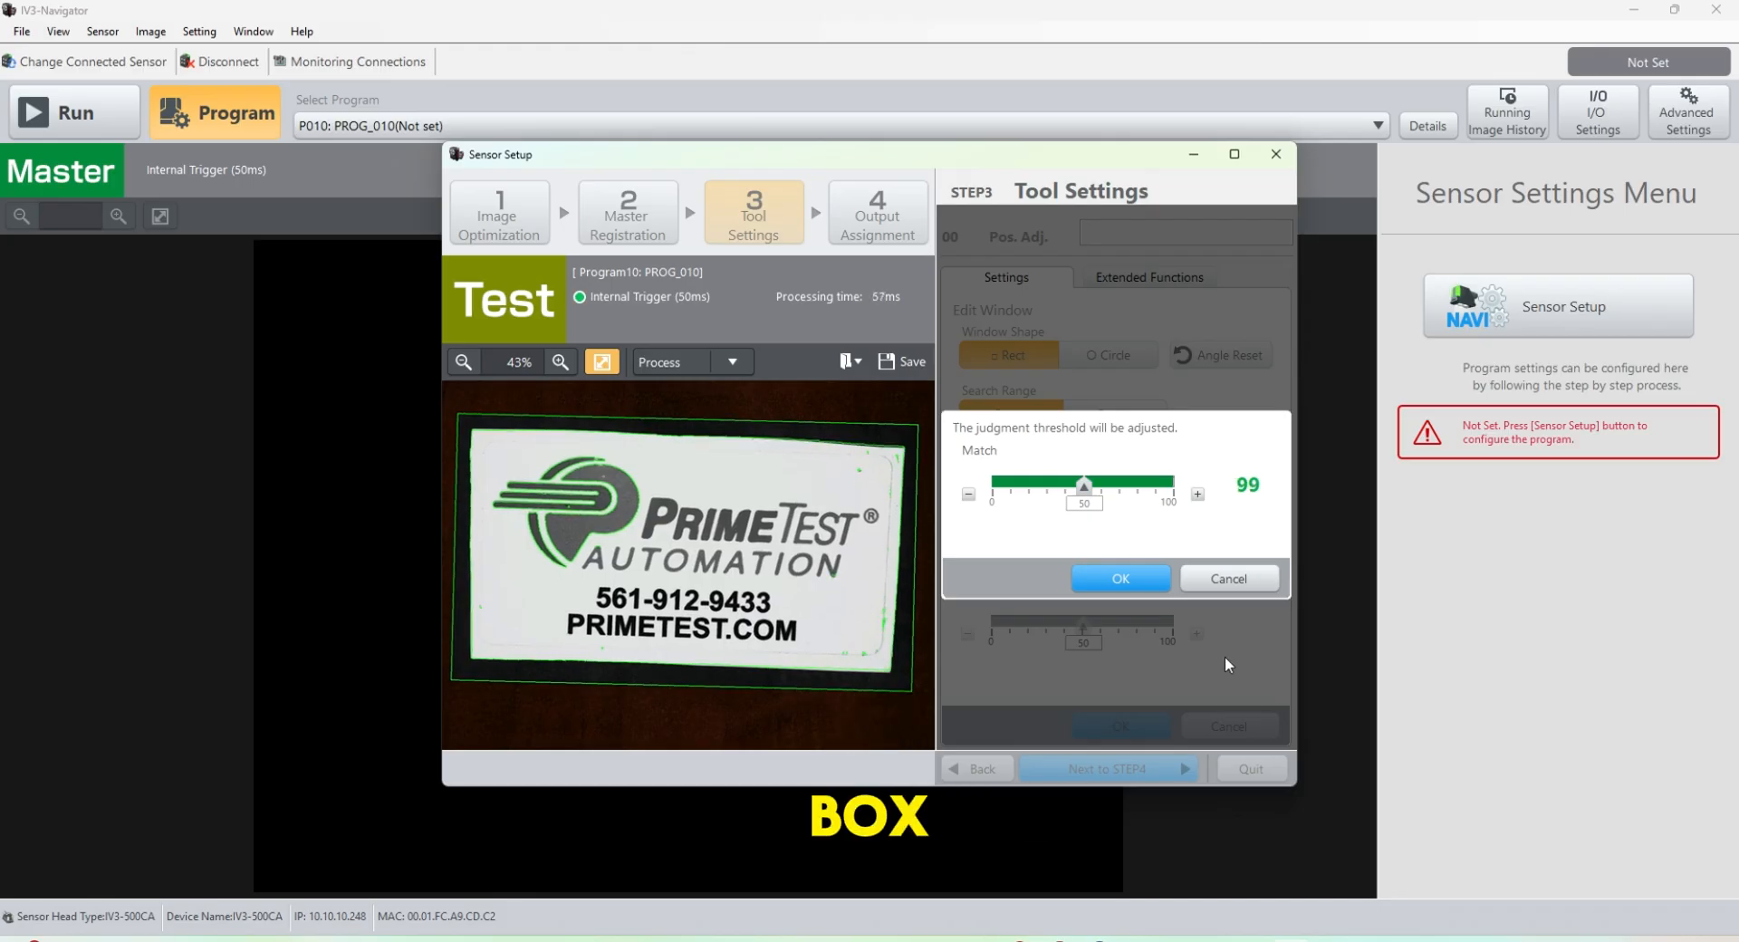
{"action": "left_click", "coordinate": [1118, 578]}
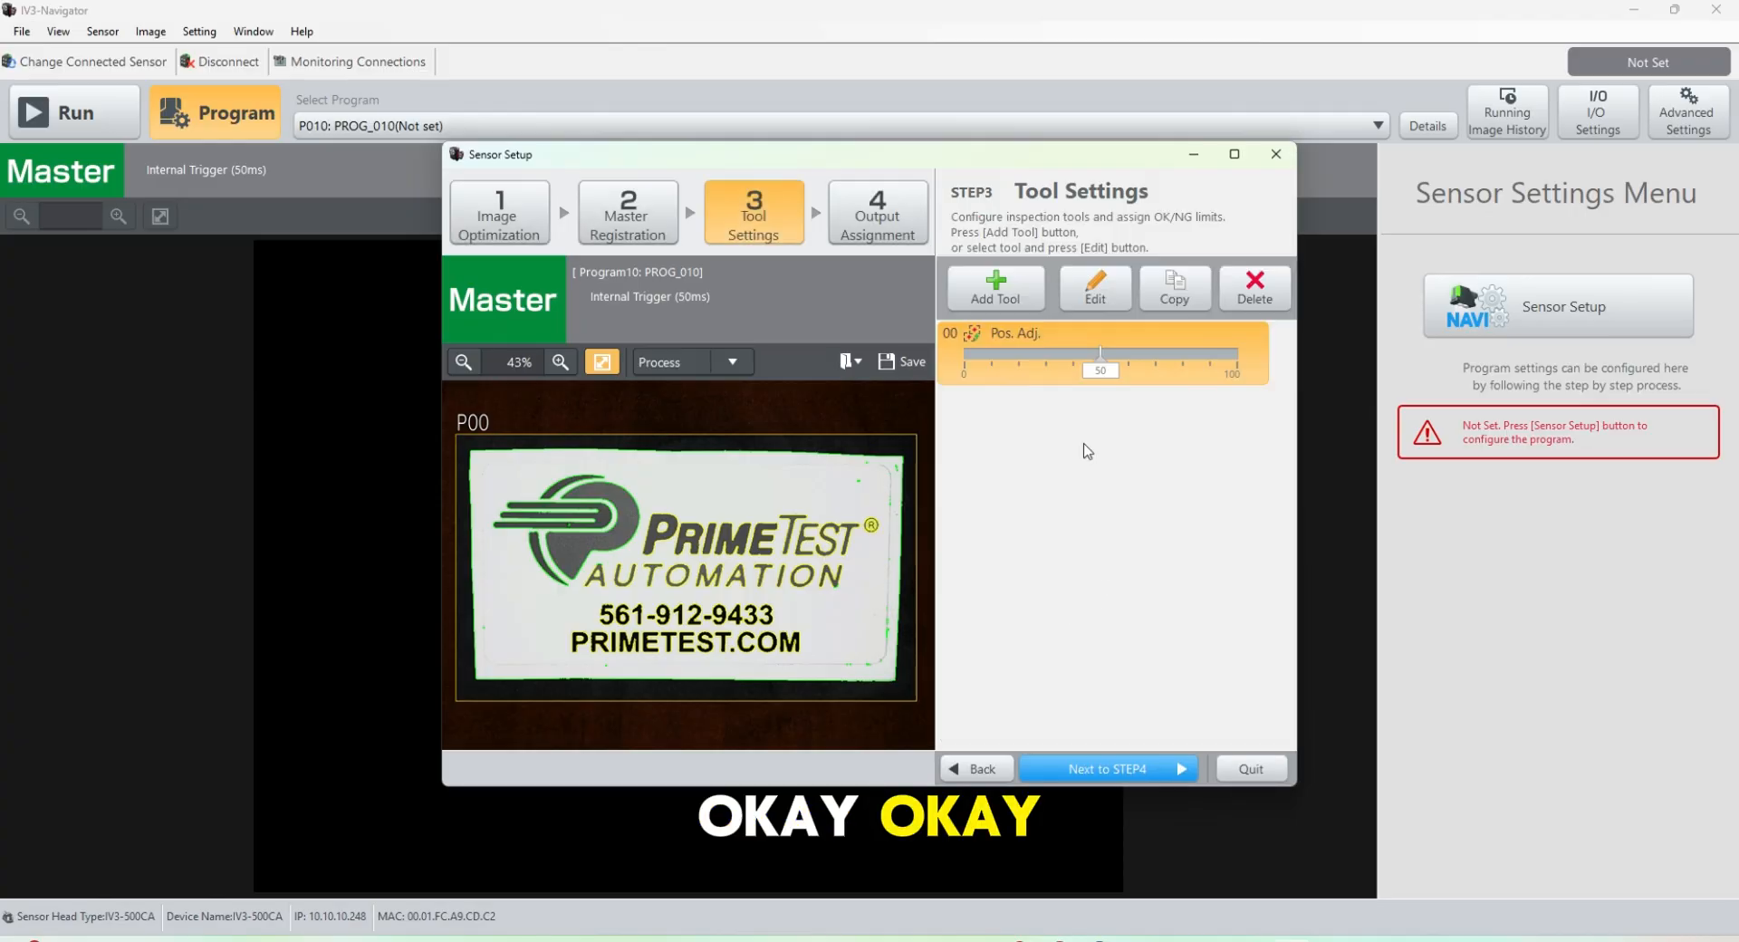
{"action": "left_click", "coordinate": [993, 286]}
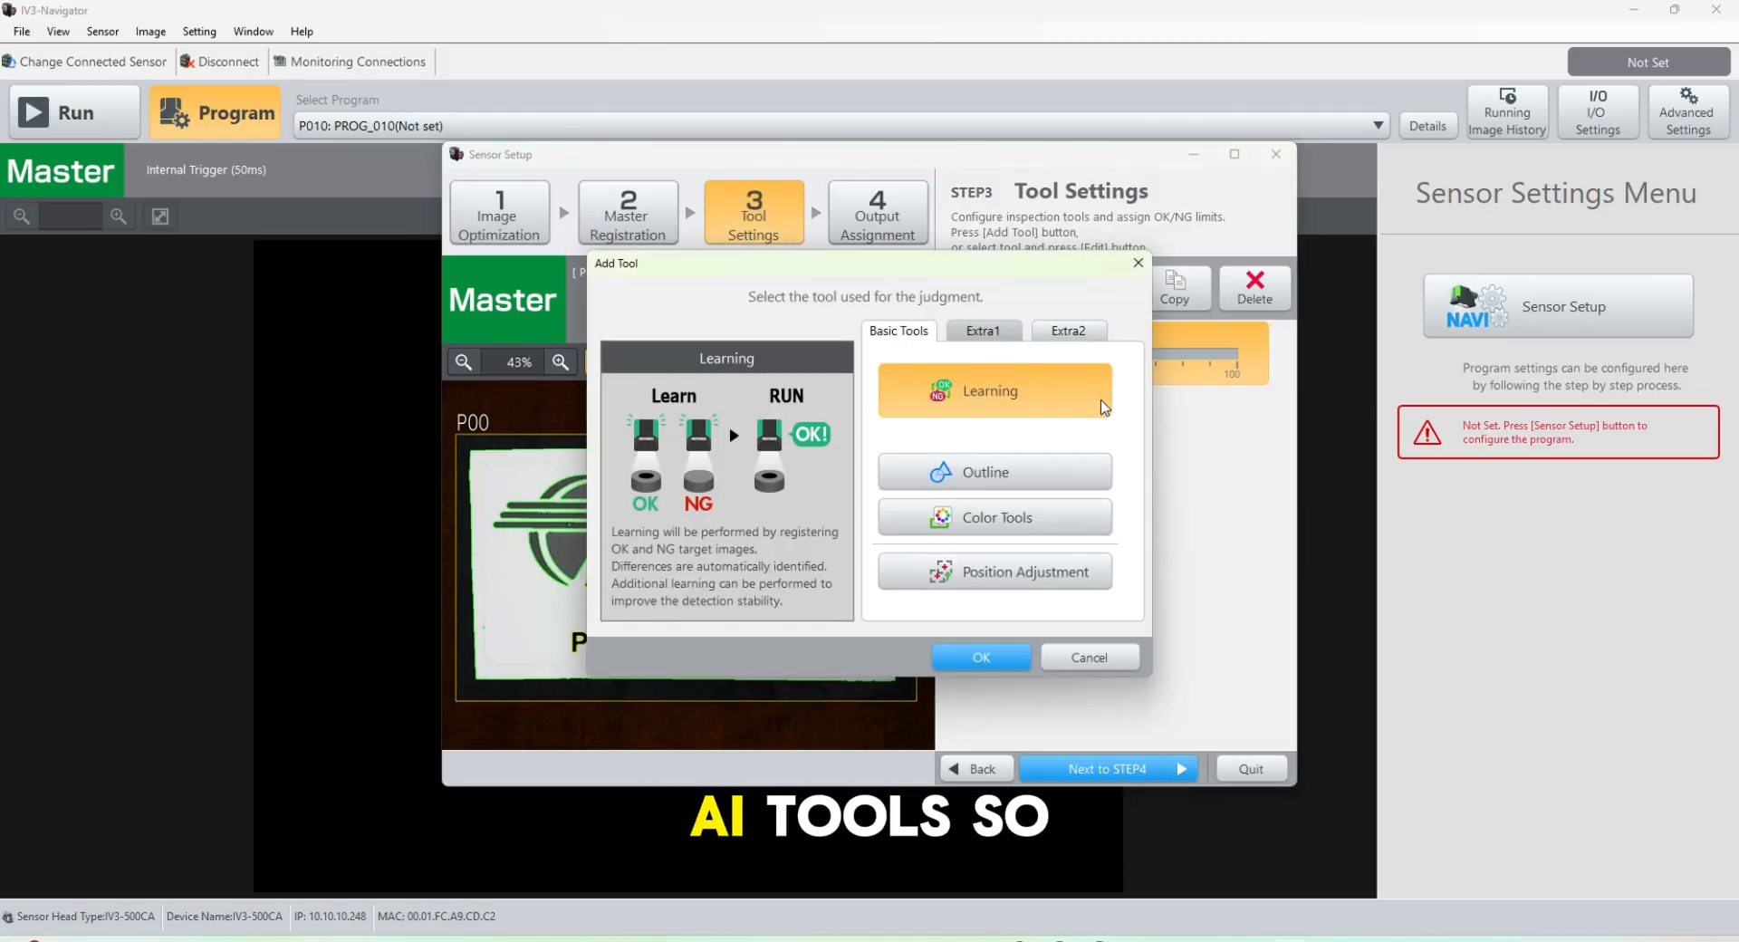
{"action": "left_click", "coordinate": [978, 657]}
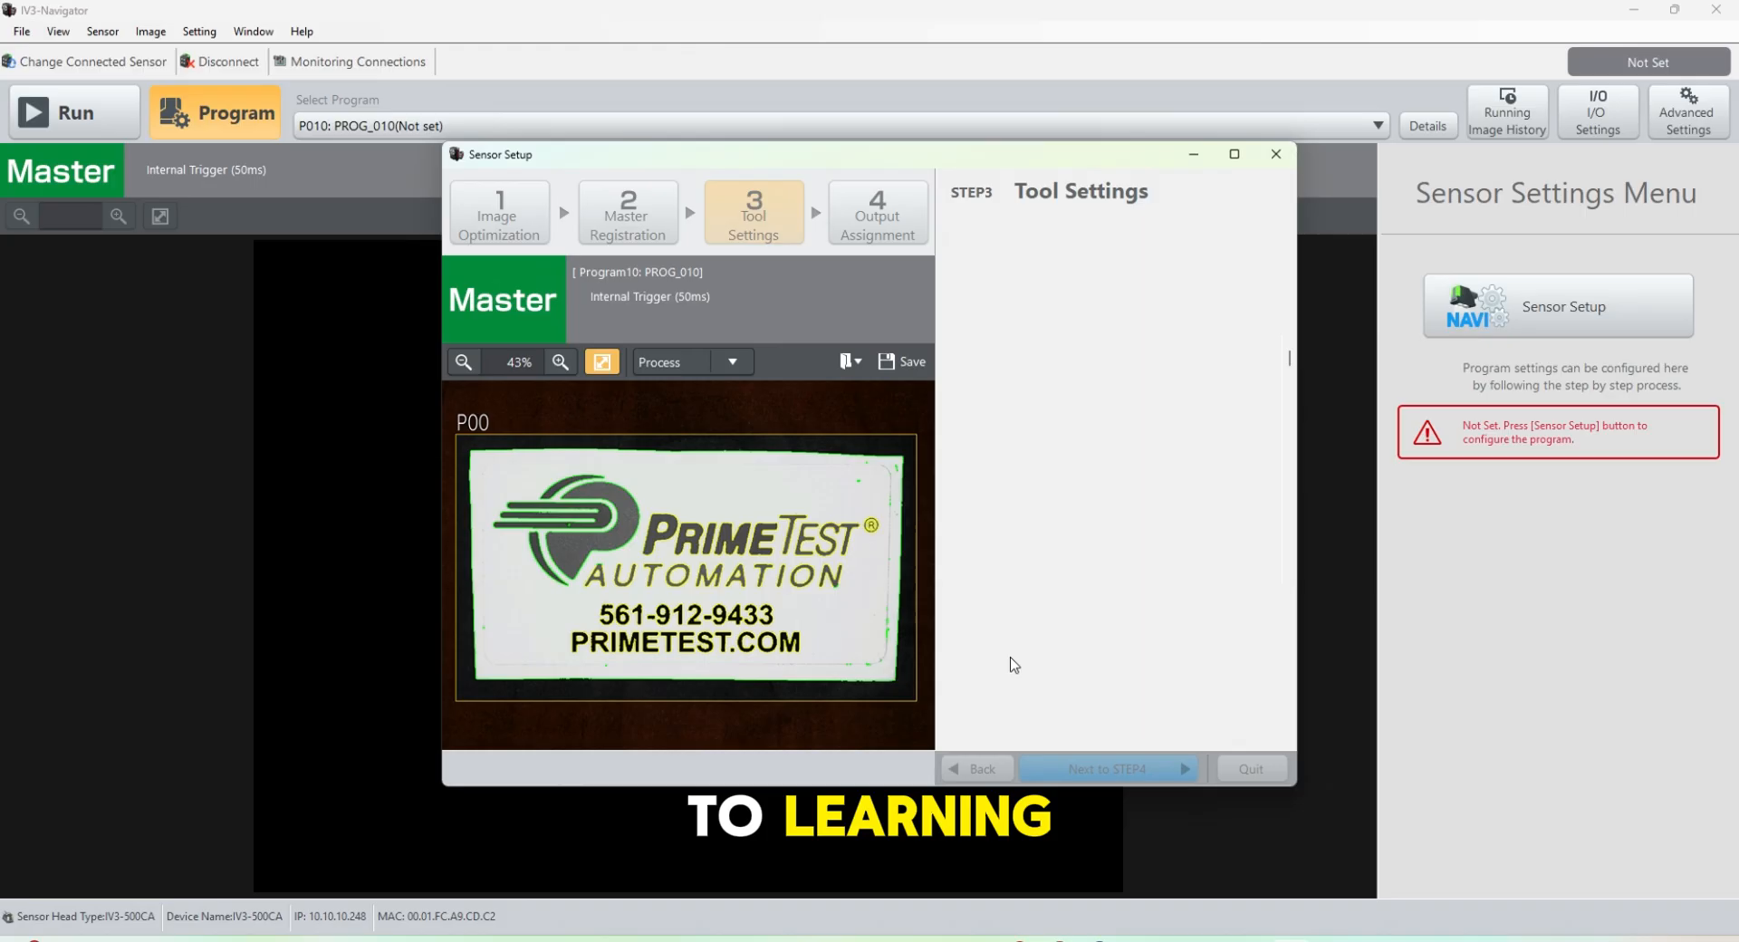
Add a Learning tool window resized to cover the whole label.
{"action": "left_click", "coordinate": [753, 211]}
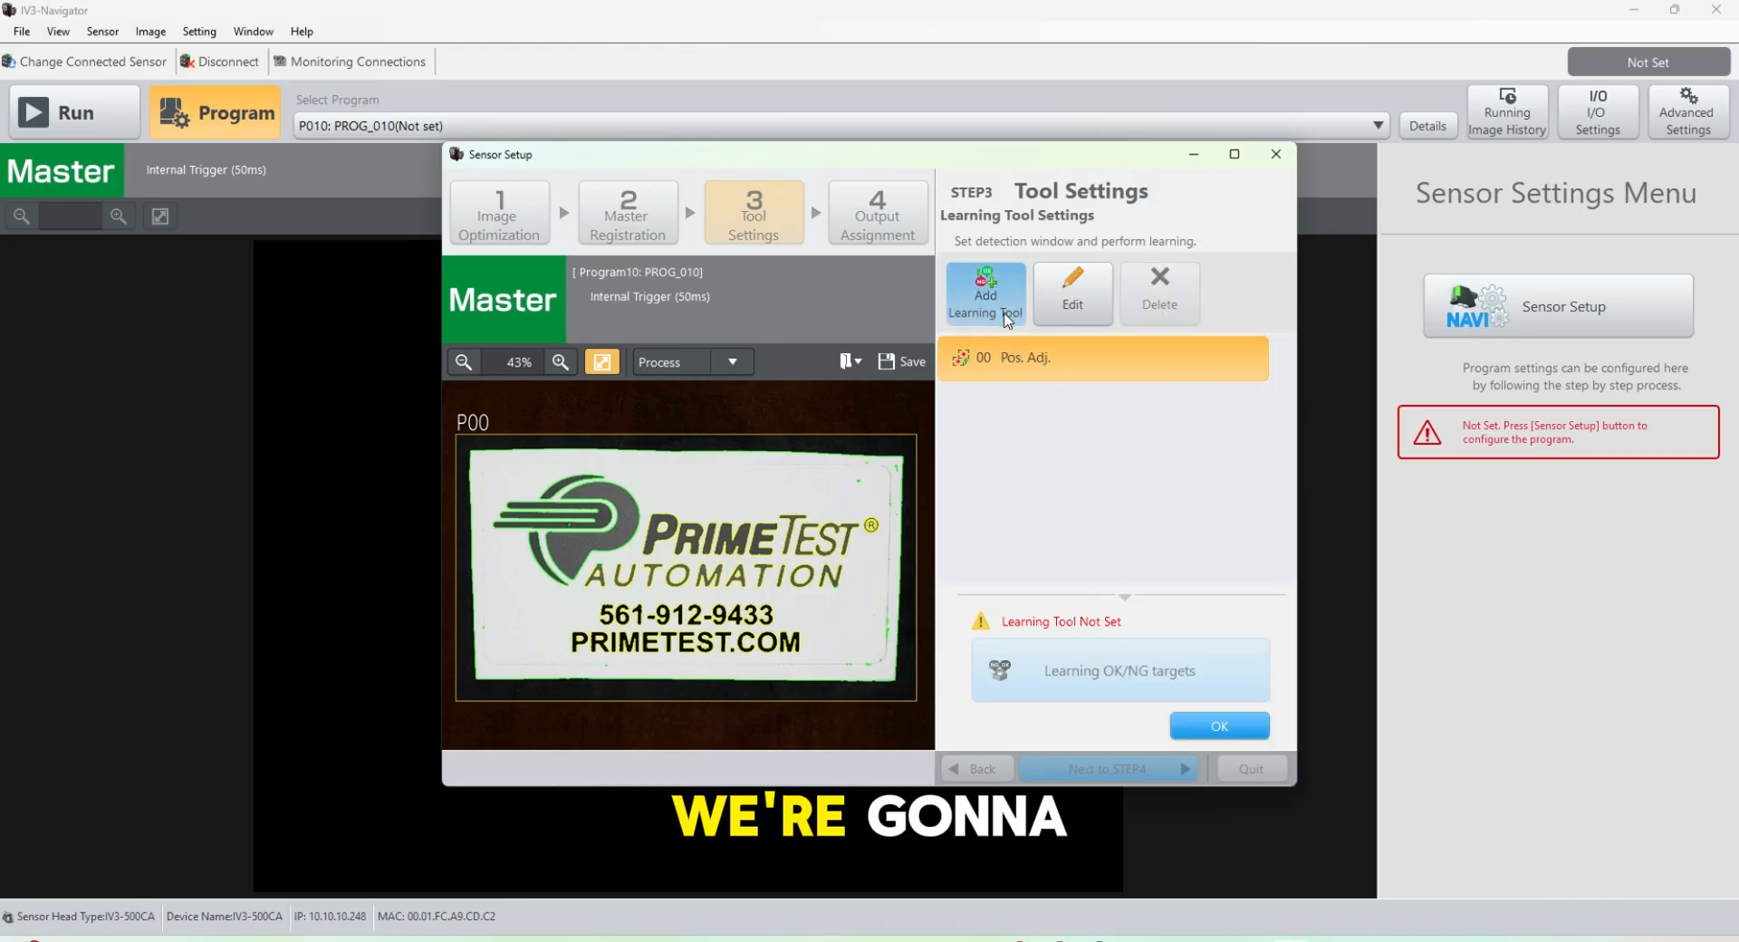
{"action": "left_click", "coordinate": [983, 293]}
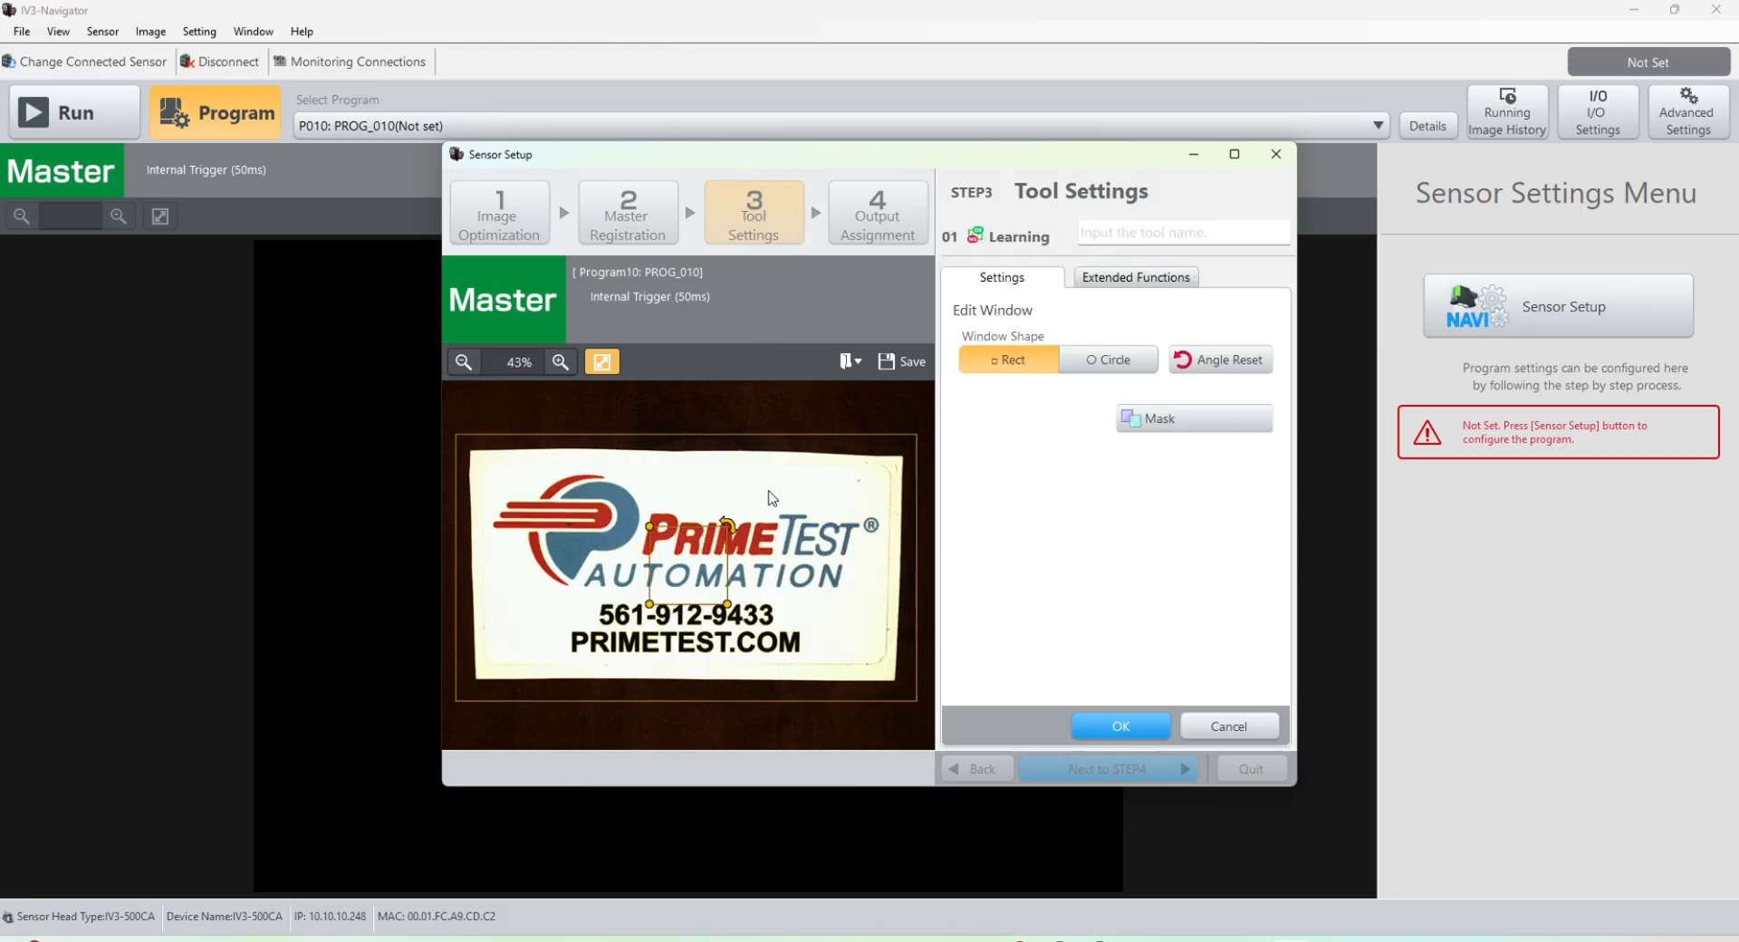
{"action": "left_click_drag", "start_coordinate": [730, 523], "coordinate": [475, 470]}
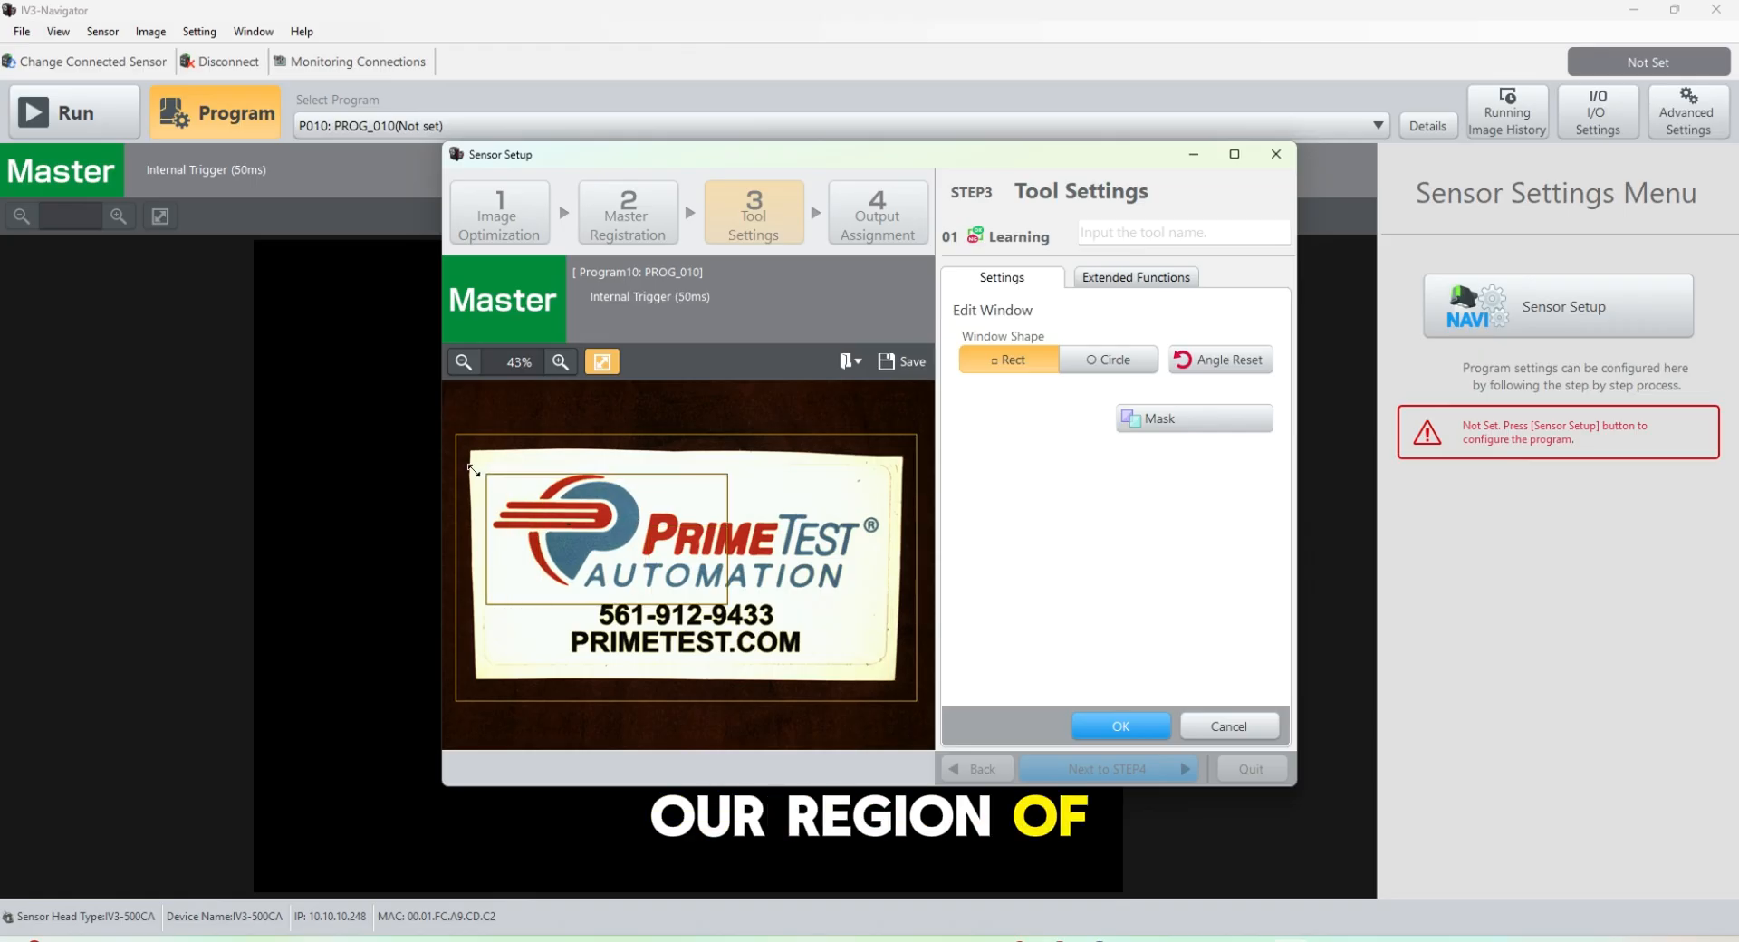
{"action": "left_click_drag", "start_coordinate": [475, 469], "coordinate": [466, 455]}
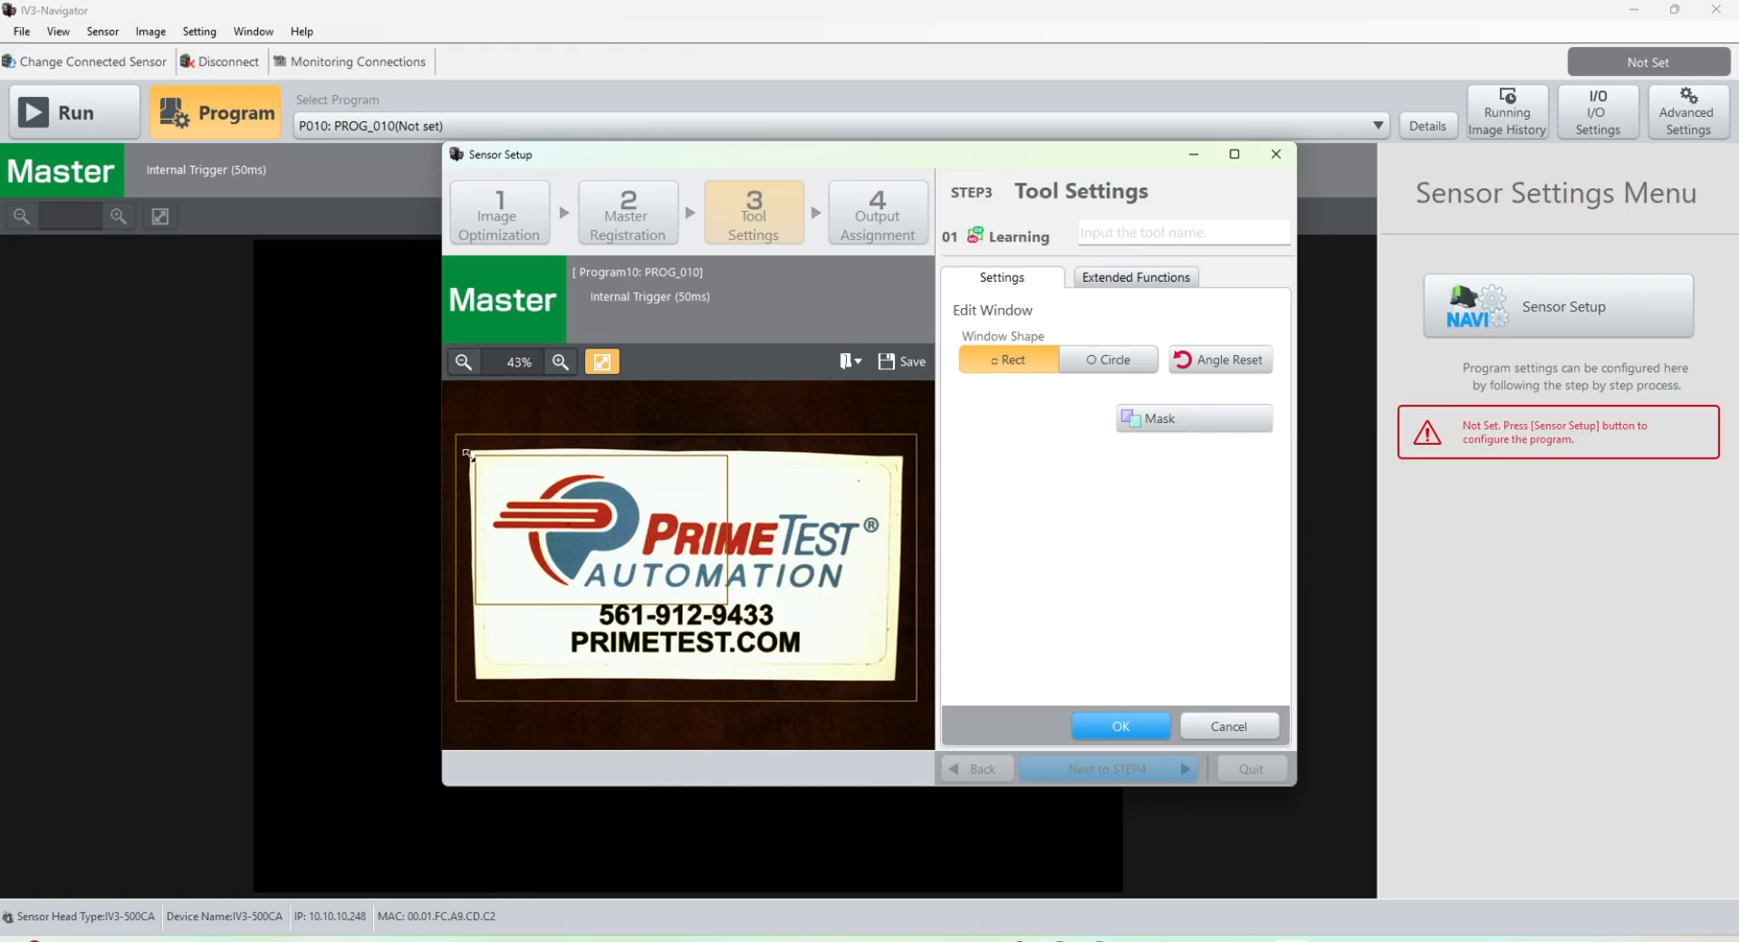
{"action": "left_click_drag", "start_coordinate": [468, 453], "coordinate": [480, 466]}
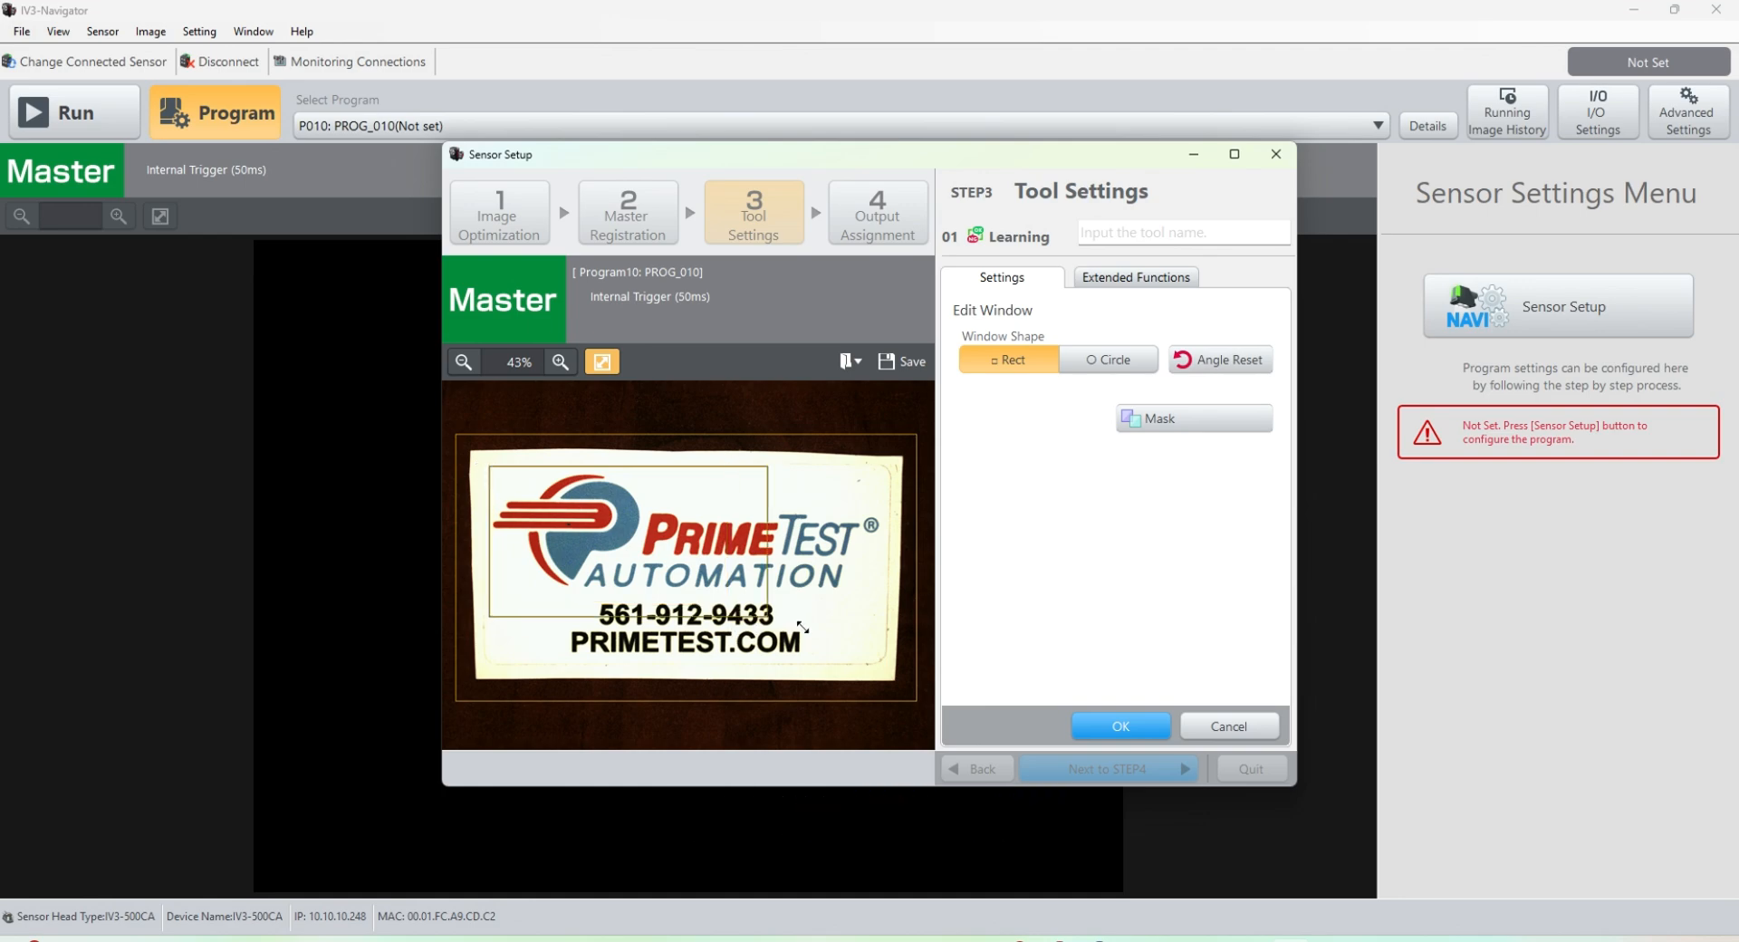
{"action": "left_click_drag", "start_coordinate": [799, 627], "coordinate": [887, 677]}
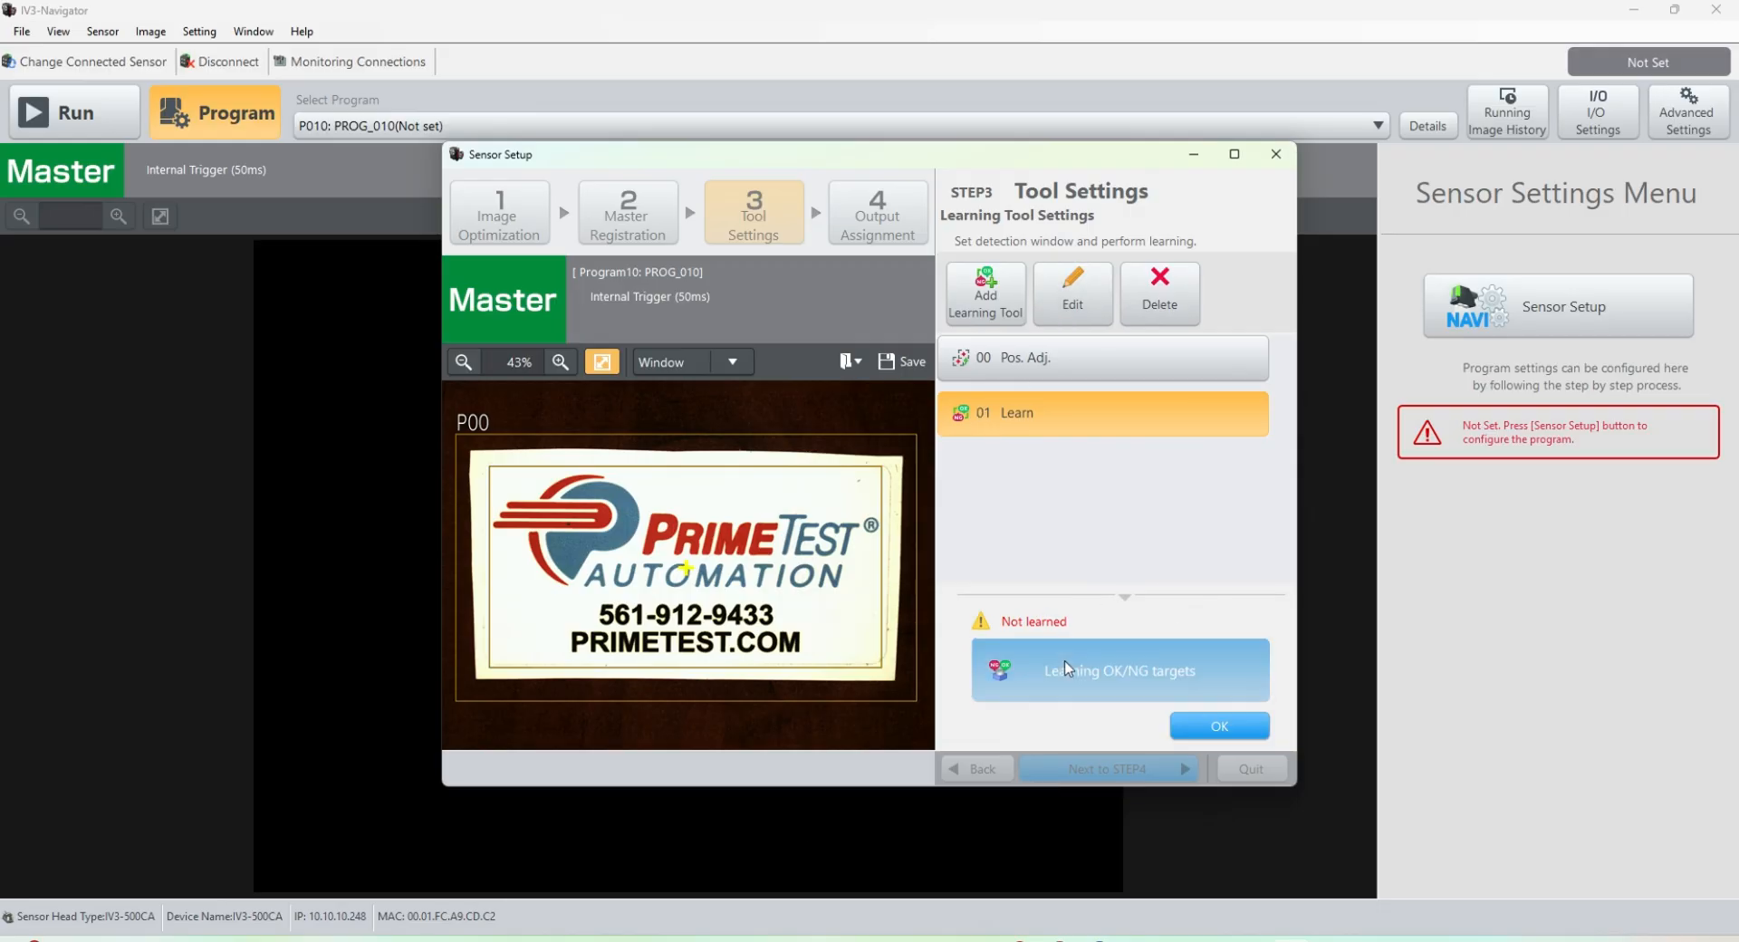
{"action": "left_click", "coordinate": [1117, 670]}
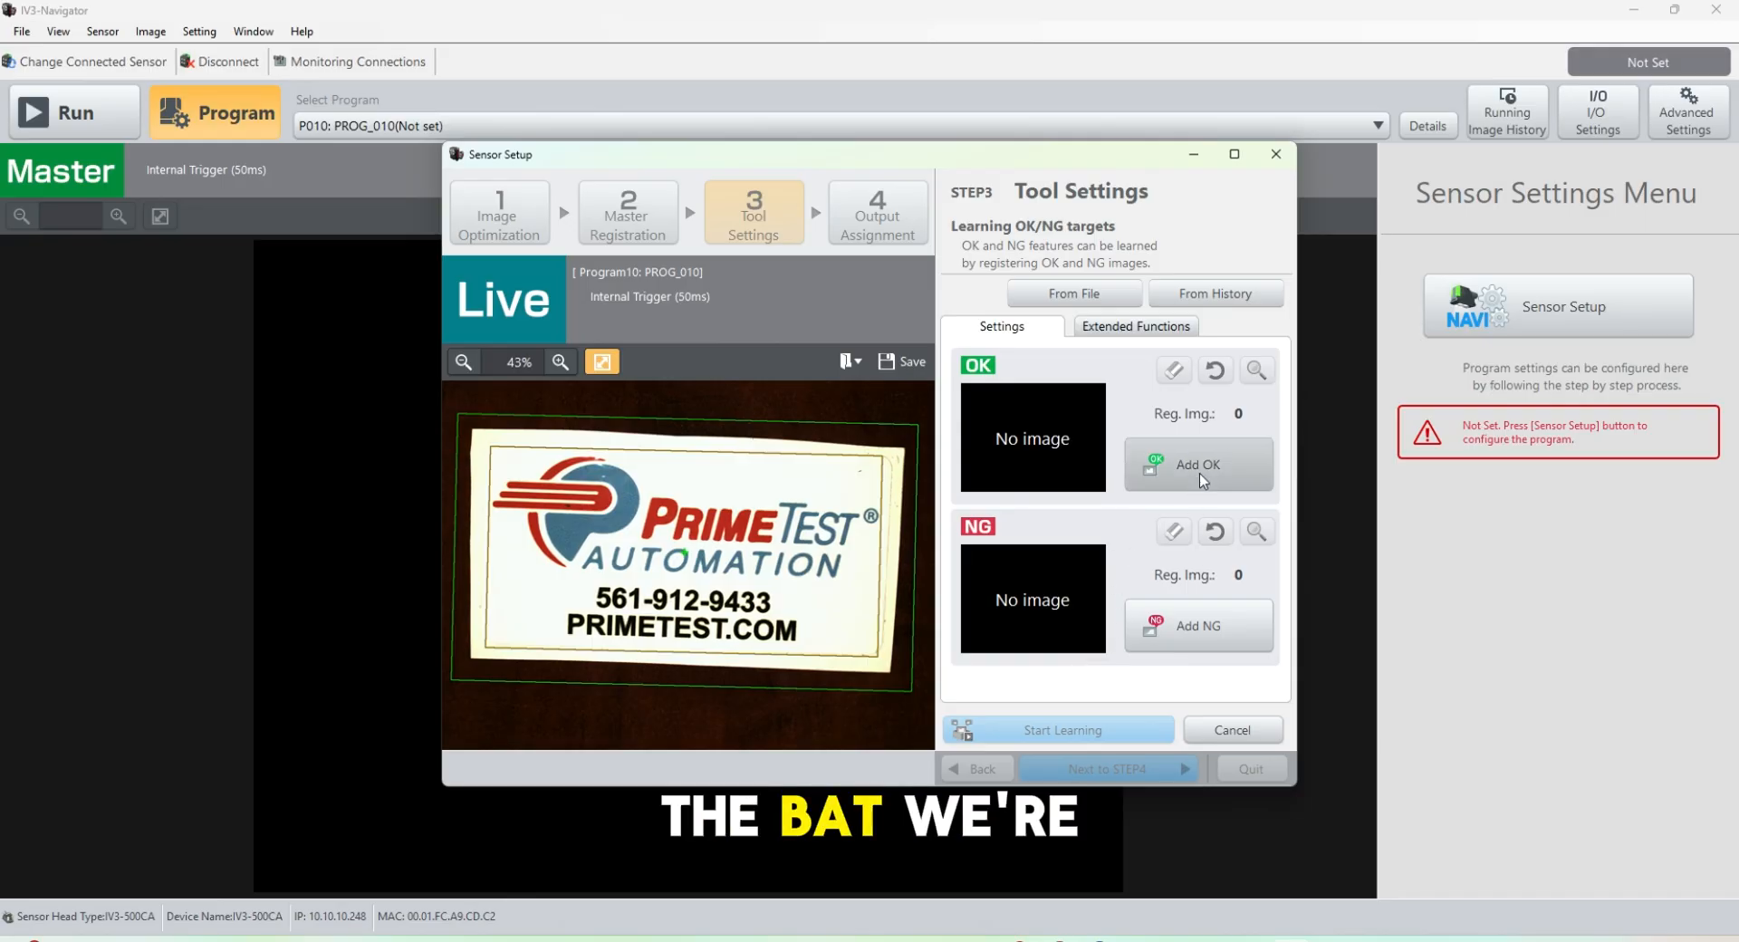
Register 9 intact label images as OK and 11 blank or covered images as NG.
{"action": "left_click", "coordinate": [1196, 464]}
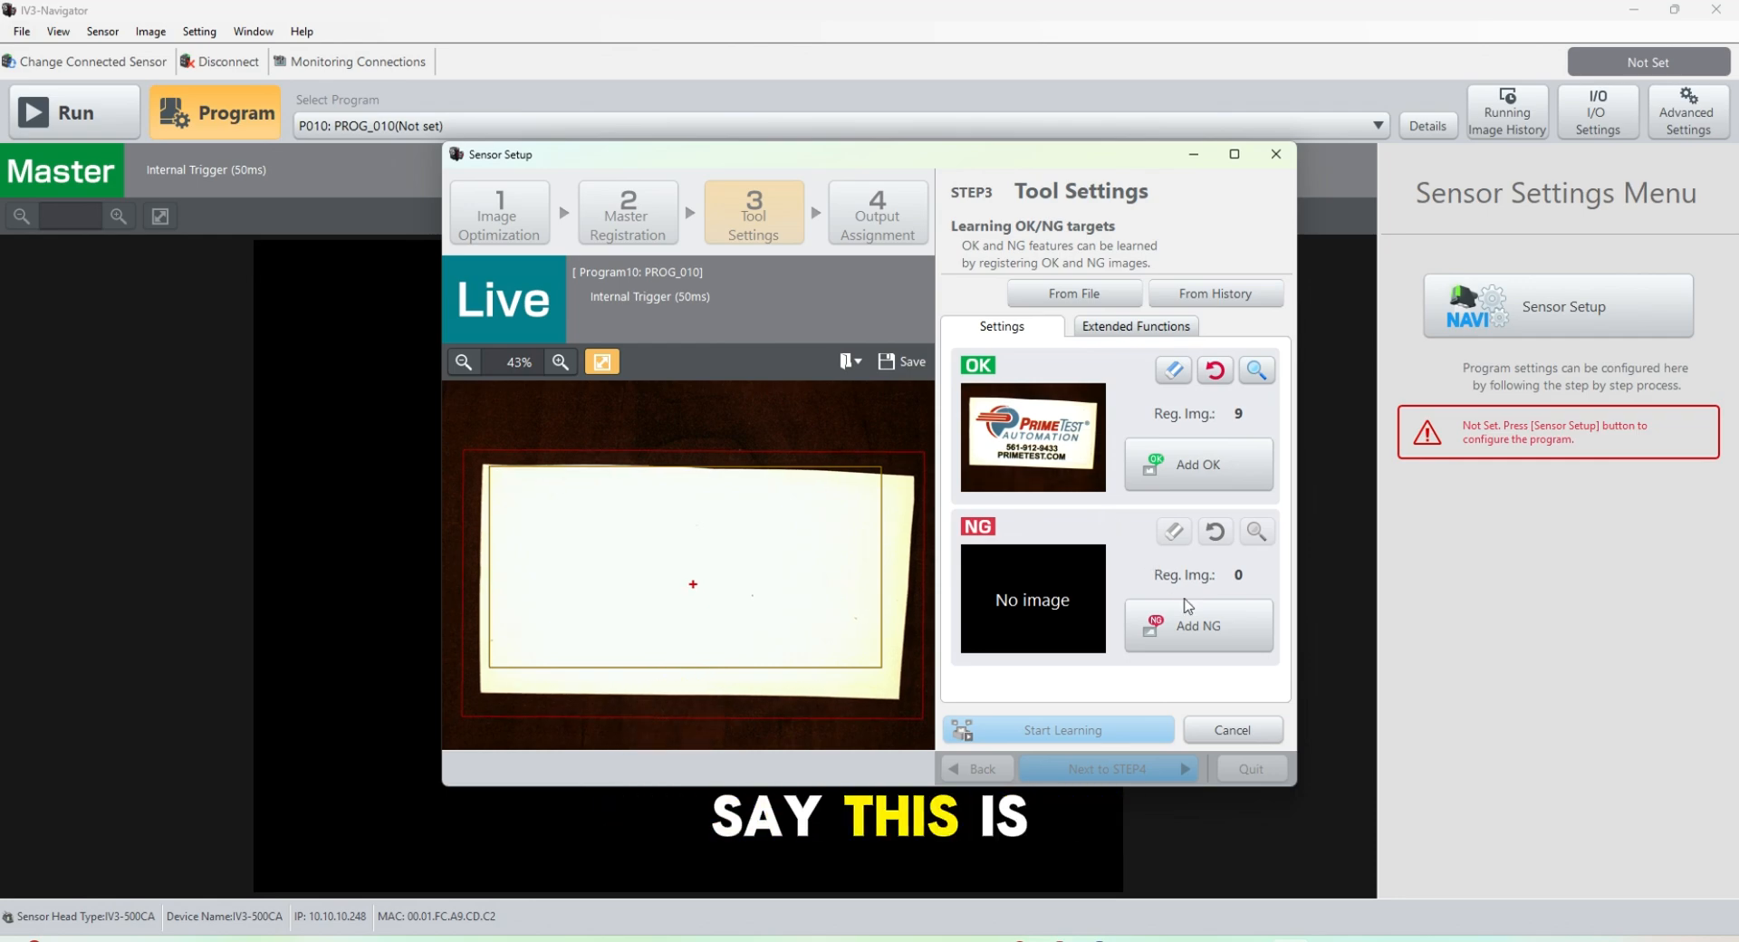
{"action": "left_click", "coordinate": [1196, 625]}
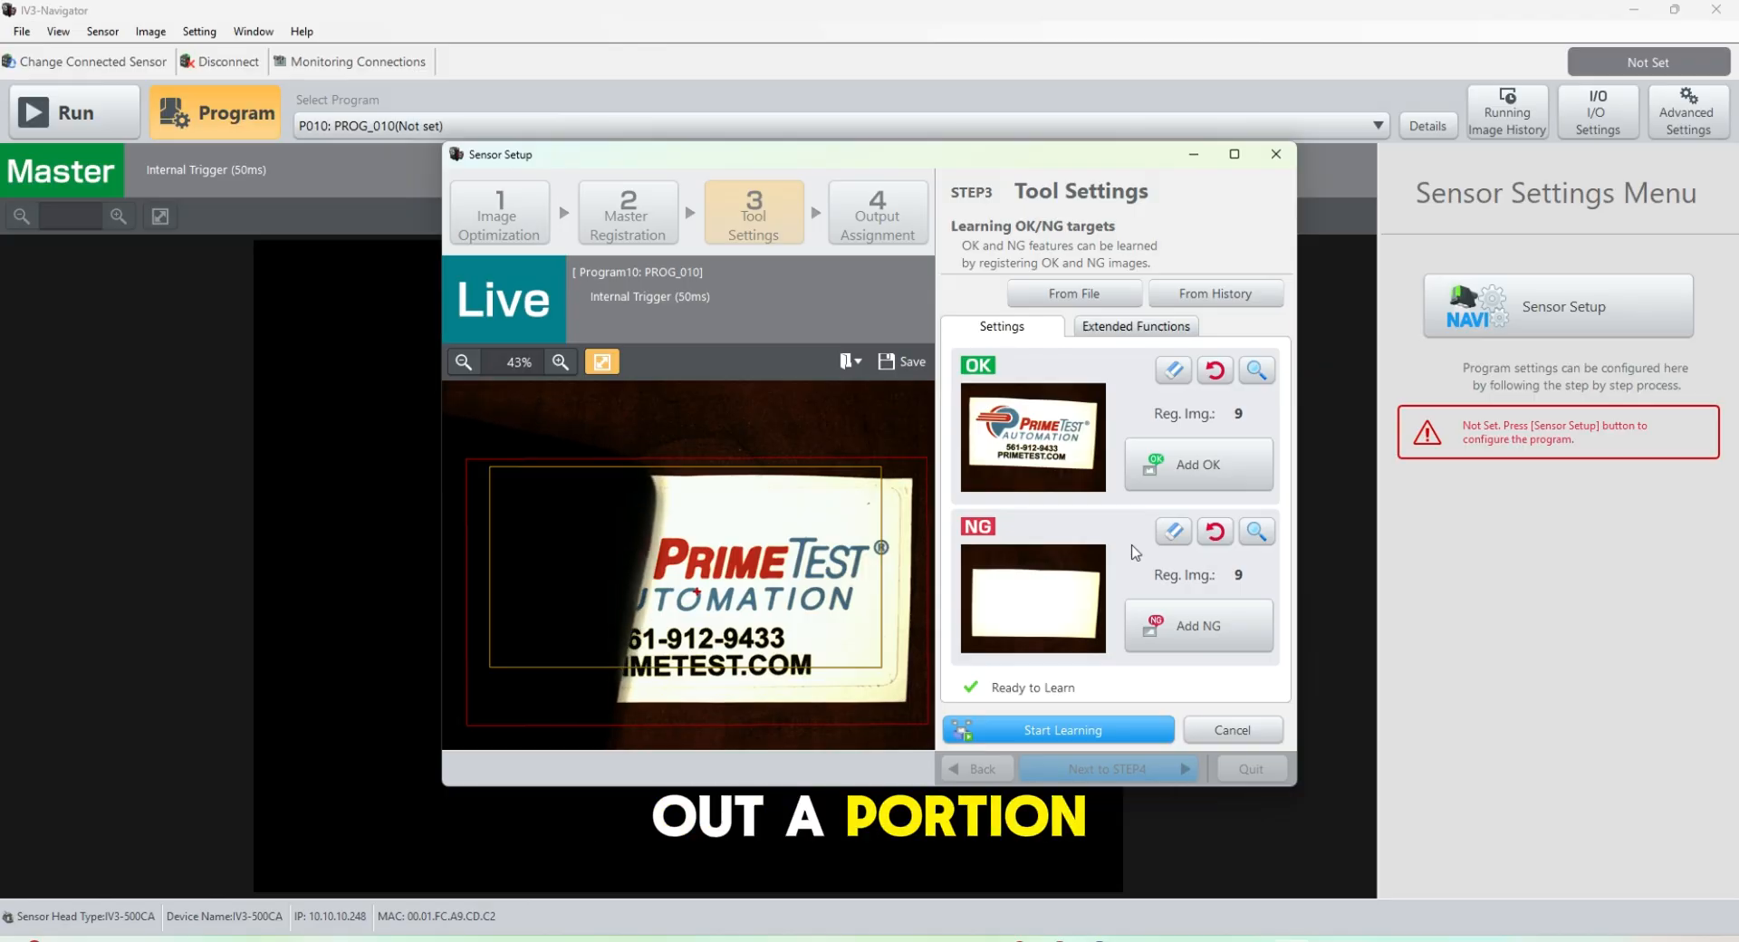
{"action": "left_click", "coordinate": [1198, 625]}
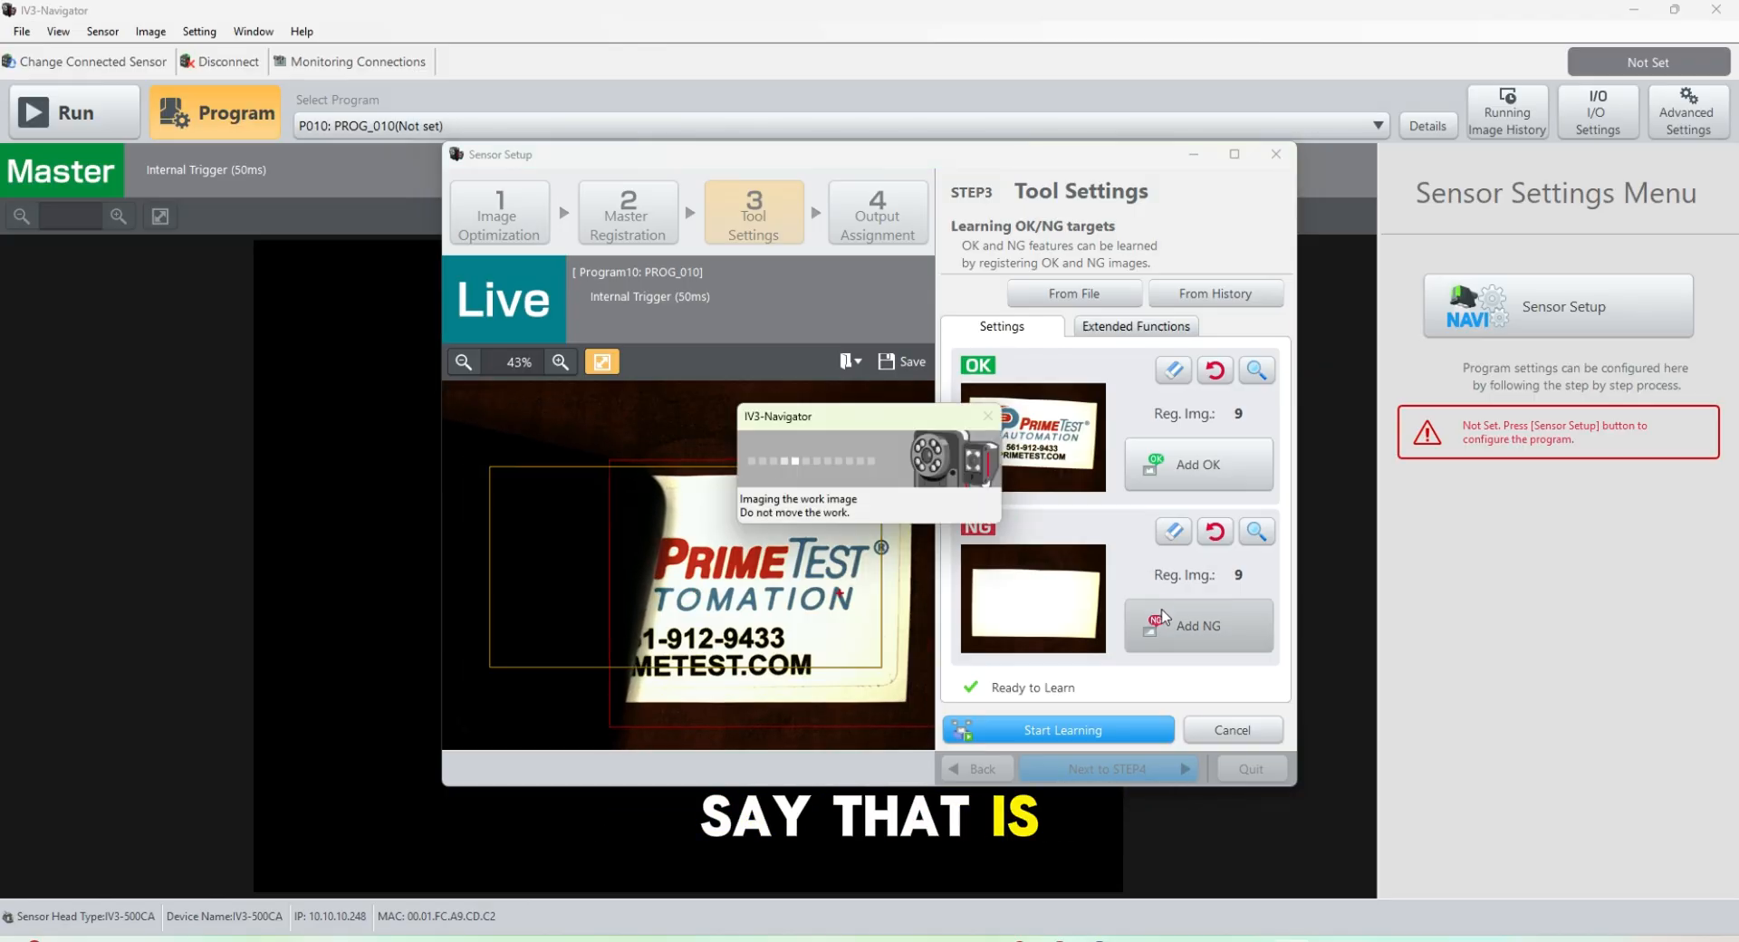
{"action": "left_click", "coordinate": [1197, 625]}
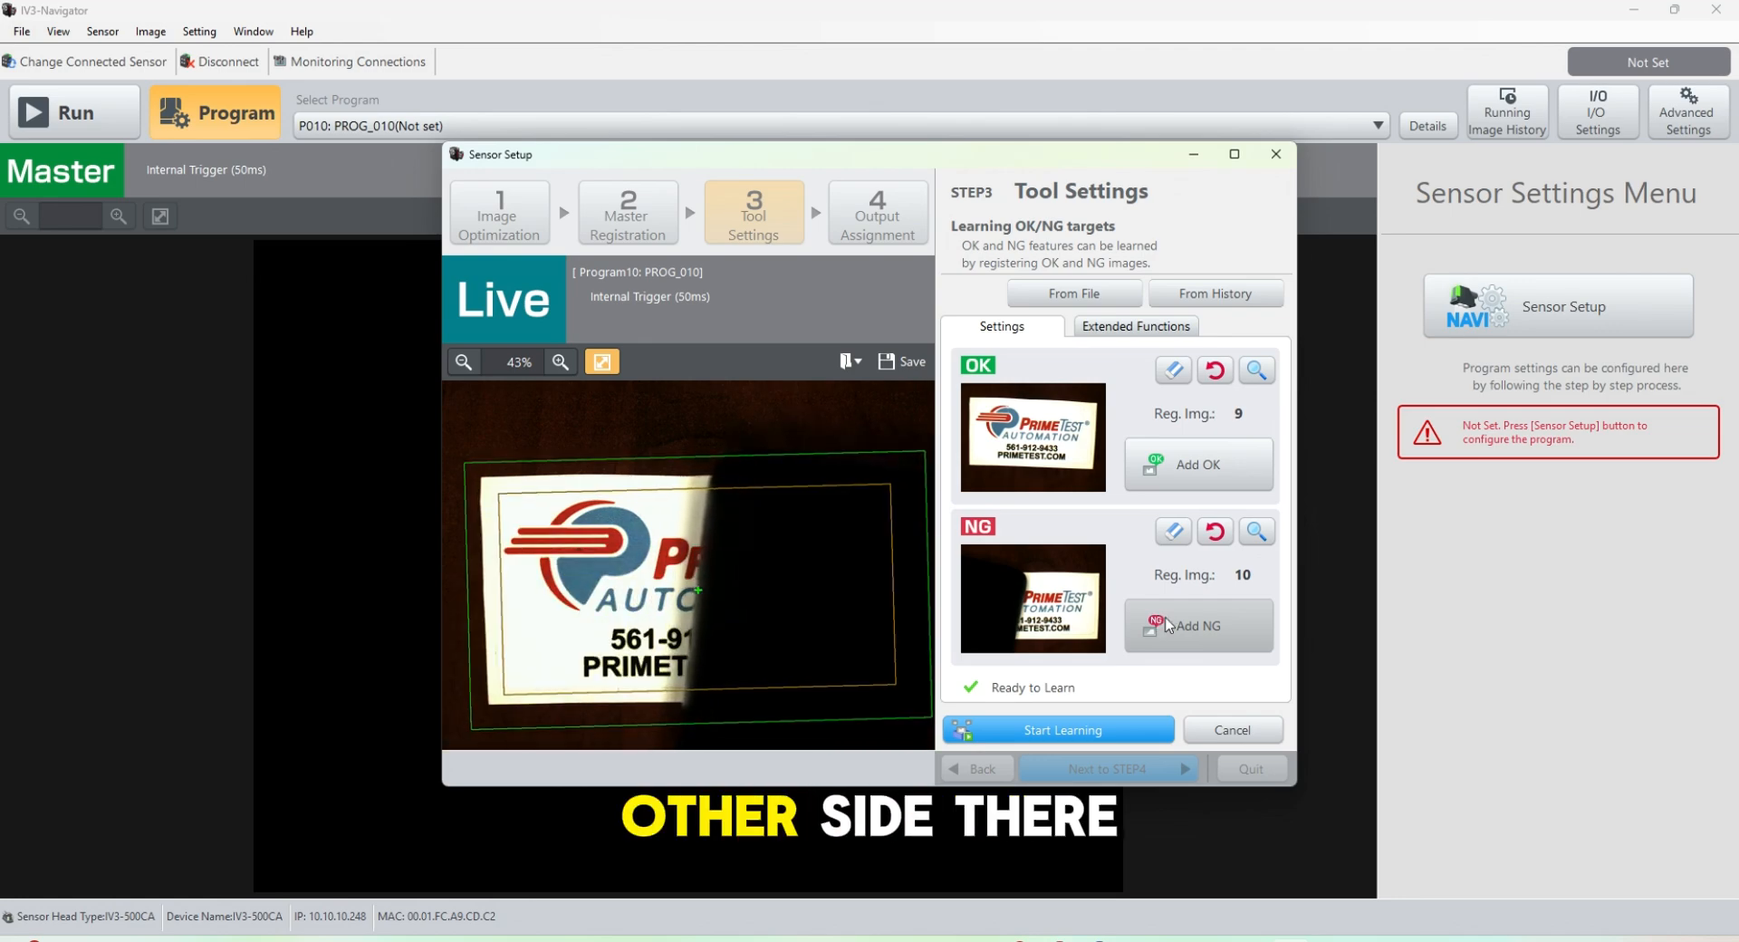
{"action": "left_click", "coordinate": [1197, 626]}
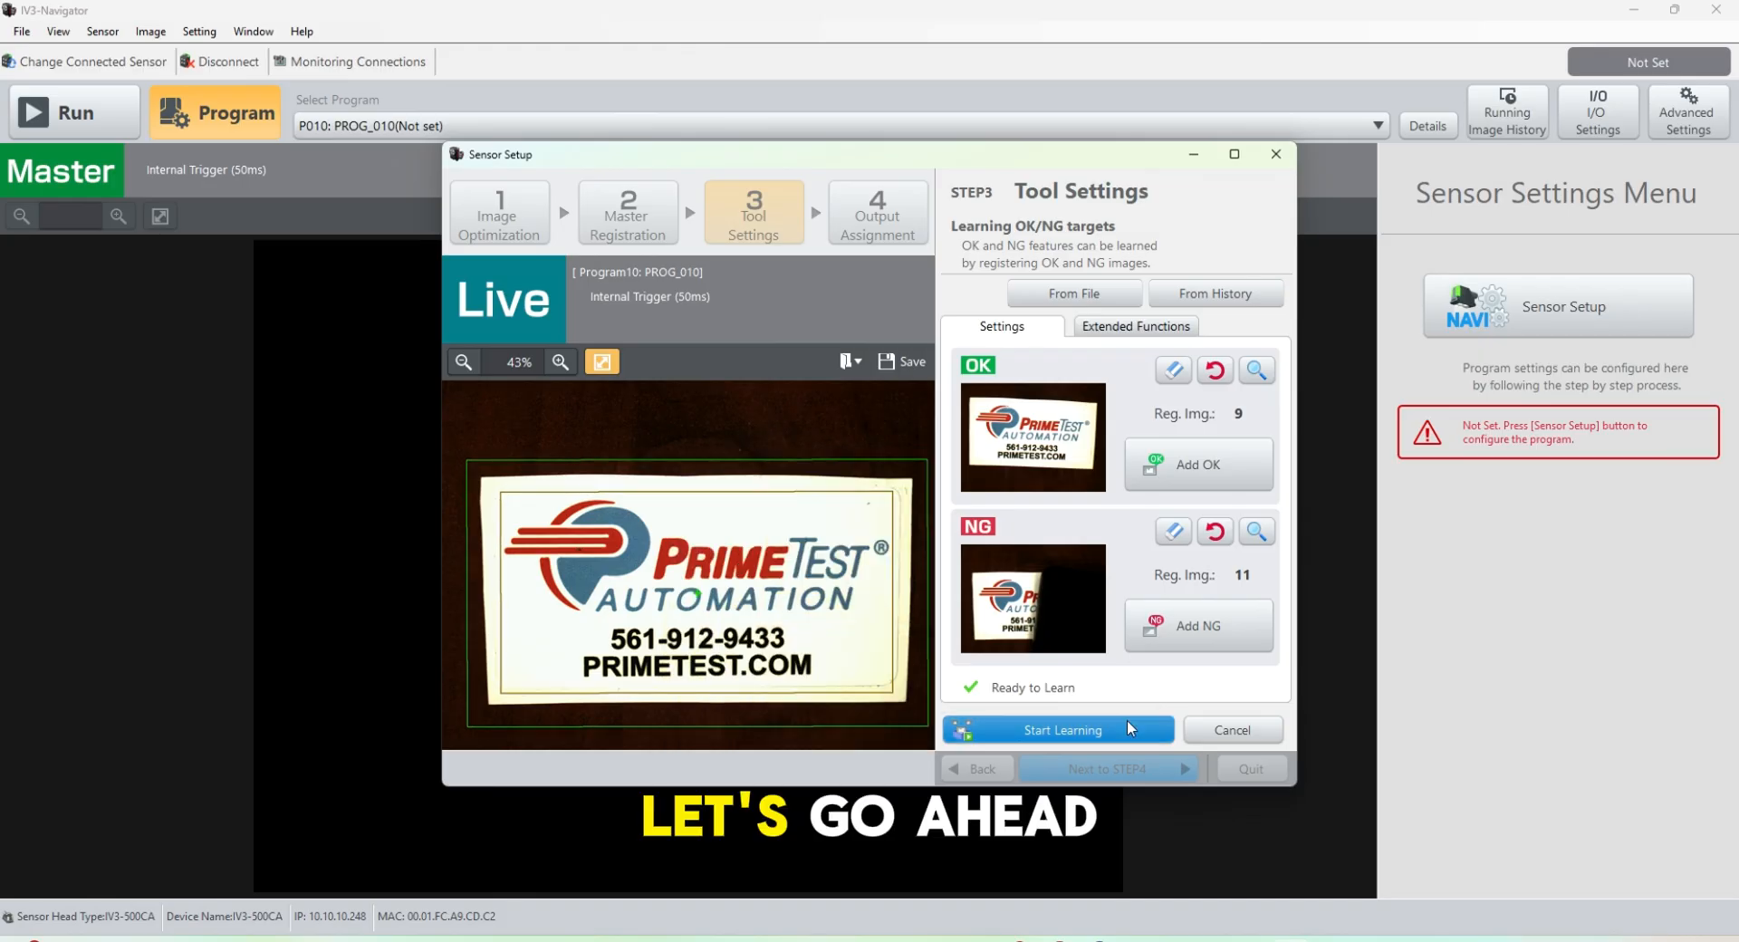
Train the Learning tool on the registered images and accept the results.
{"action": "left_click", "coordinate": [1054, 729]}
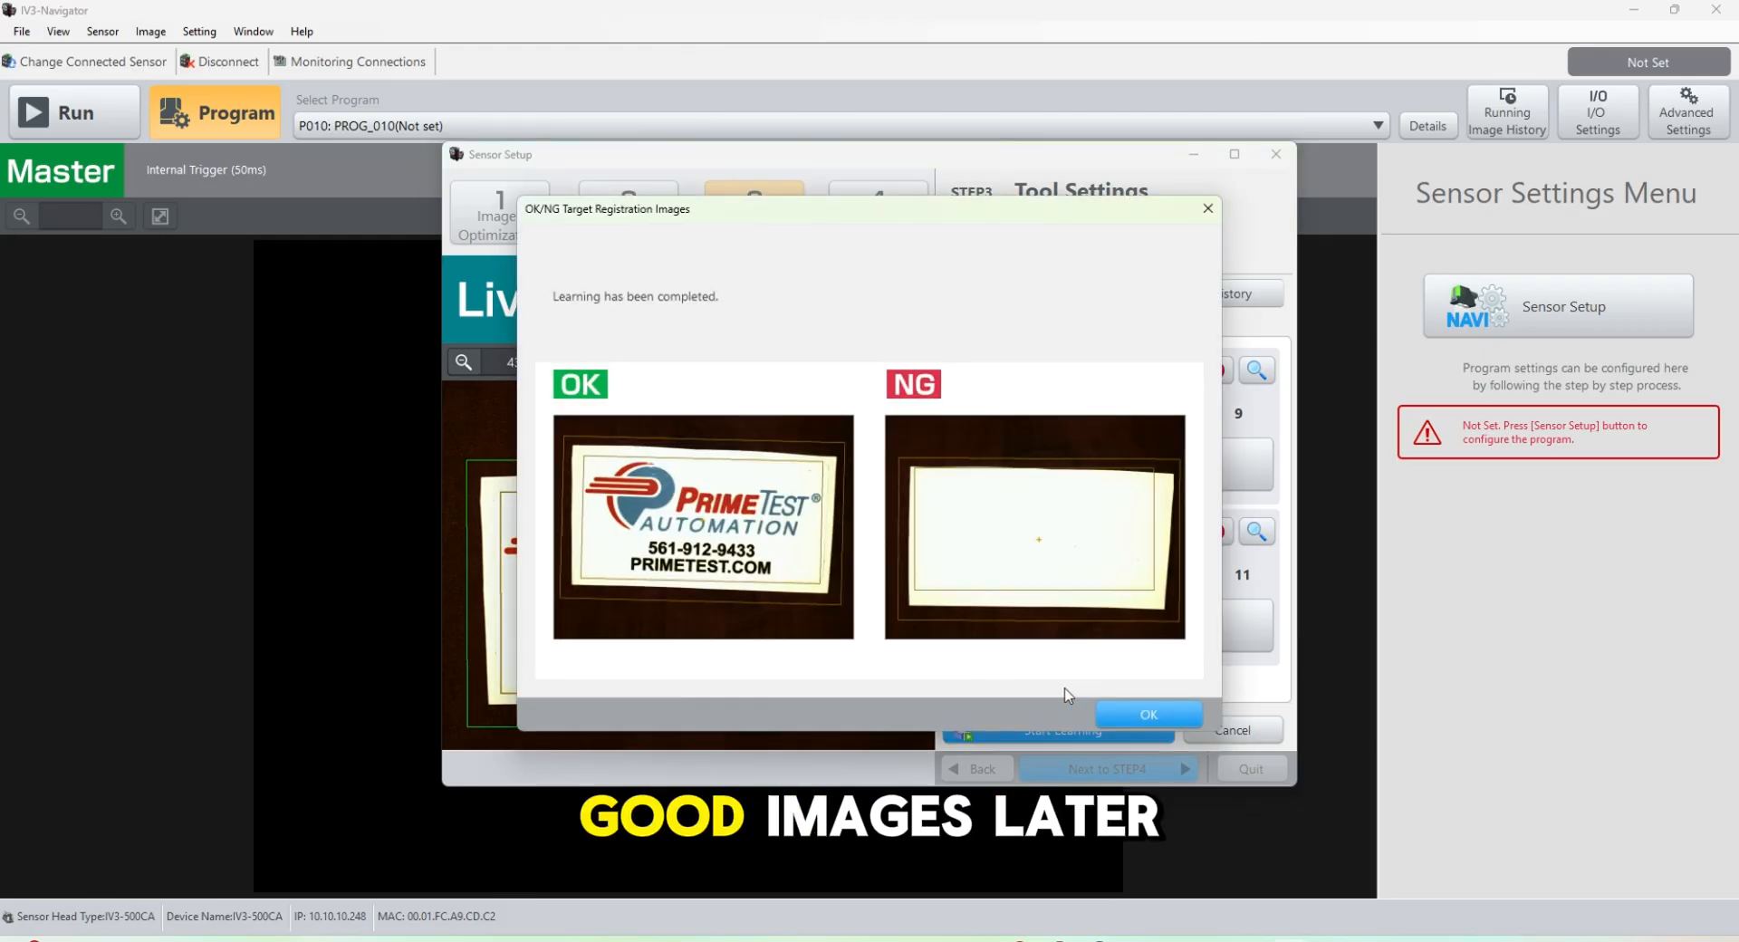
{"action": "left_click", "coordinate": [1147, 714]}
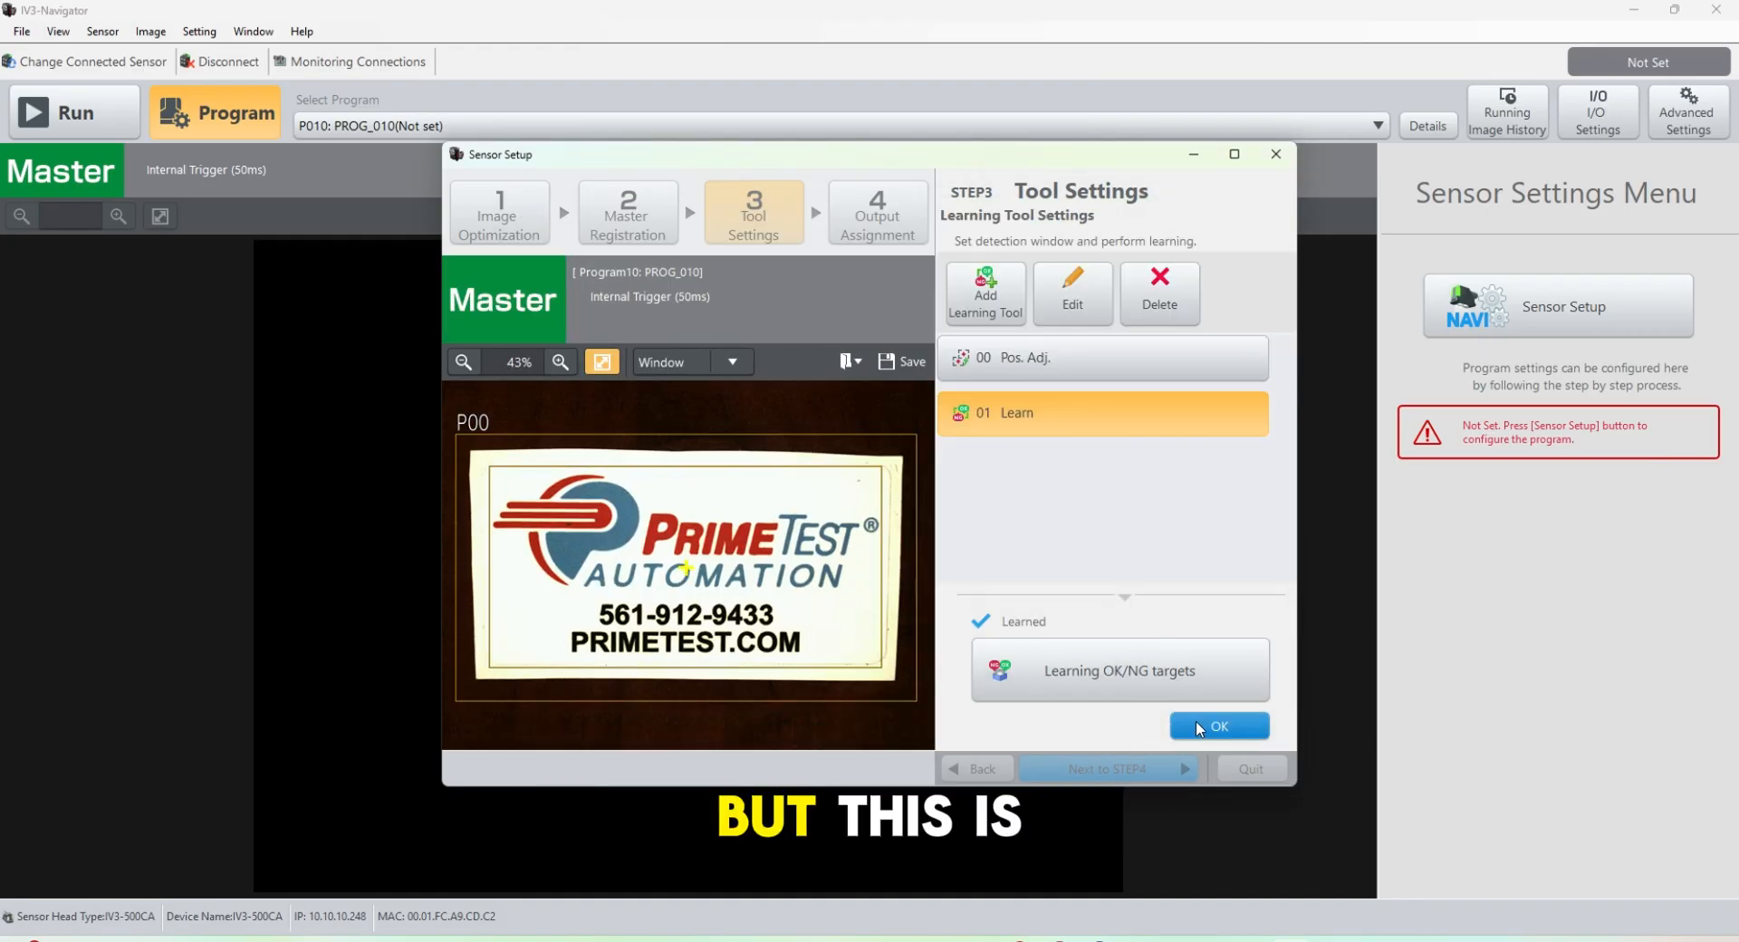
{"action": "left_click", "coordinate": [1219, 726]}
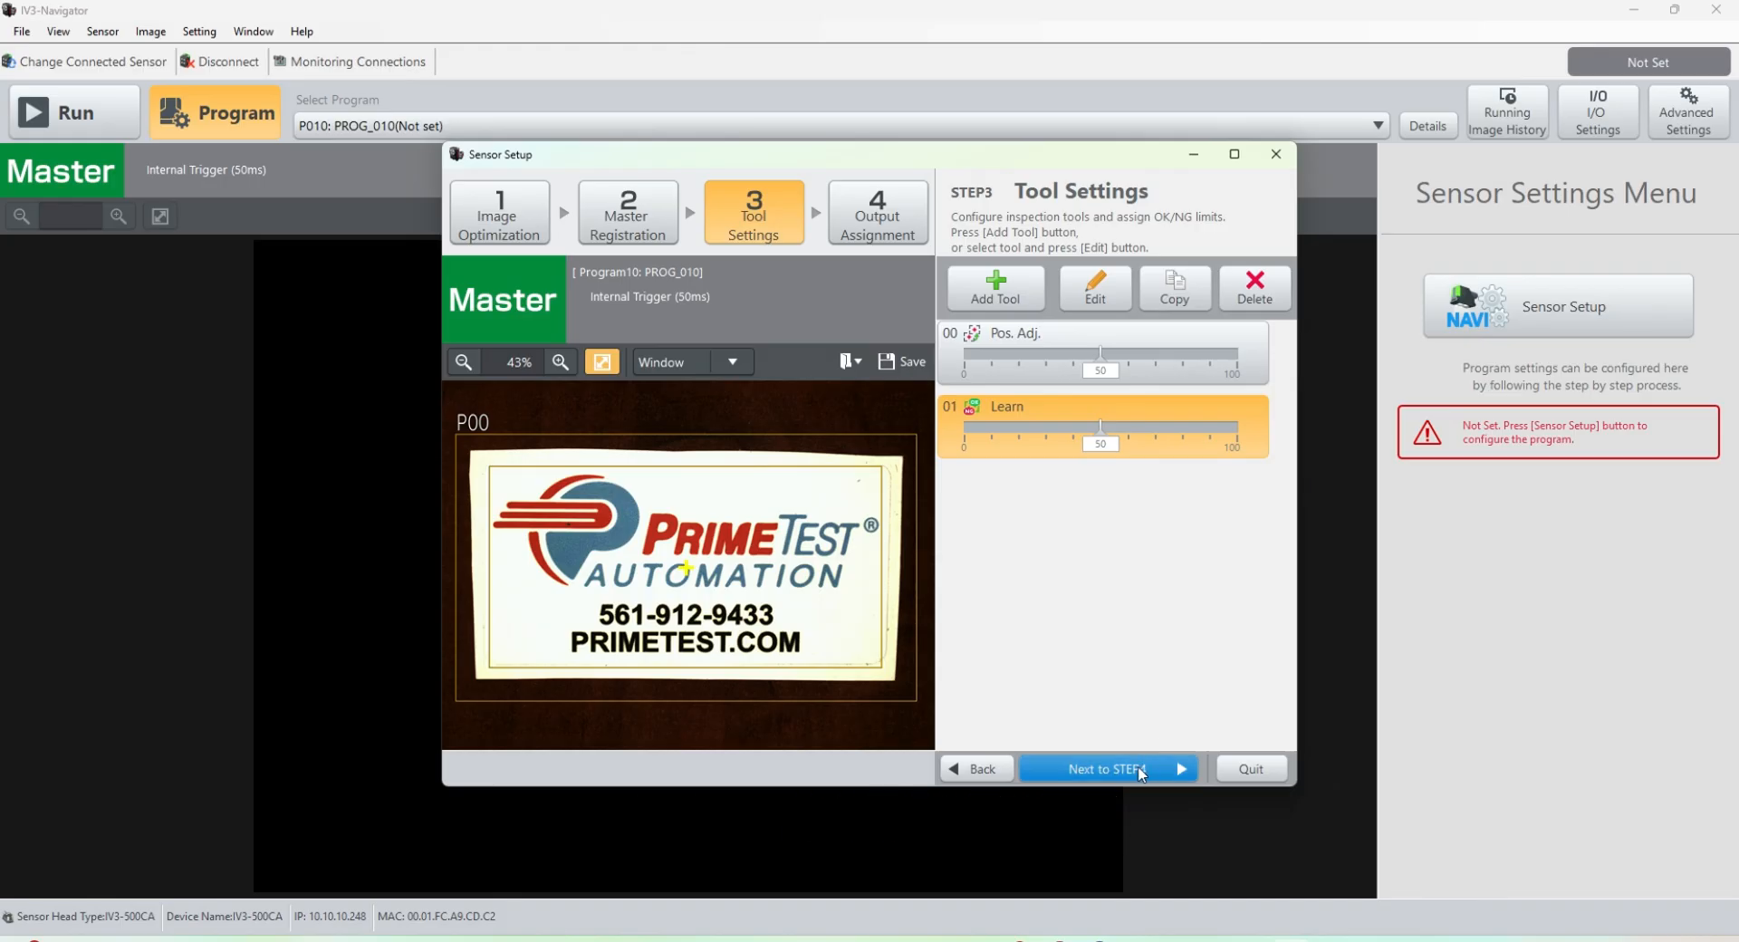
Advance past STEP4, complete the setup, and save the program changes to the sensor.
{"action": "left_click", "coordinate": [1106, 769]}
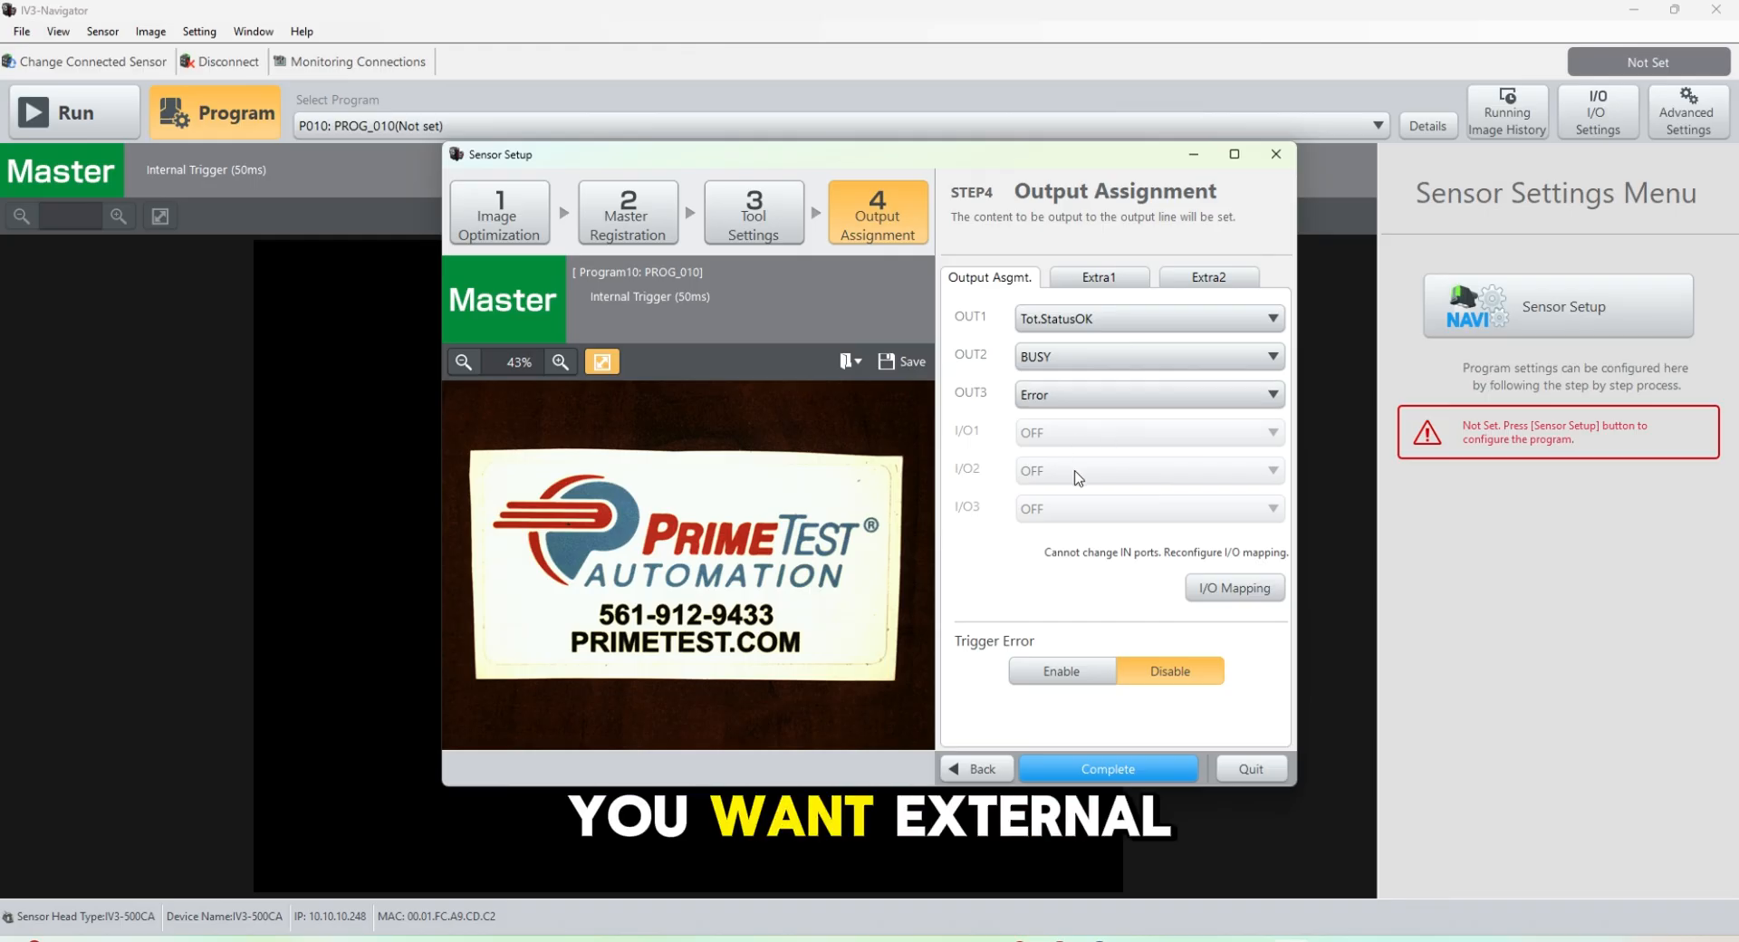
{"action": "left_click", "coordinate": [1105, 768]}
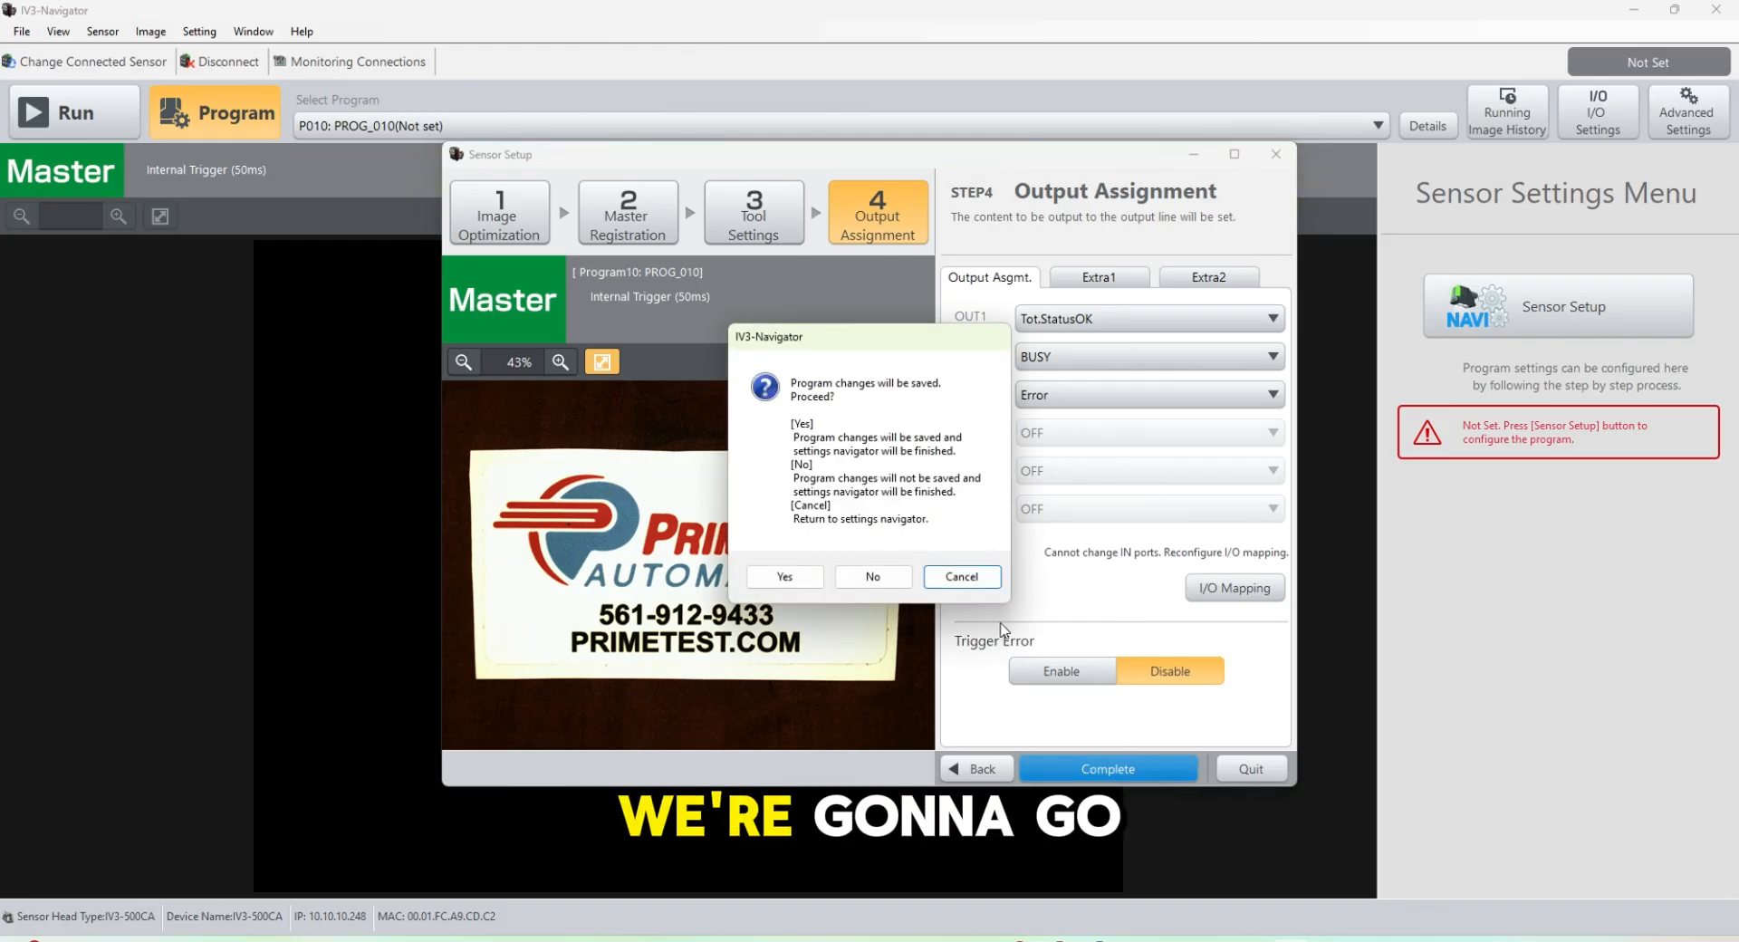
{"action": "left_click", "coordinate": [783, 576]}
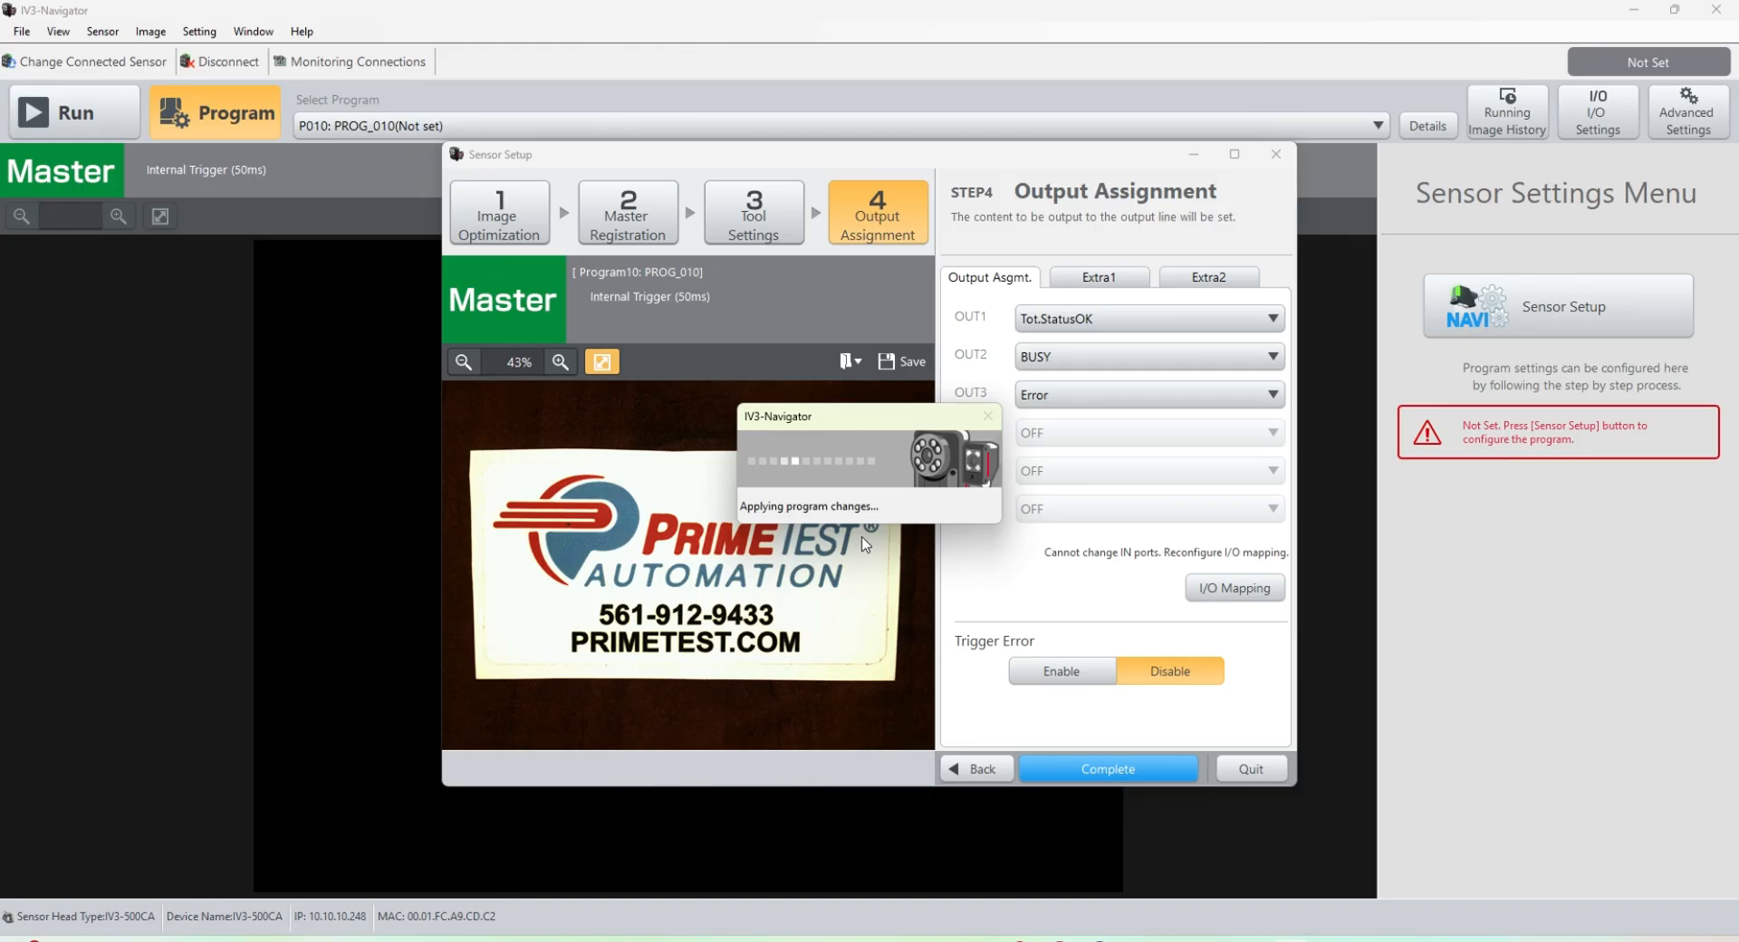
{"action": "left_click", "coordinate": [1107, 768]}
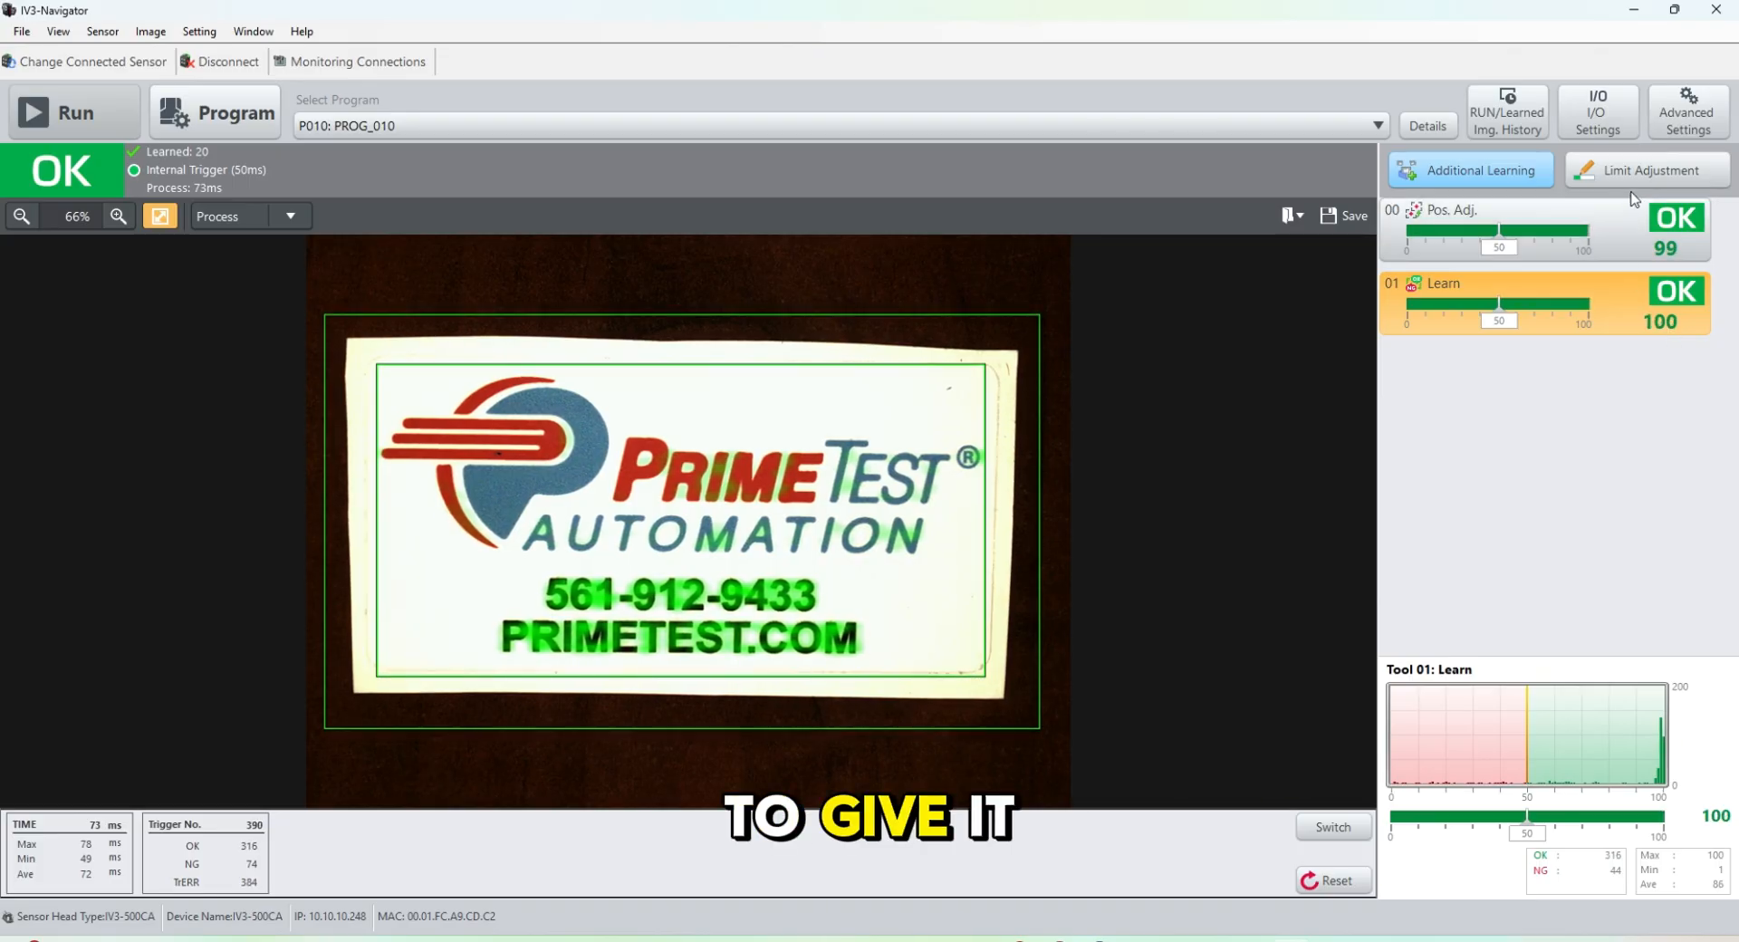
Raise the Learn tool's pass threshold from 50 to 90 through Limit Adjustment.
{"action": "left_click", "coordinate": [1647, 169]}
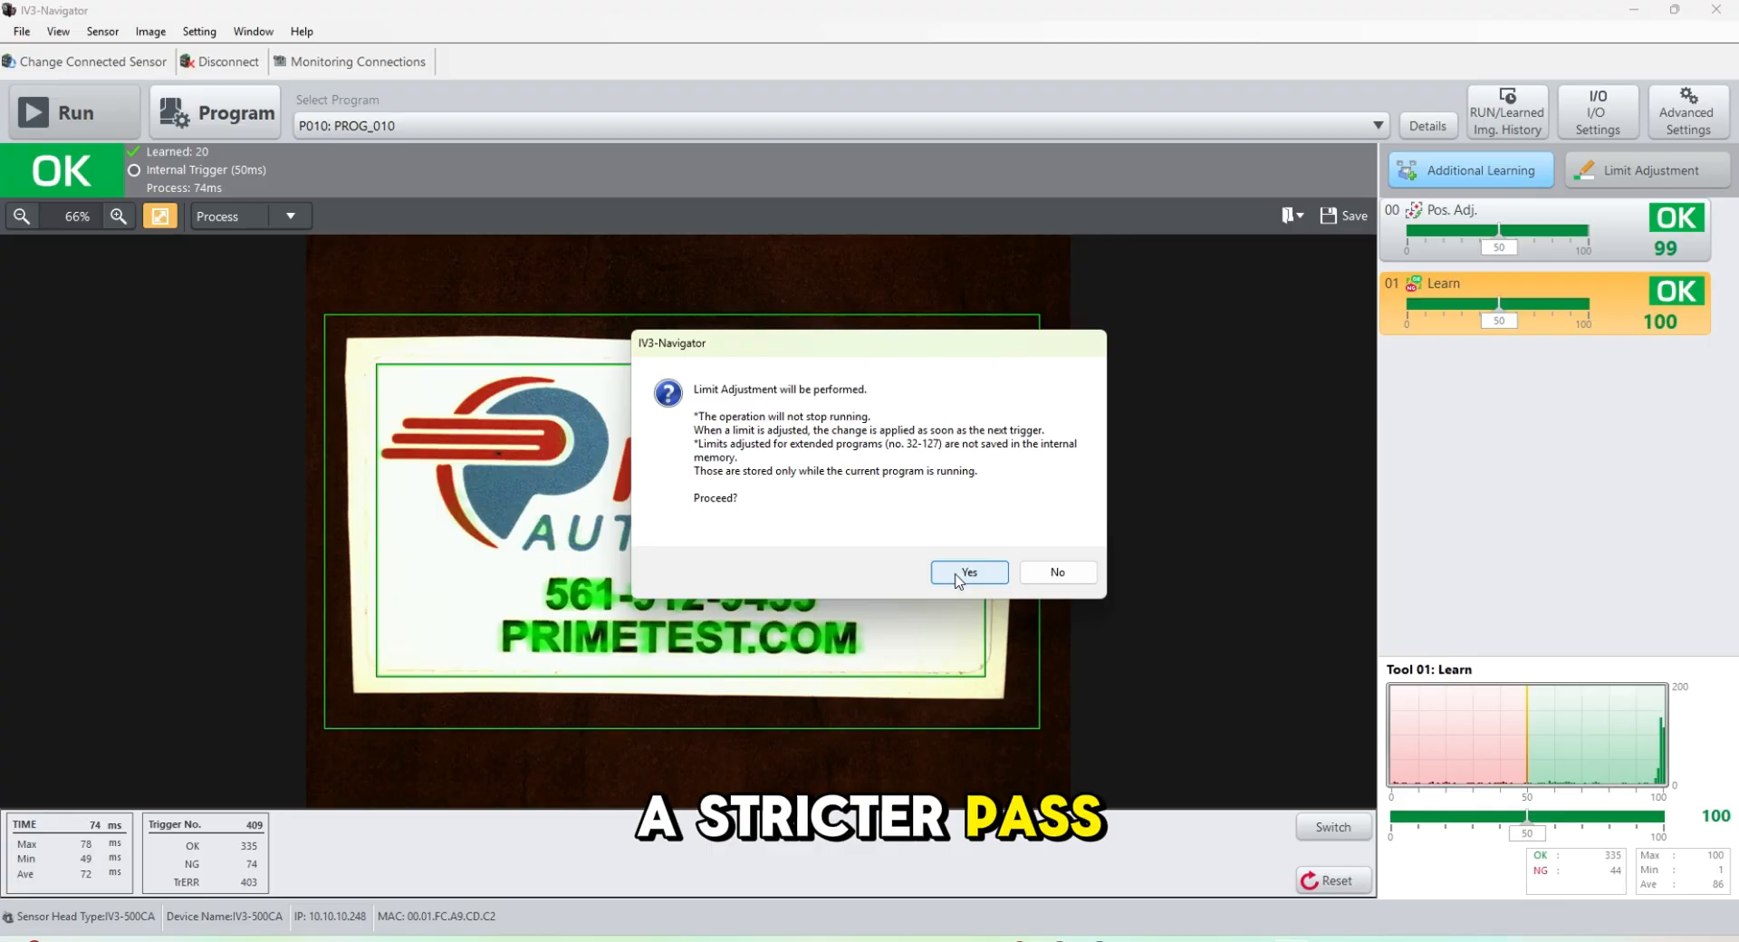
{"action": "left_click", "coordinate": [968, 573]}
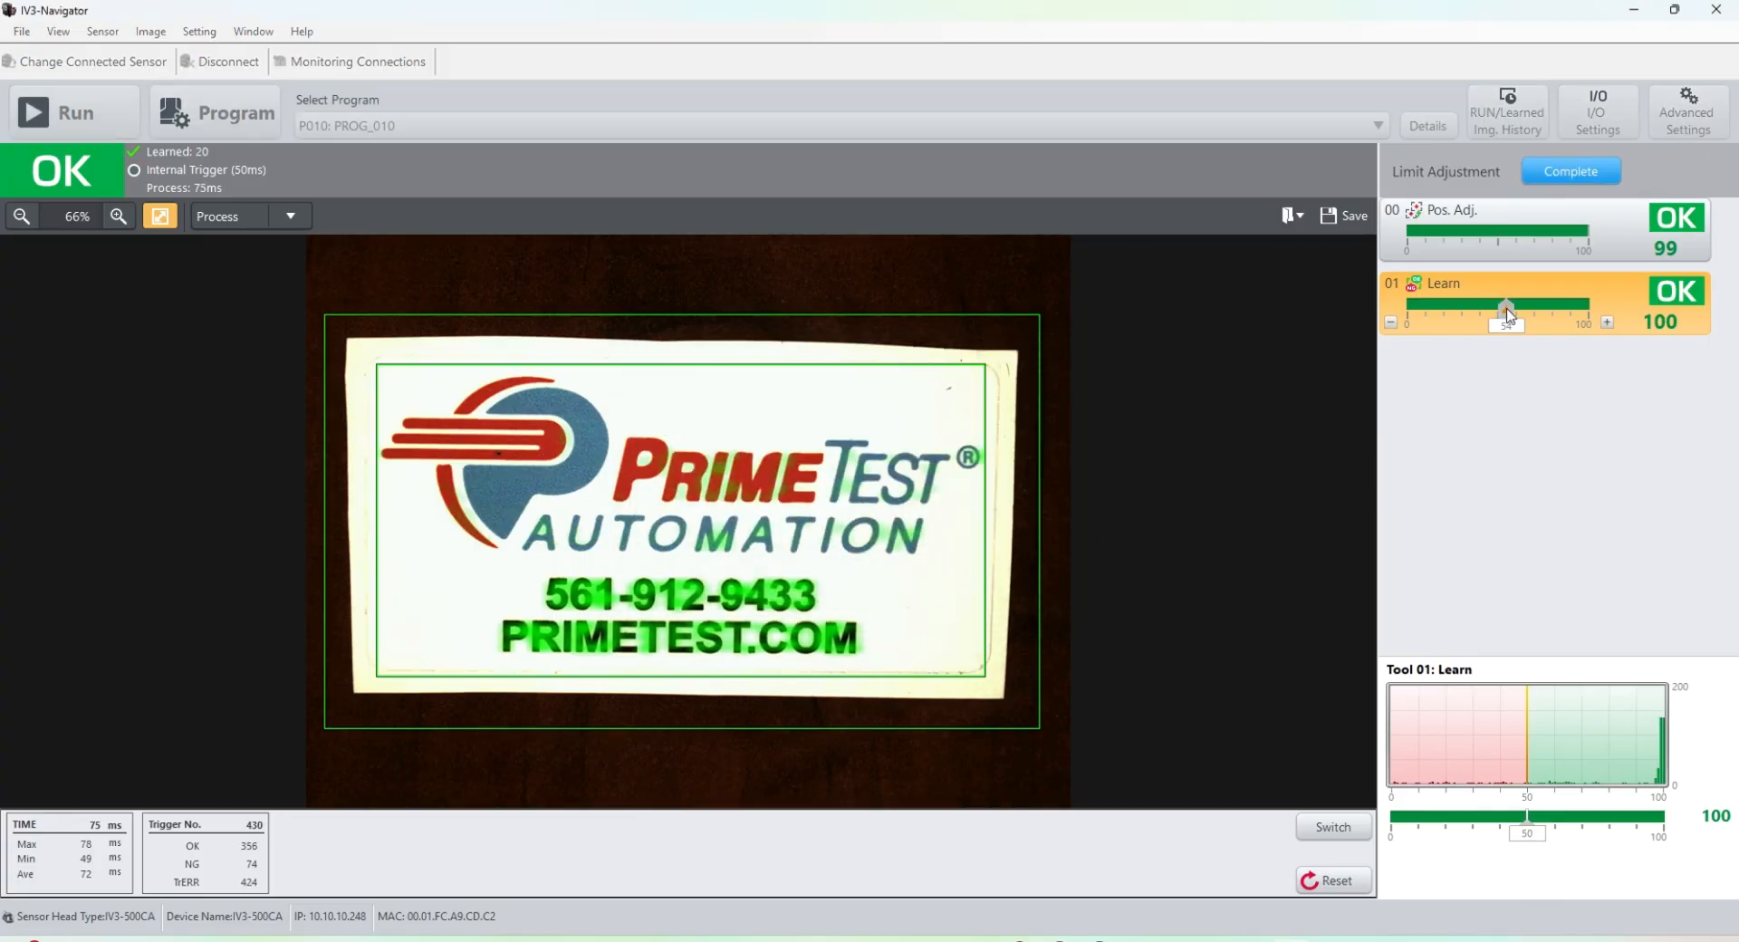
{"action": "left_click_drag", "start_coordinate": [1508, 306], "coordinate": [1557, 306]}
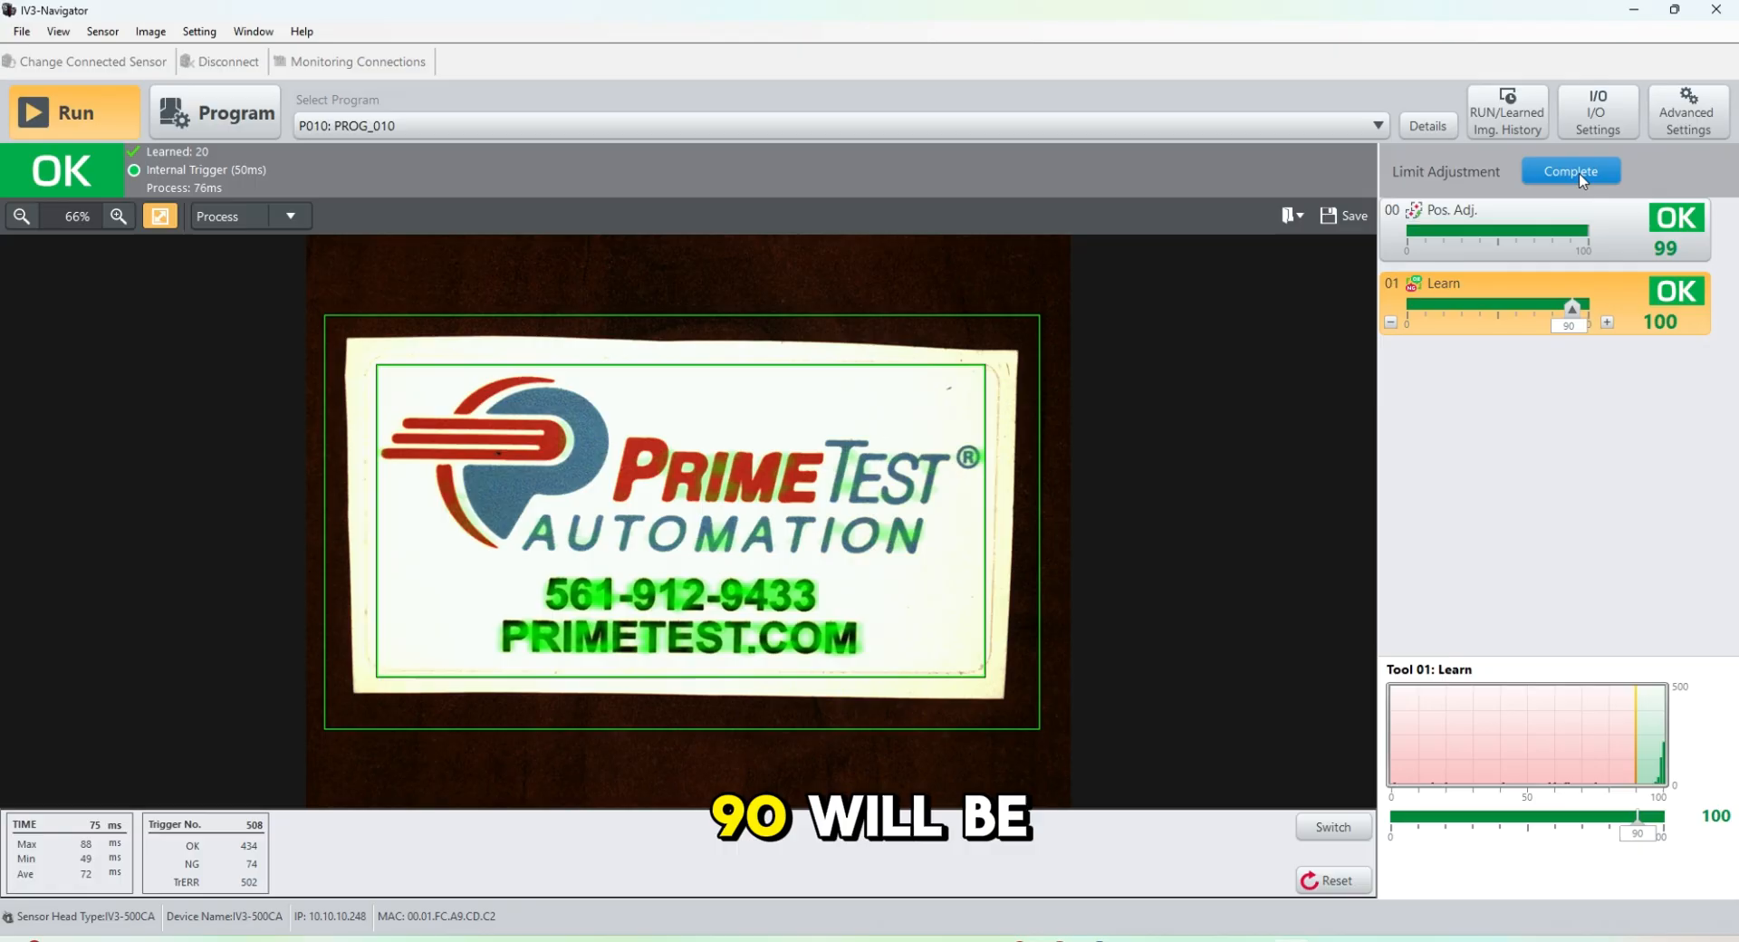
{"action": "left_click", "coordinate": [1570, 171]}
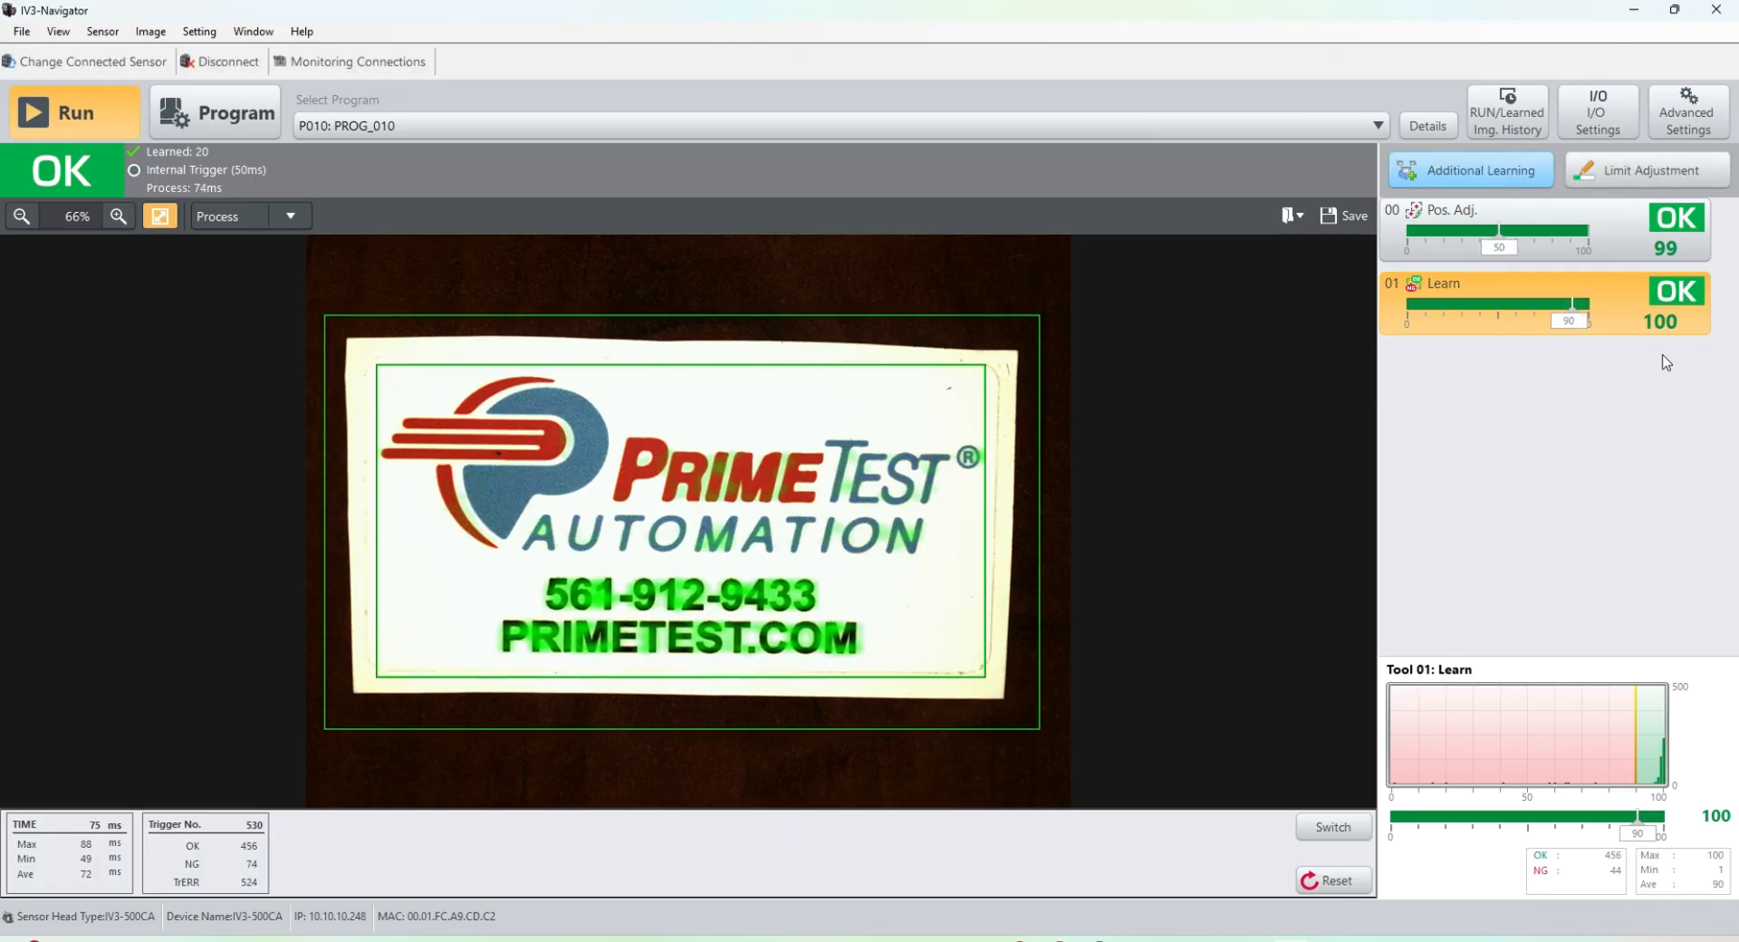